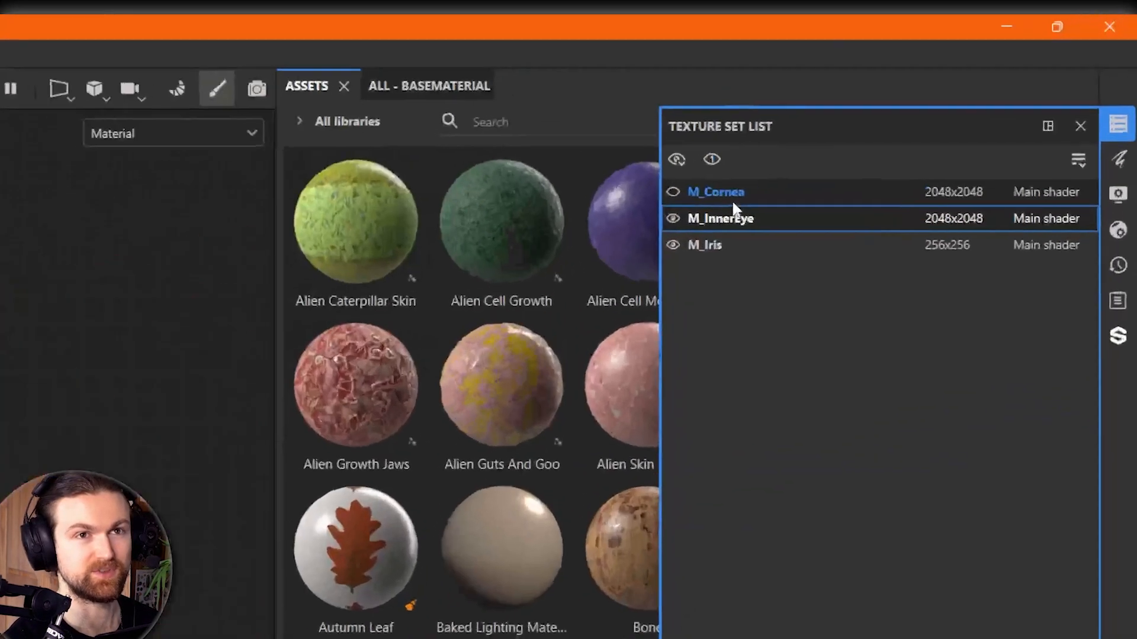
Step: Tick M_Cornea in Export Textures and set the output template to PBR Metallic Roughness
left_click(725, 219)
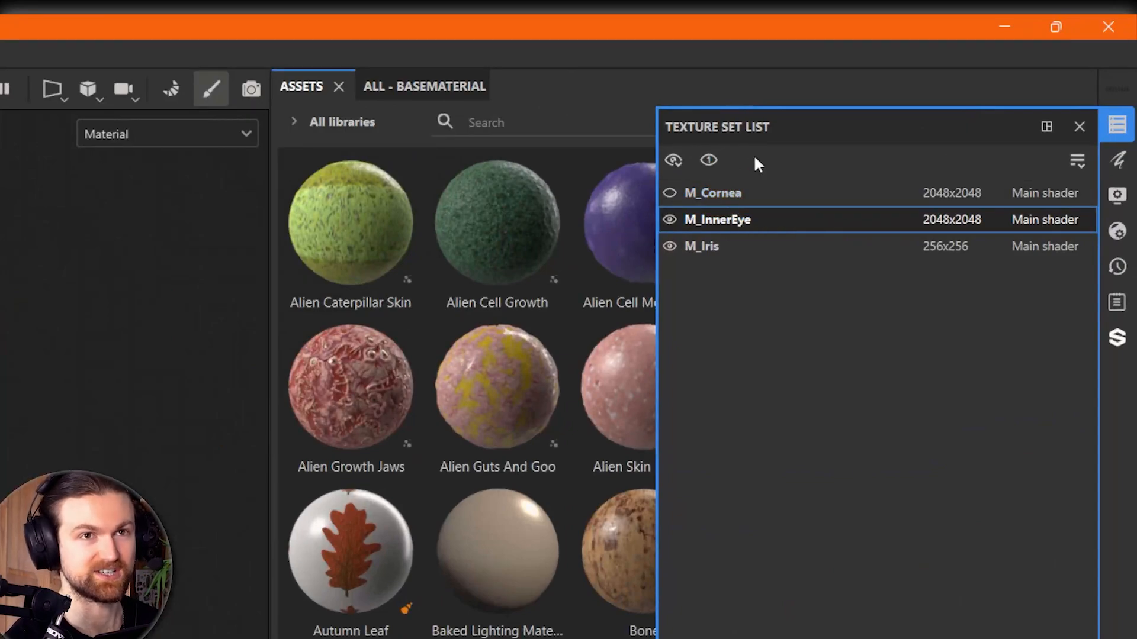
mouse_move(739, 247)
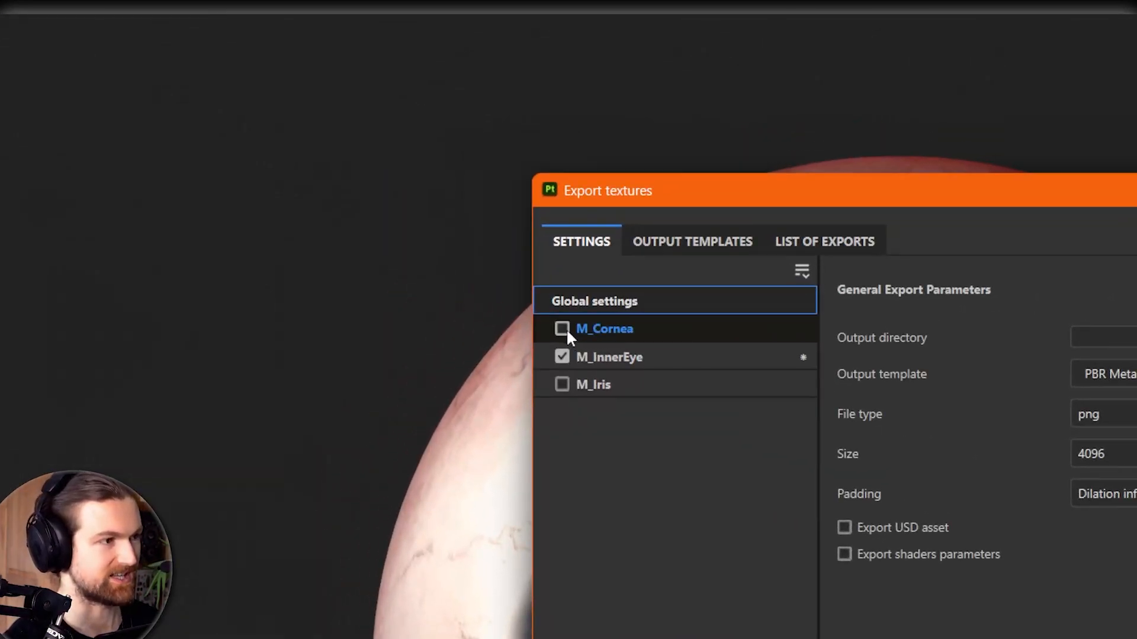
left_click(561, 328)
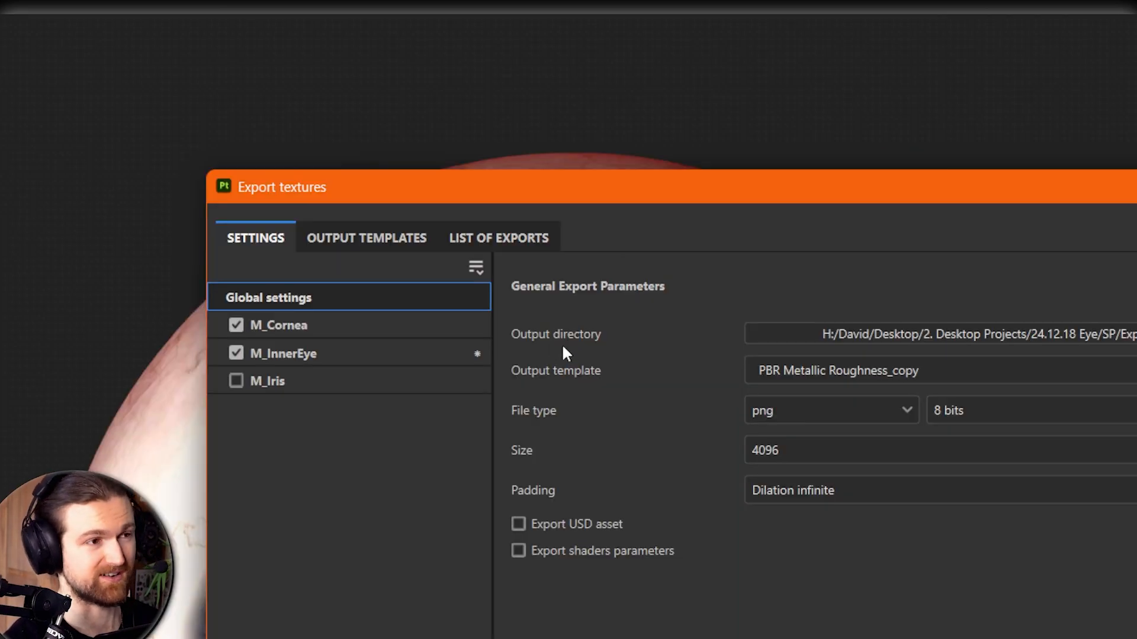
mouse_move(625, 375)
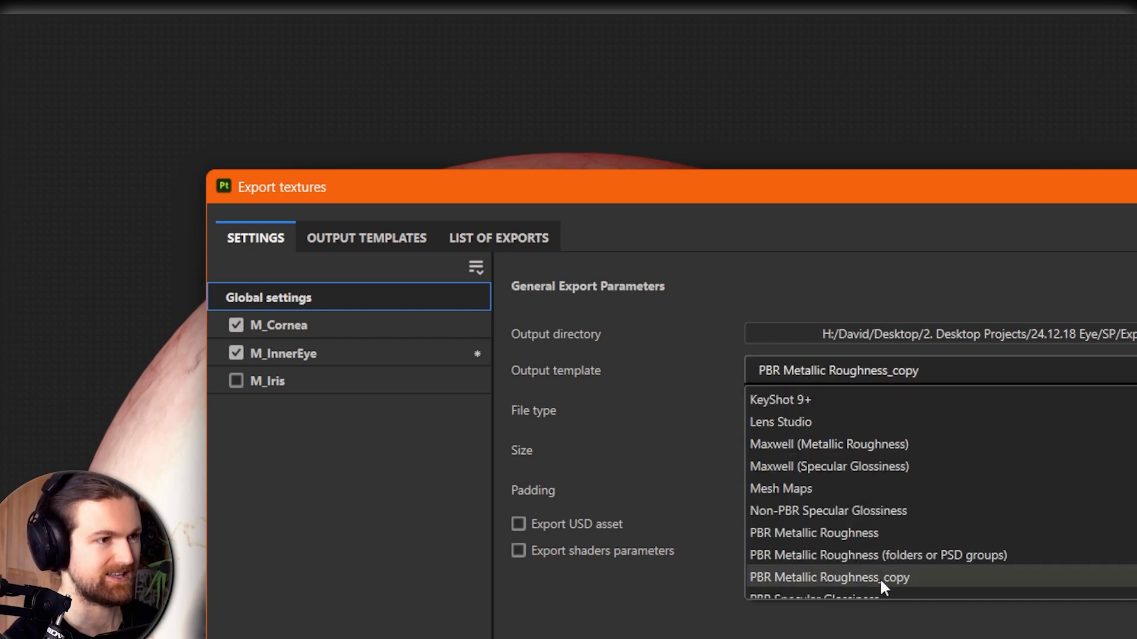
mouse_move(842, 533)
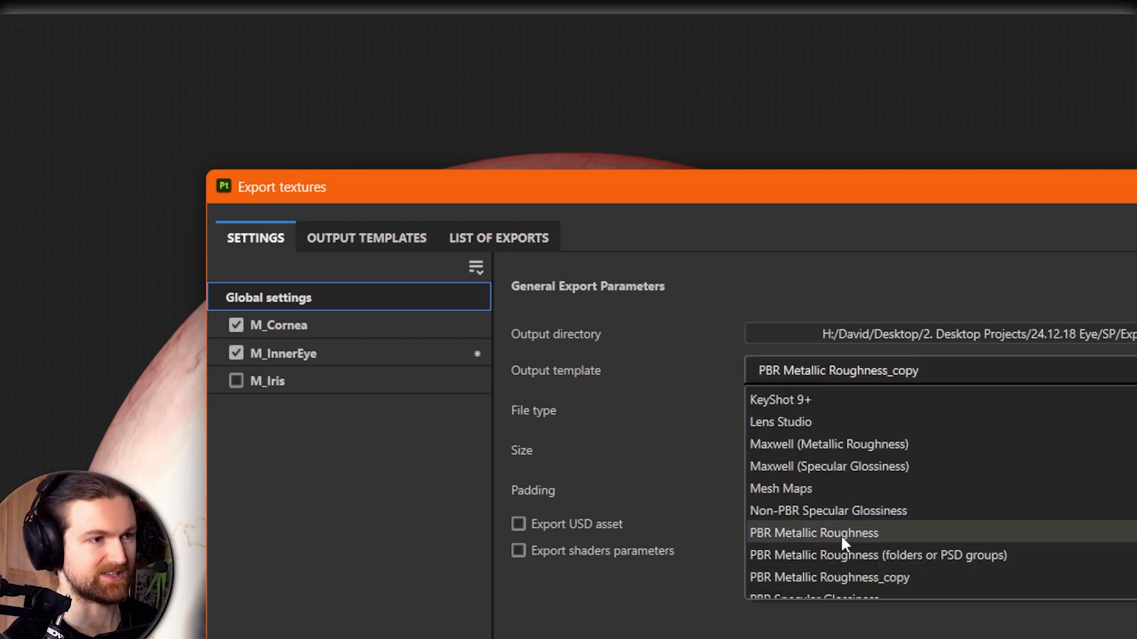
left_click(814, 533)
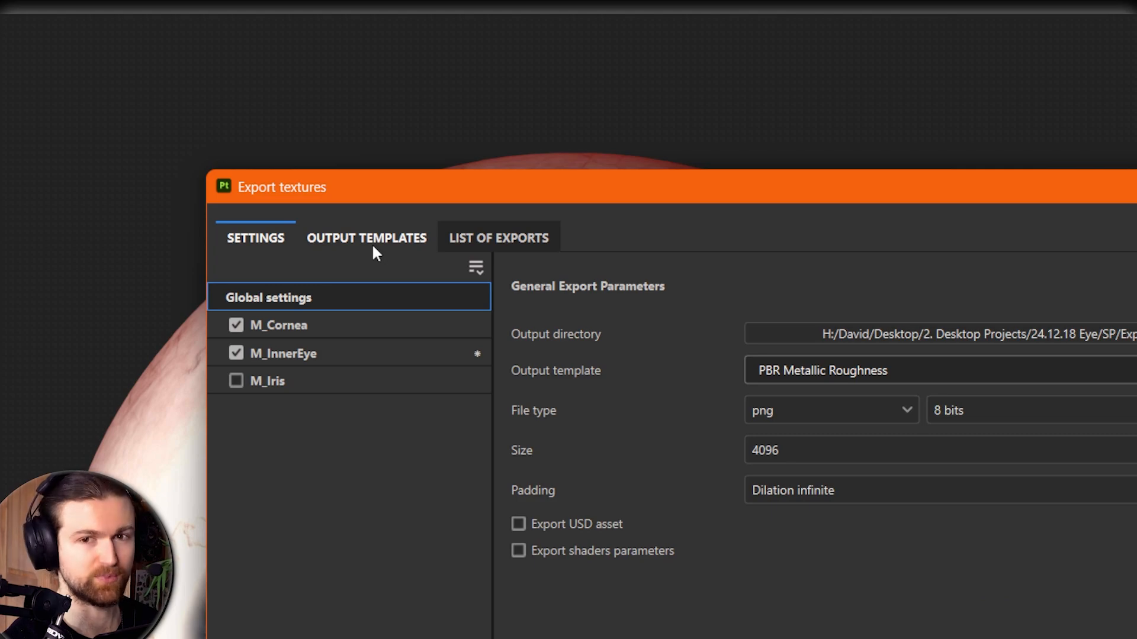
Step: View the PBR Metallic Roughness preset's six output maps in the Output Templates tab
left_click(366, 238)
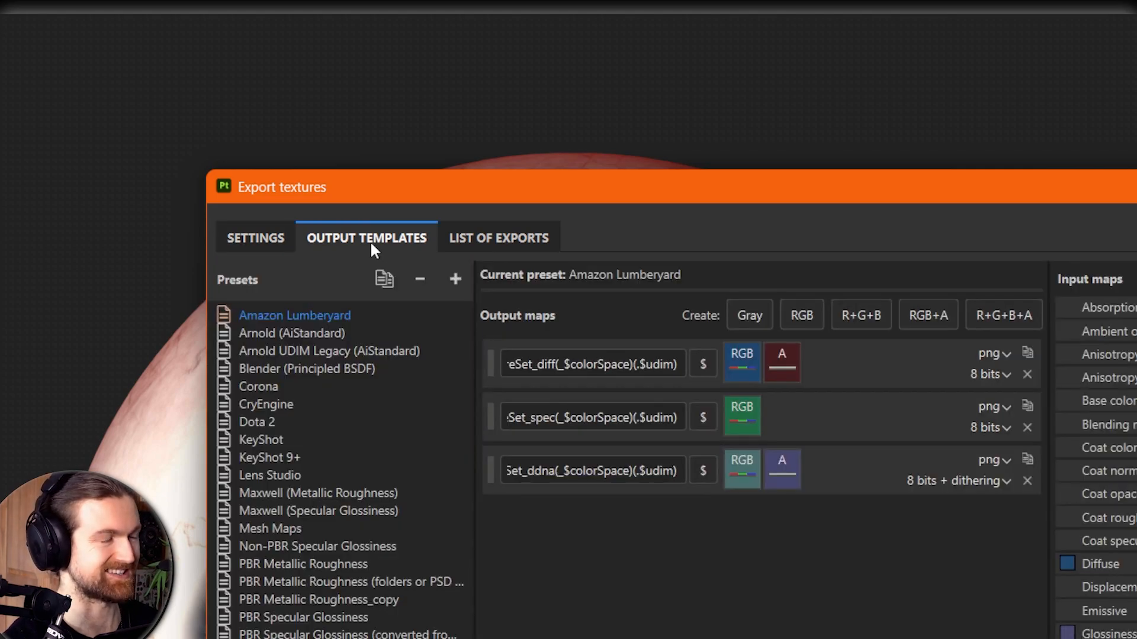
scroll("down", 3)
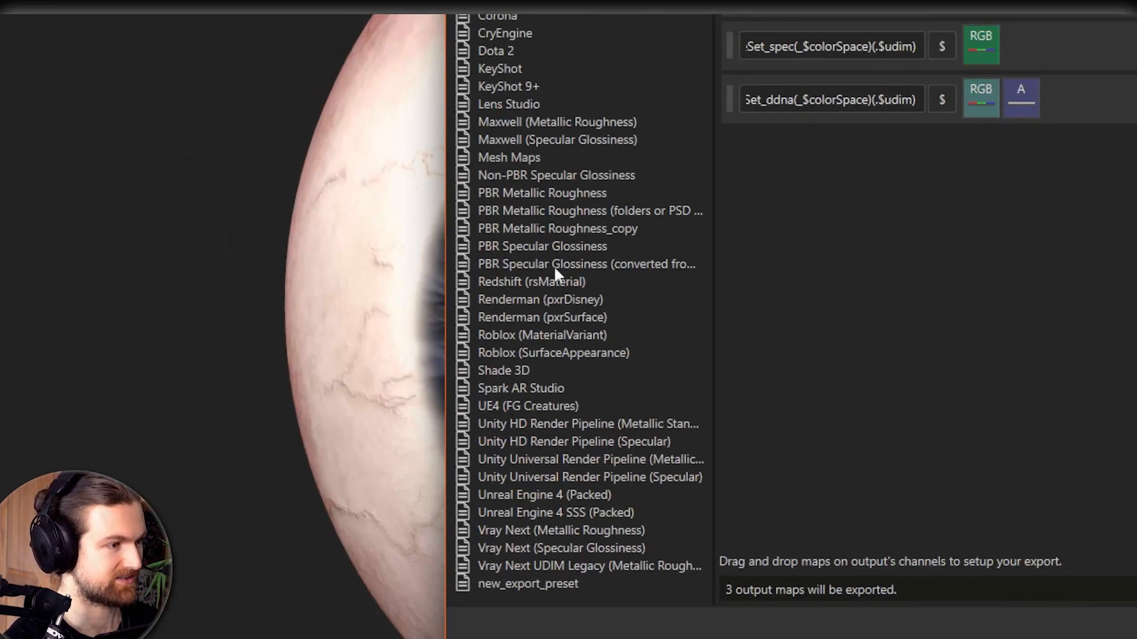
left_click(541, 193)
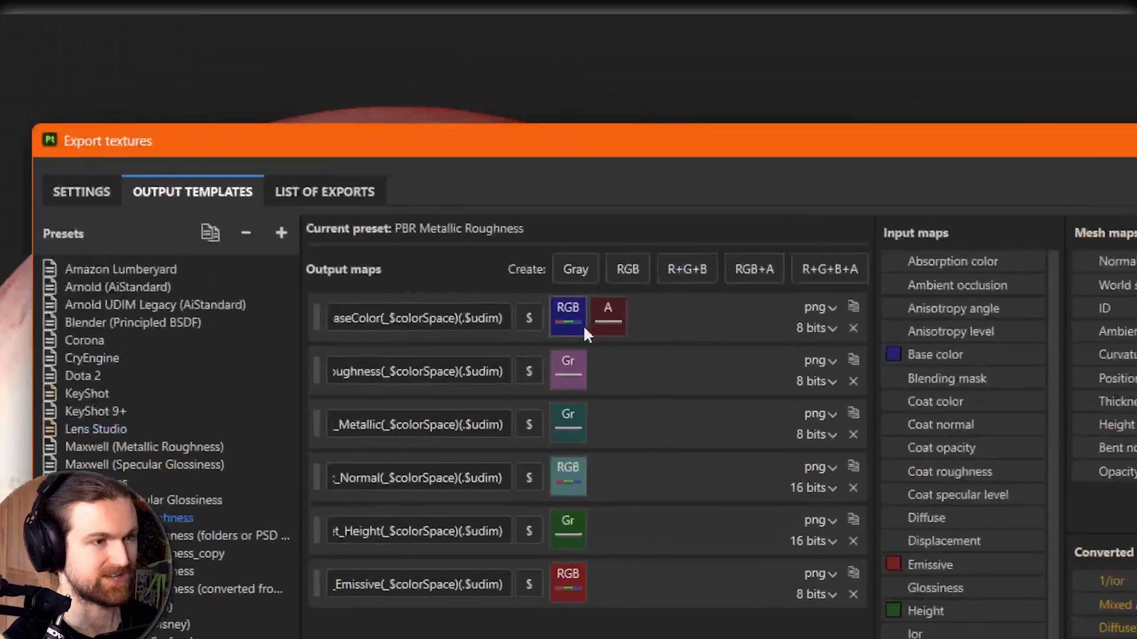
mouse_move(567, 318)
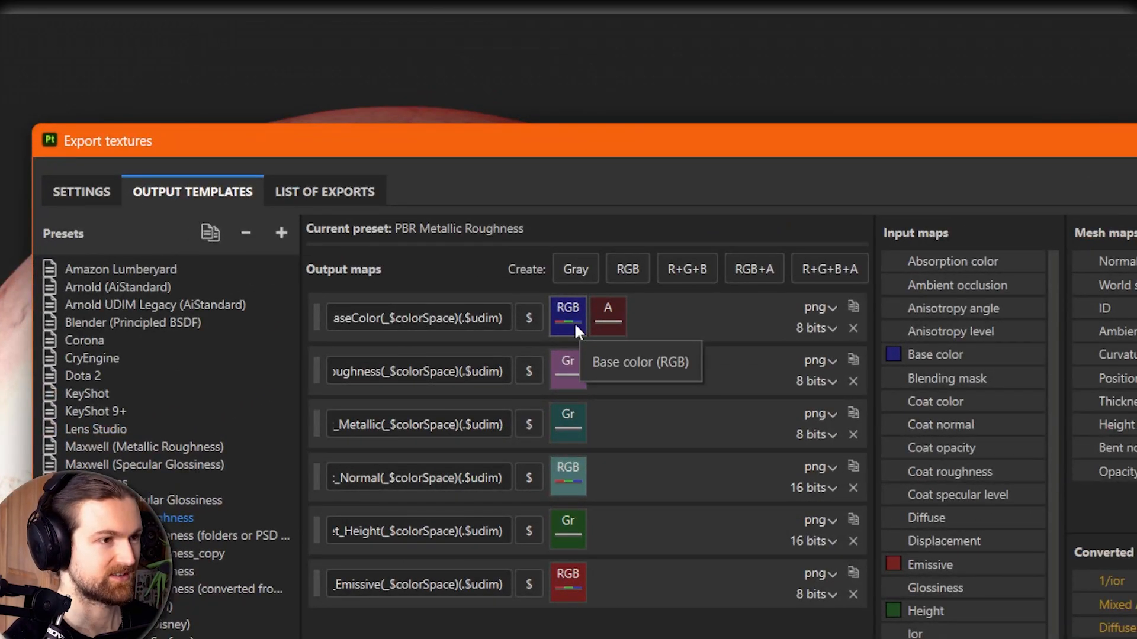
mouse_move(567, 369)
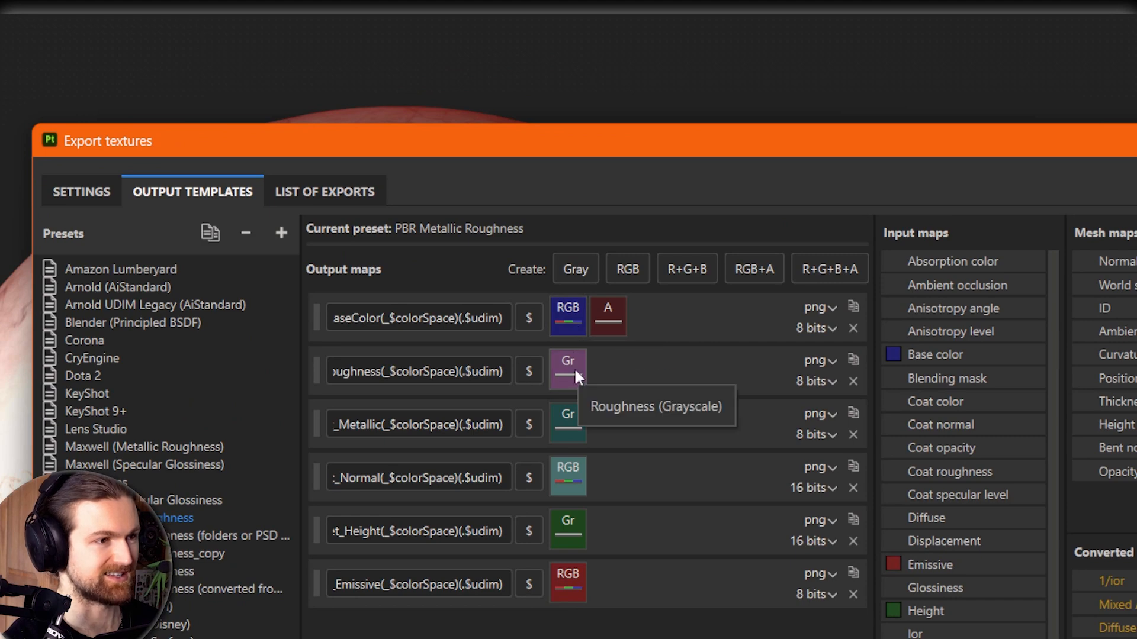
mouse_move(578, 481)
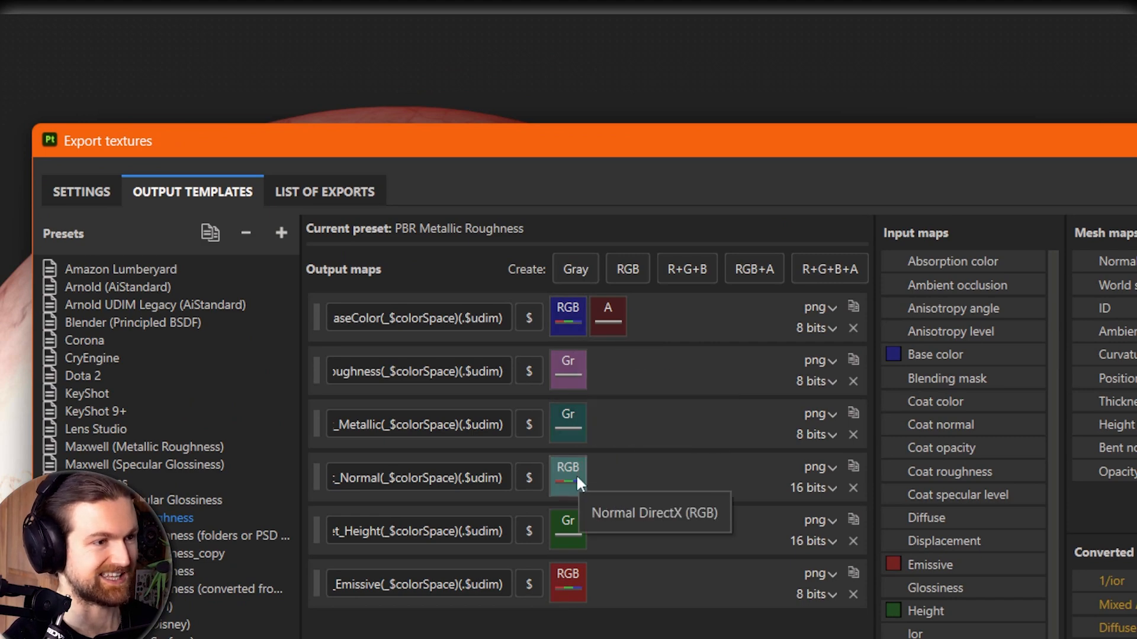
mouse_move(569, 531)
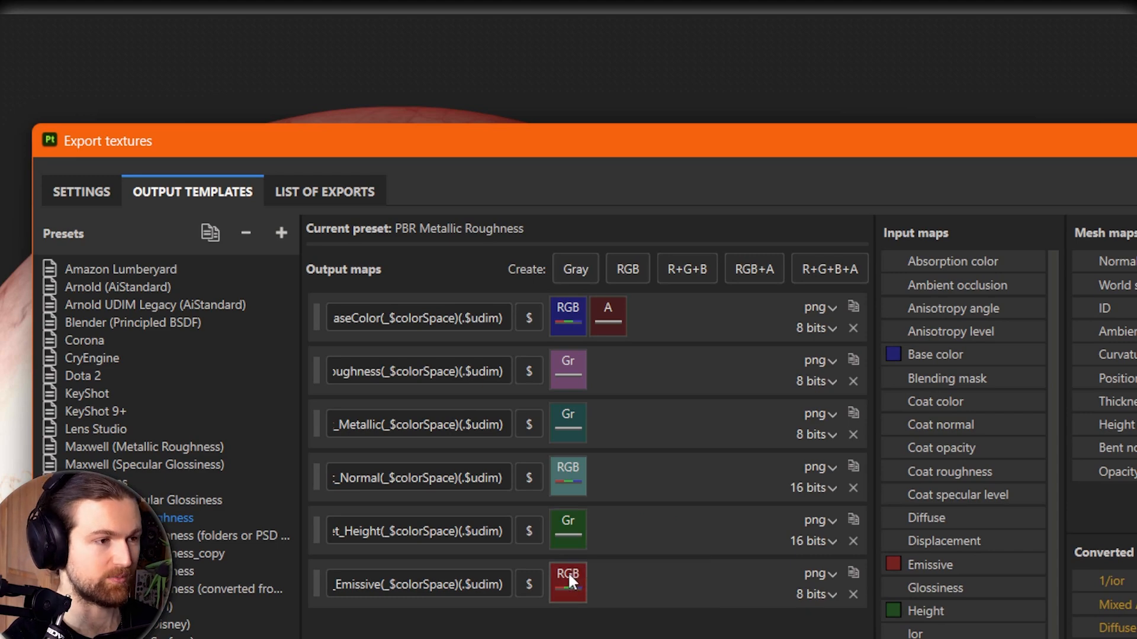
mouse_move(593, 620)
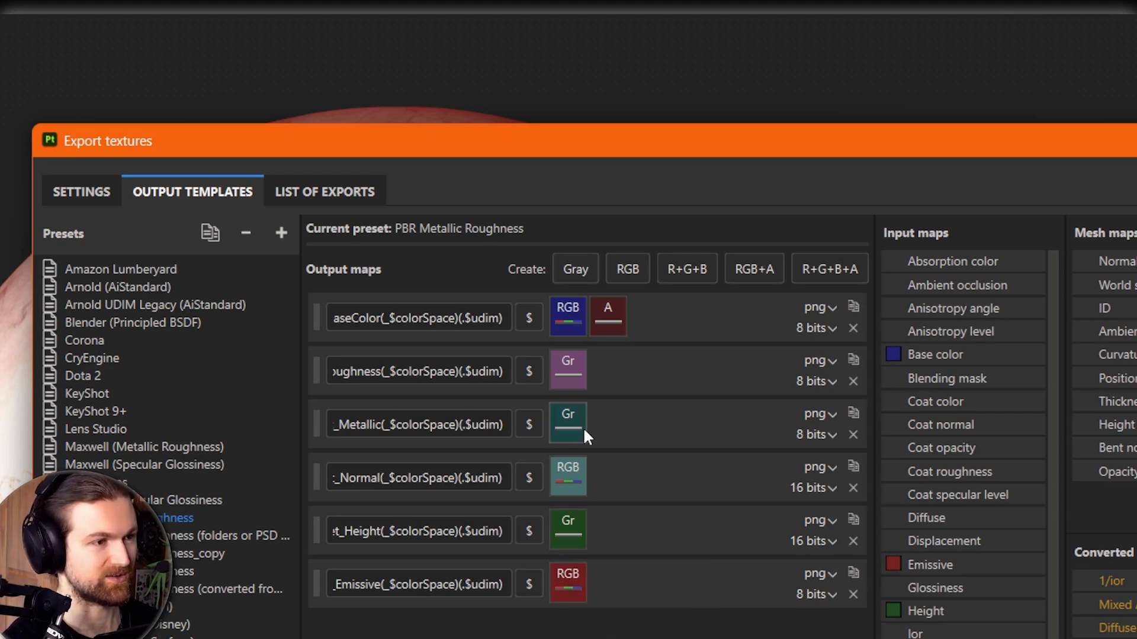
mouse_move(587, 421)
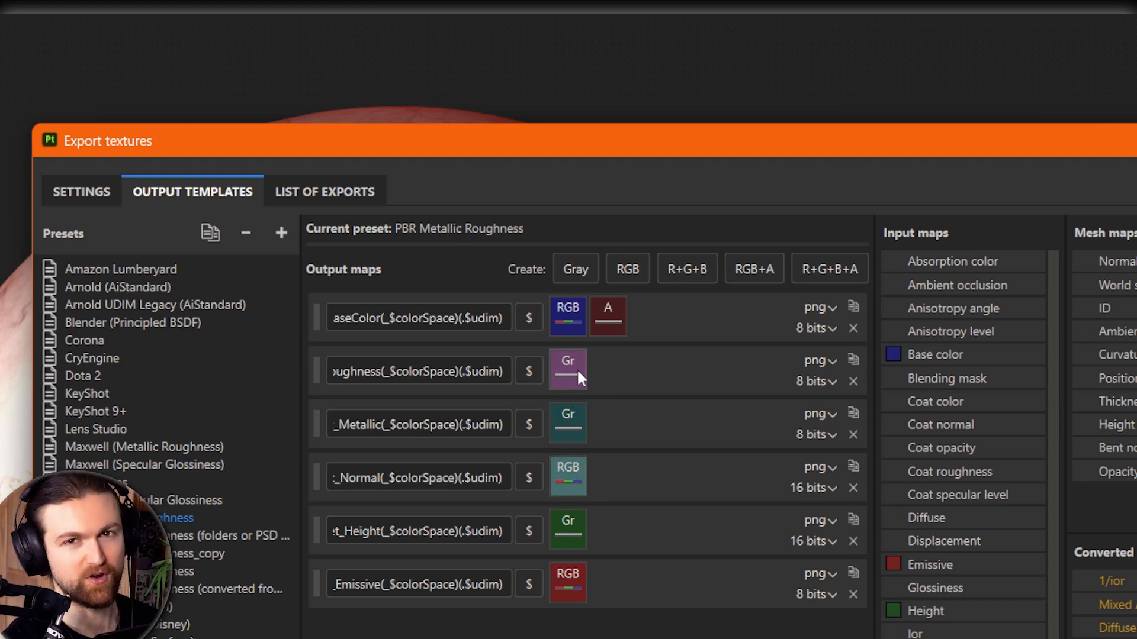
mouse_move(605, 500)
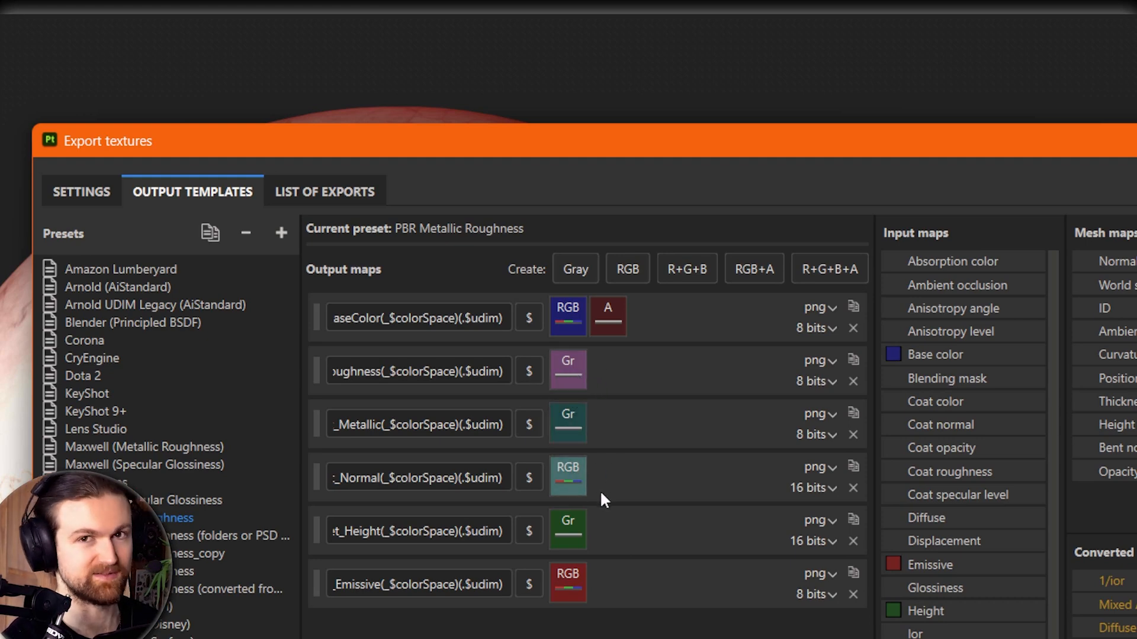
mouse_move(133, 227)
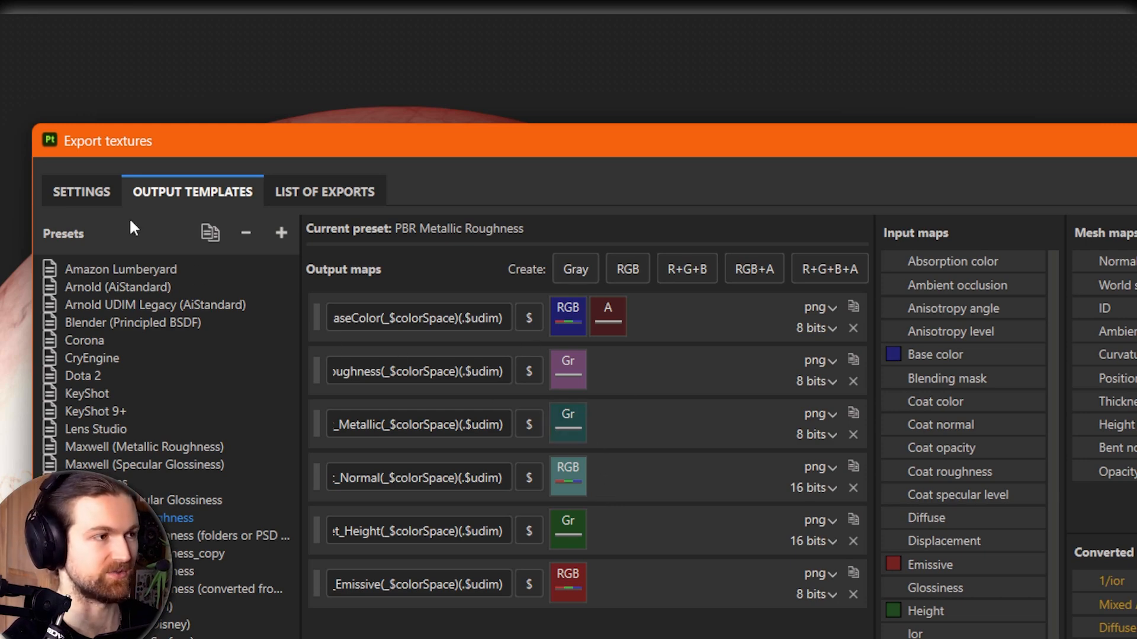
Step: In the export settings keep file type png 8 bits and size 4096
left_click(81, 191)
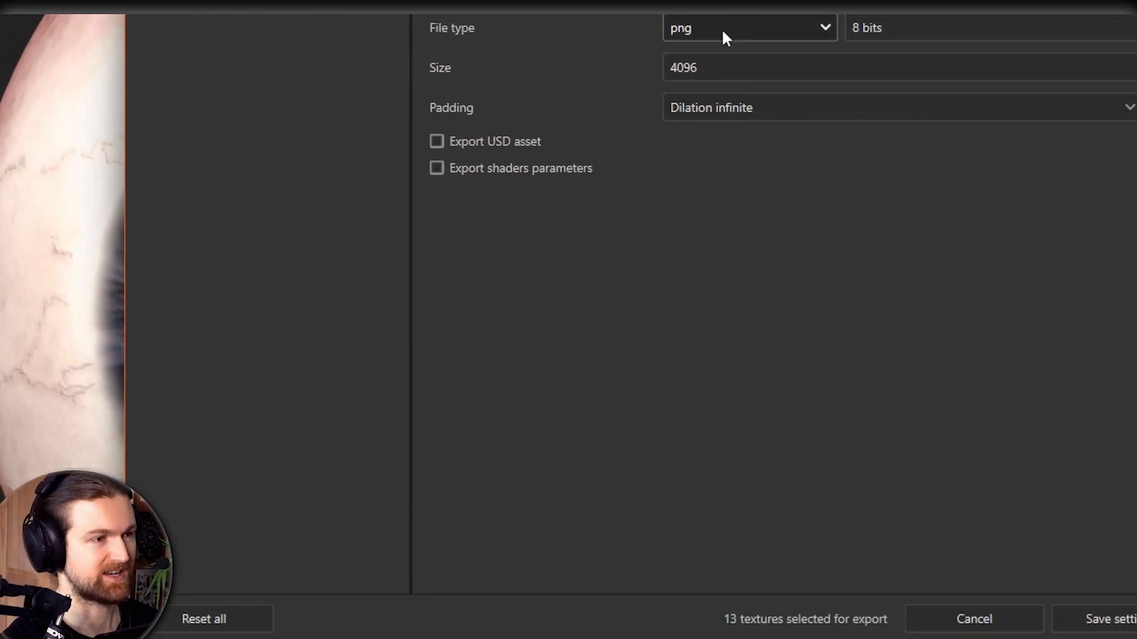
left_click(749, 27)
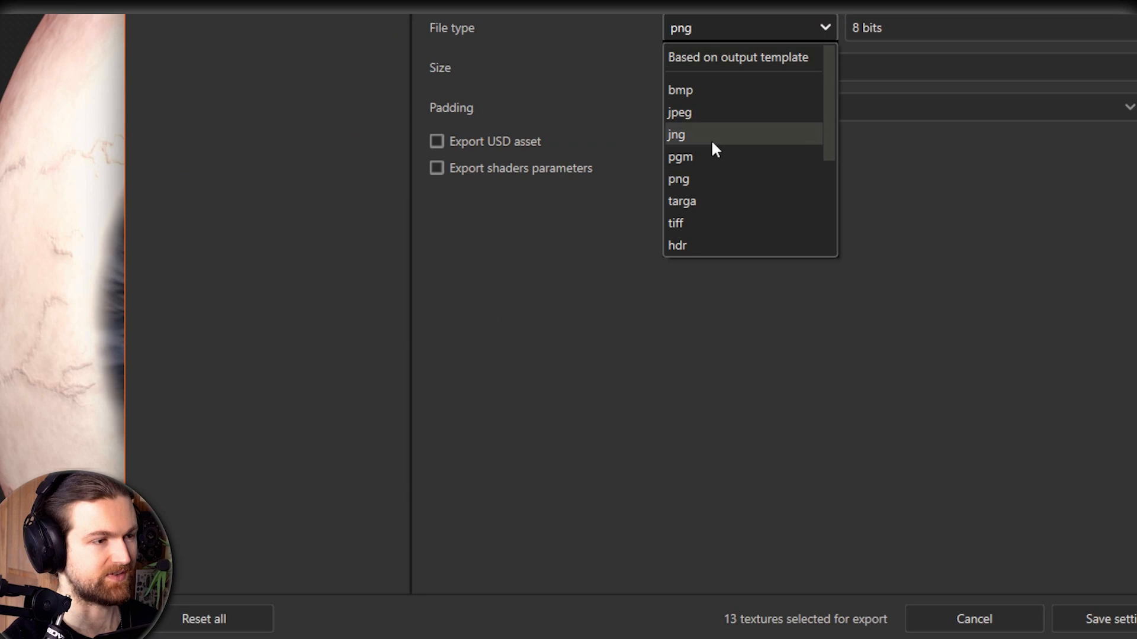
left_click(679, 179)
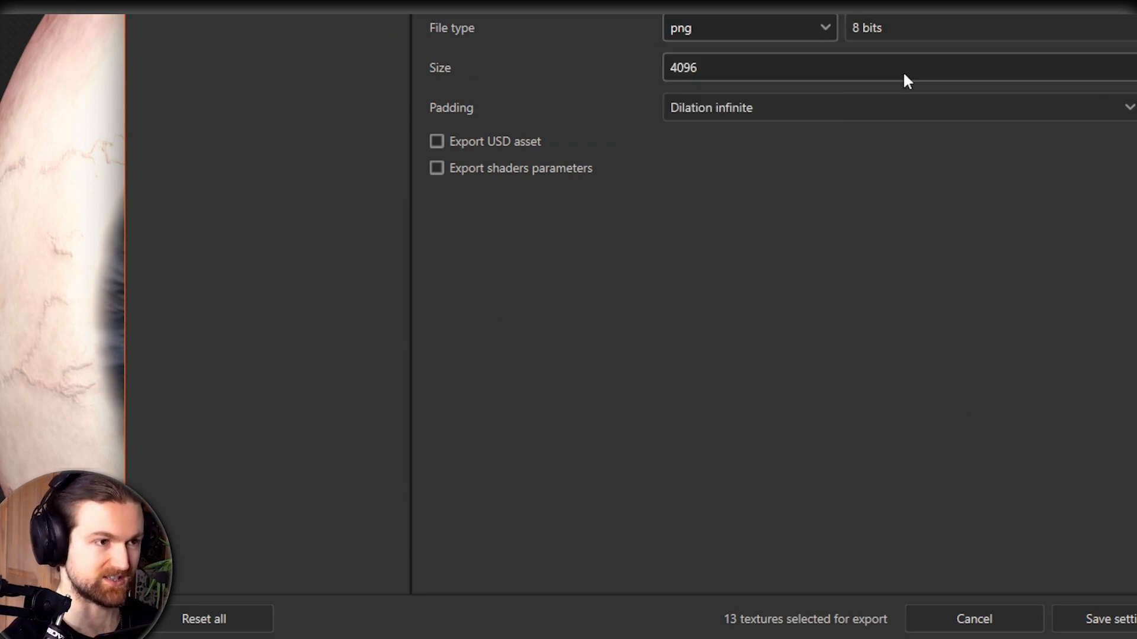
mouse_move(689, 68)
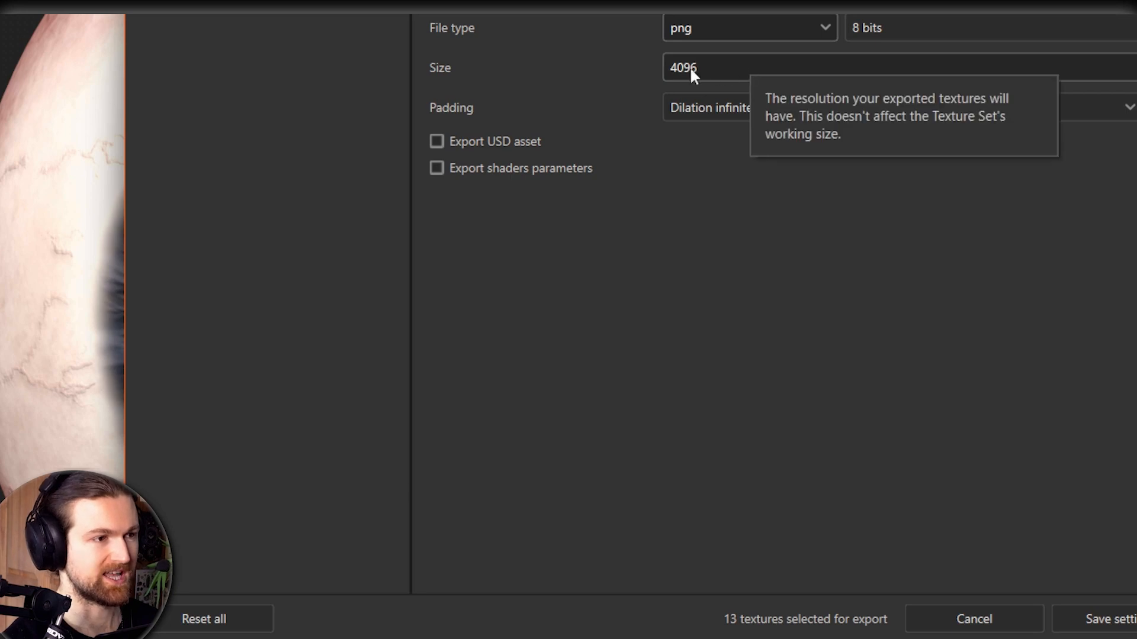
left_click(682, 67)
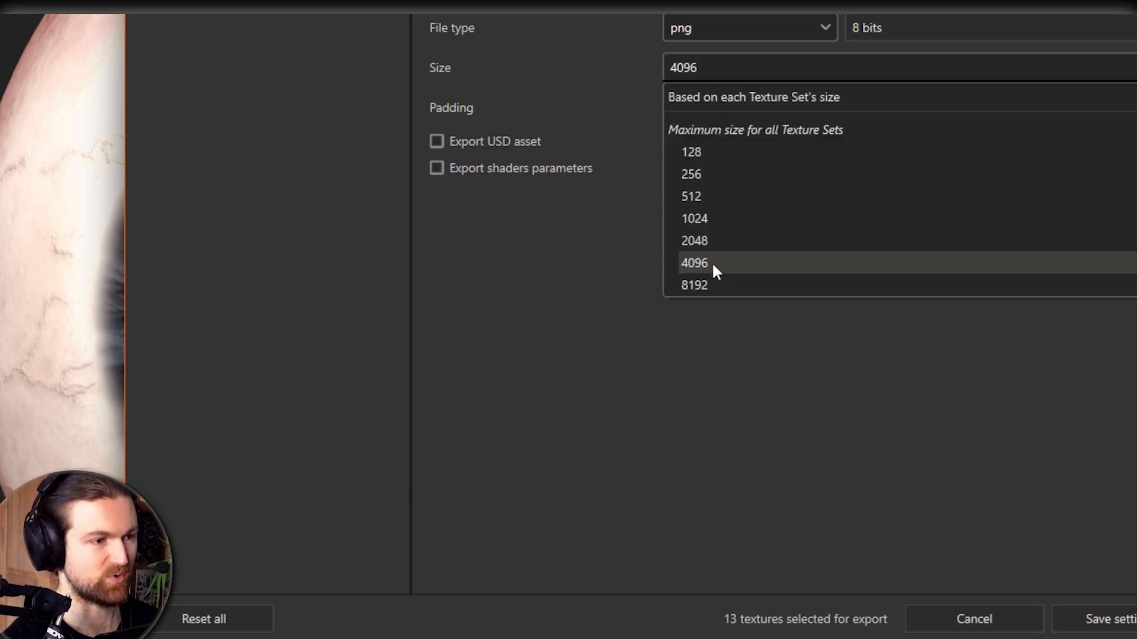
left_click(693, 263)
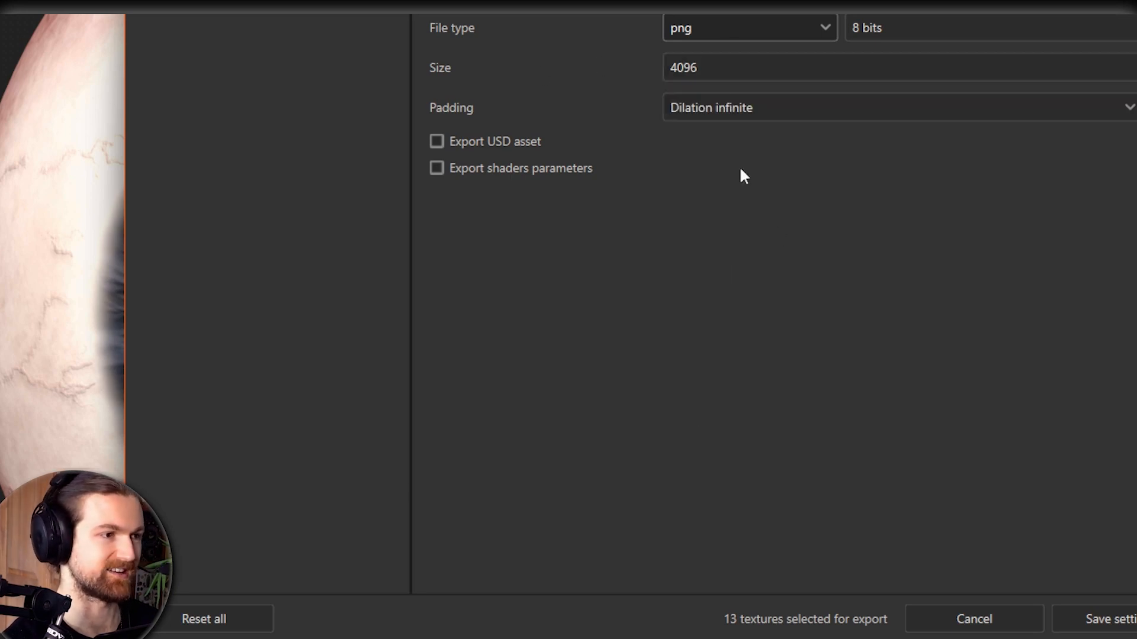
mouse_move(764, 173)
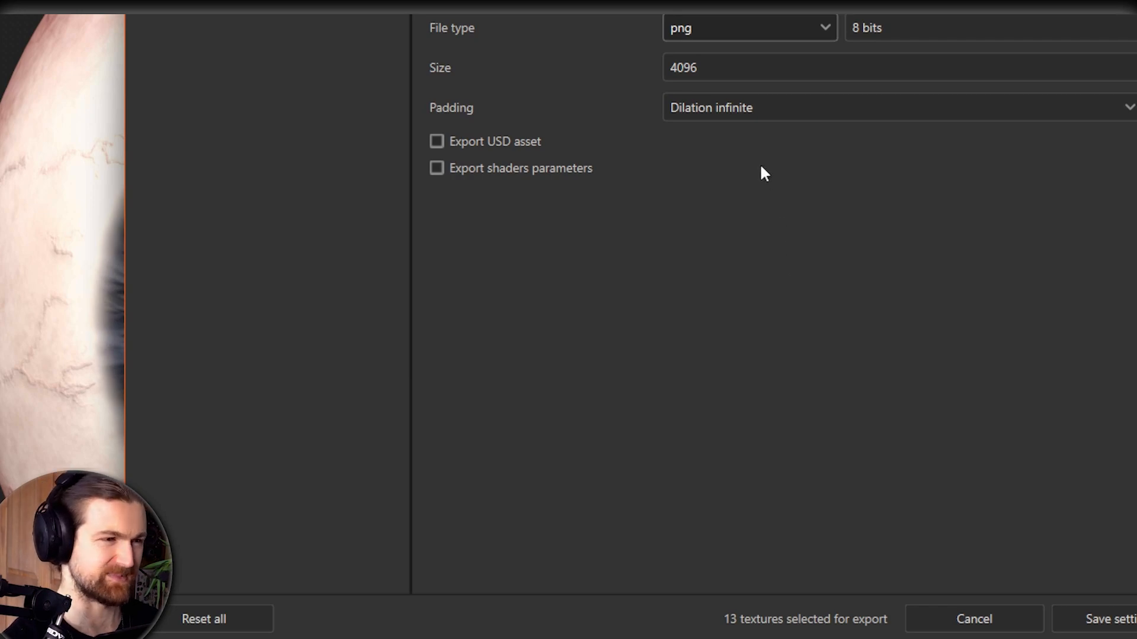
mouse_move(992, 289)
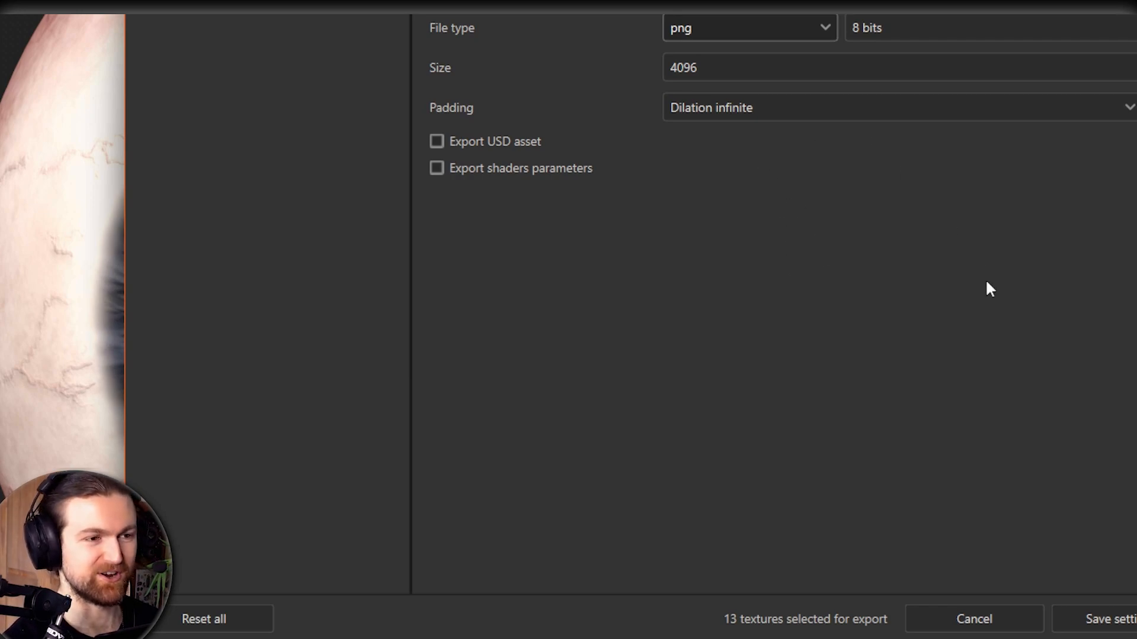
mouse_move(641, 138)
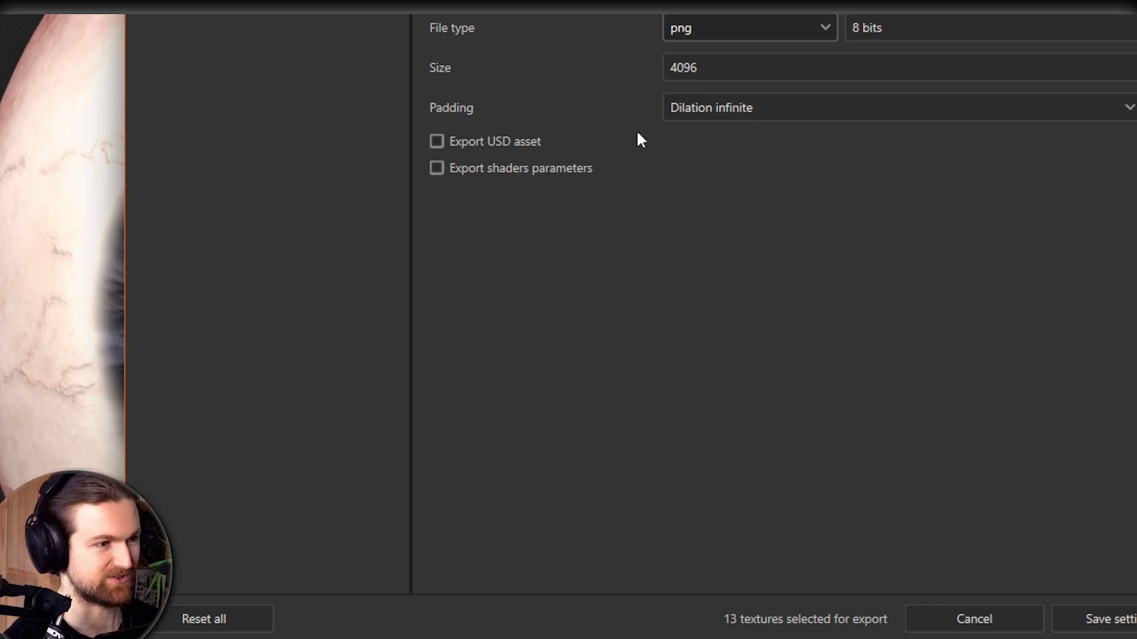
mouse_move(721, 116)
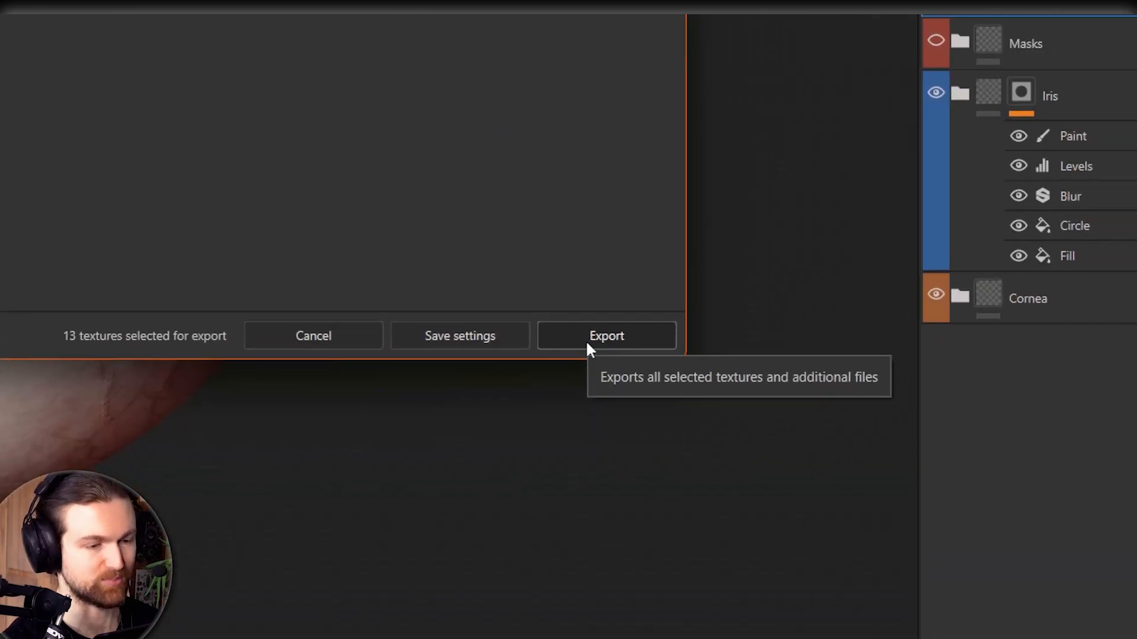
Step: Export the 13 selected eye textures as 4096x4096 PNG files
left_click(606, 335)
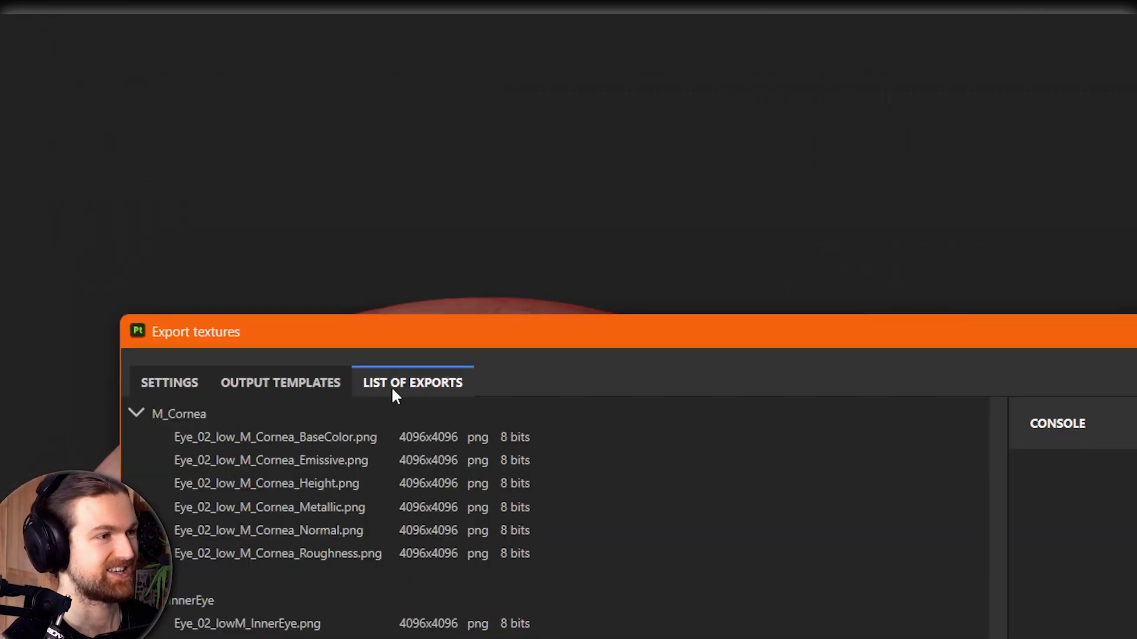
mouse_move(203, 453)
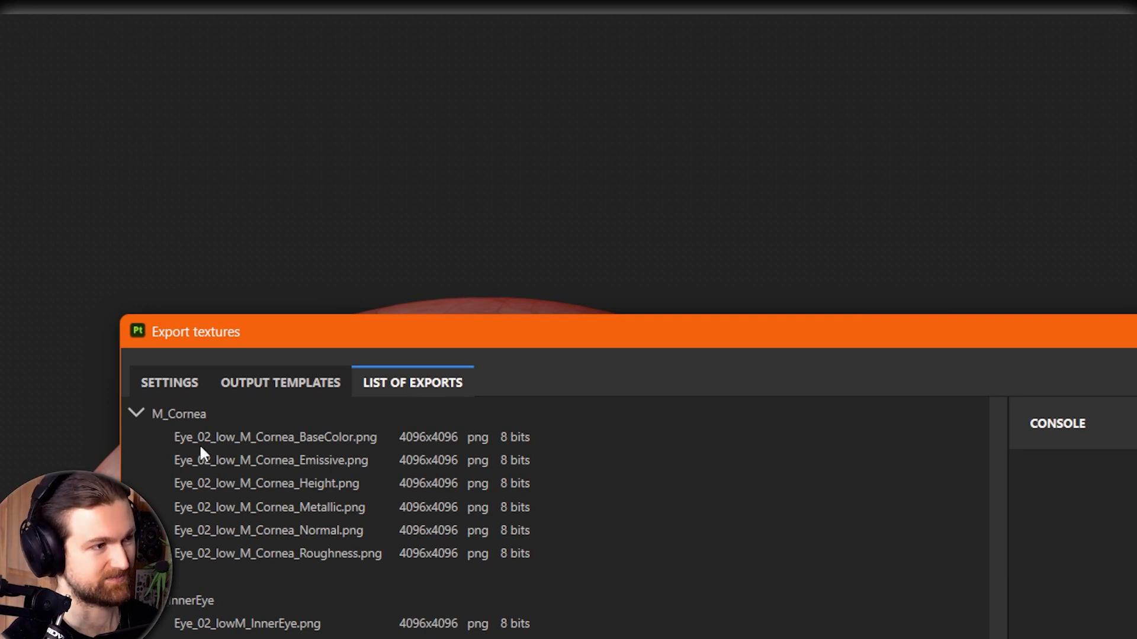
mouse_move(396, 455)
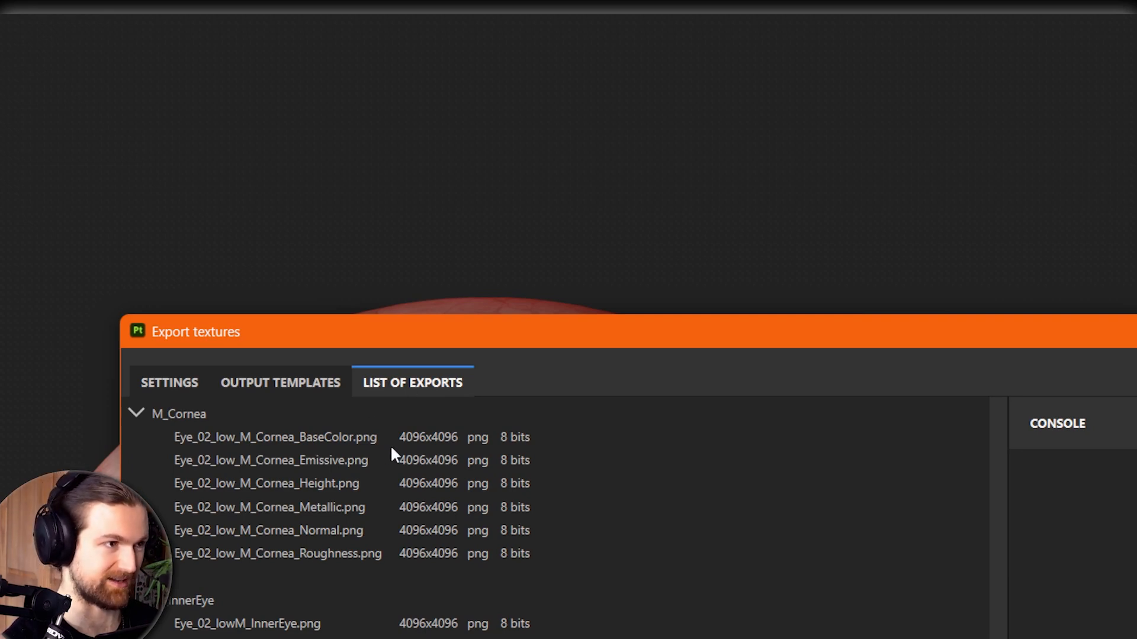
mouse_move(208, 475)
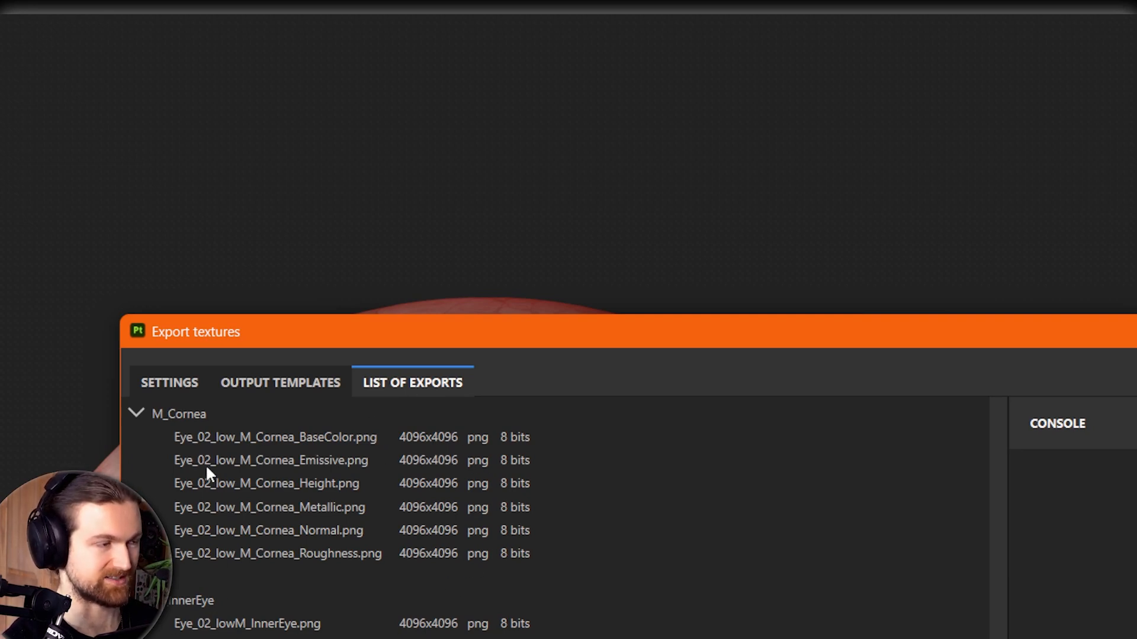
mouse_move(270, 534)
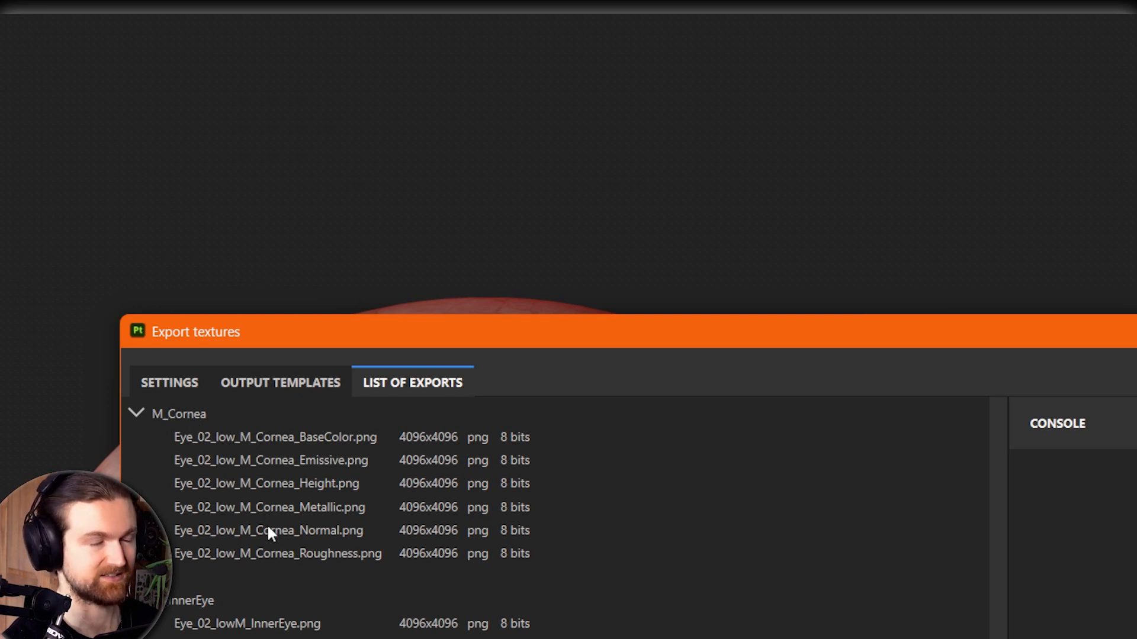
mouse_move(195, 612)
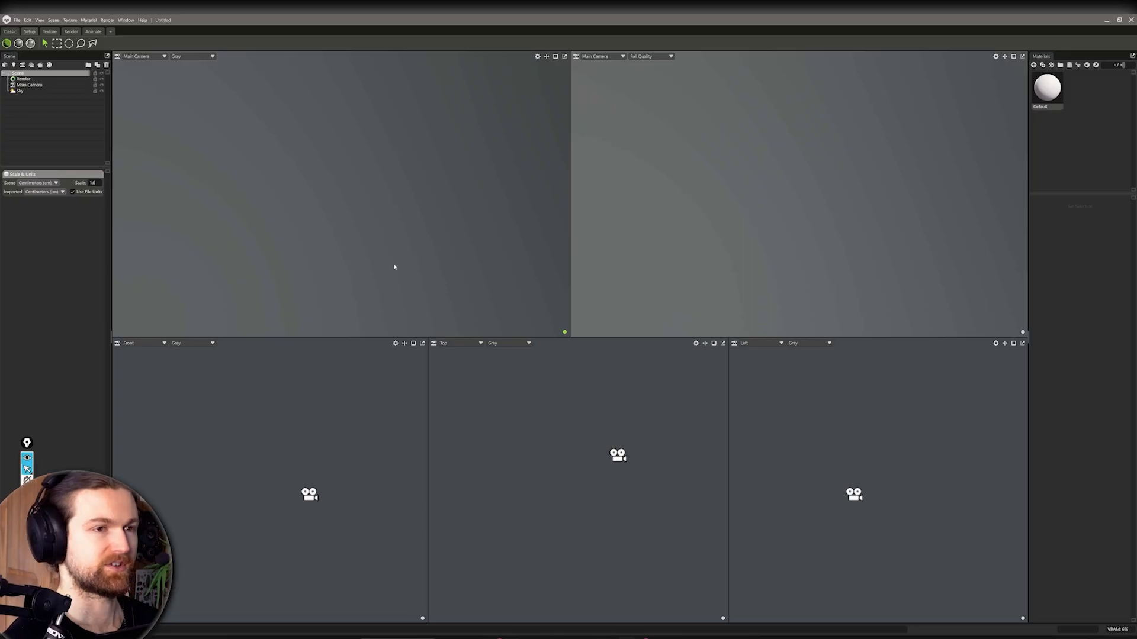
mouse_move(171, 118)
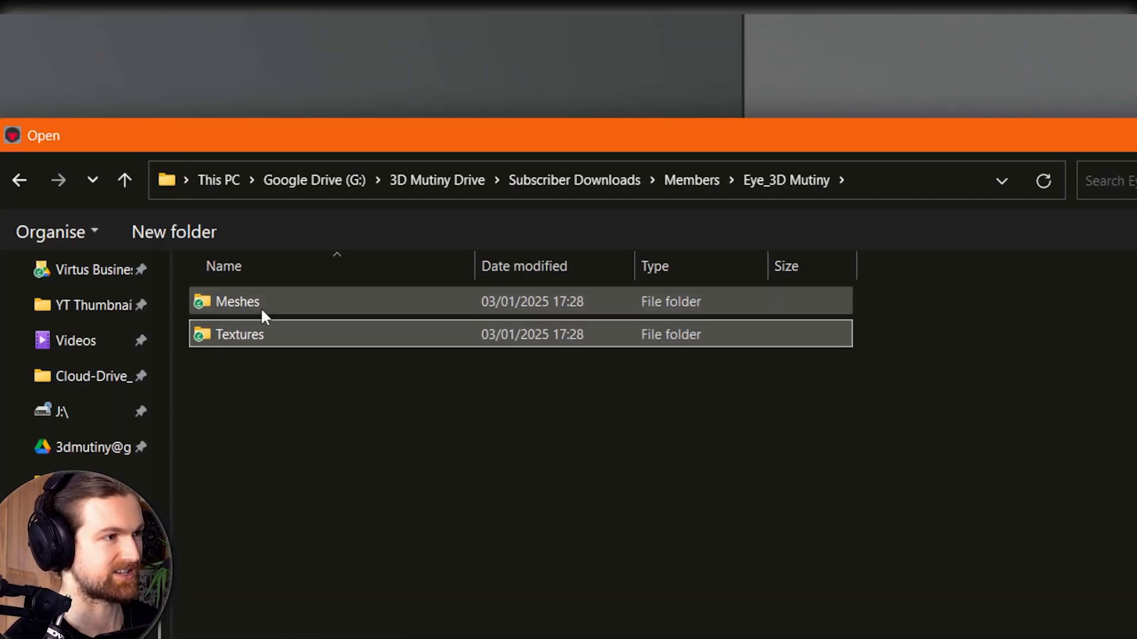
mouse_move(261, 305)
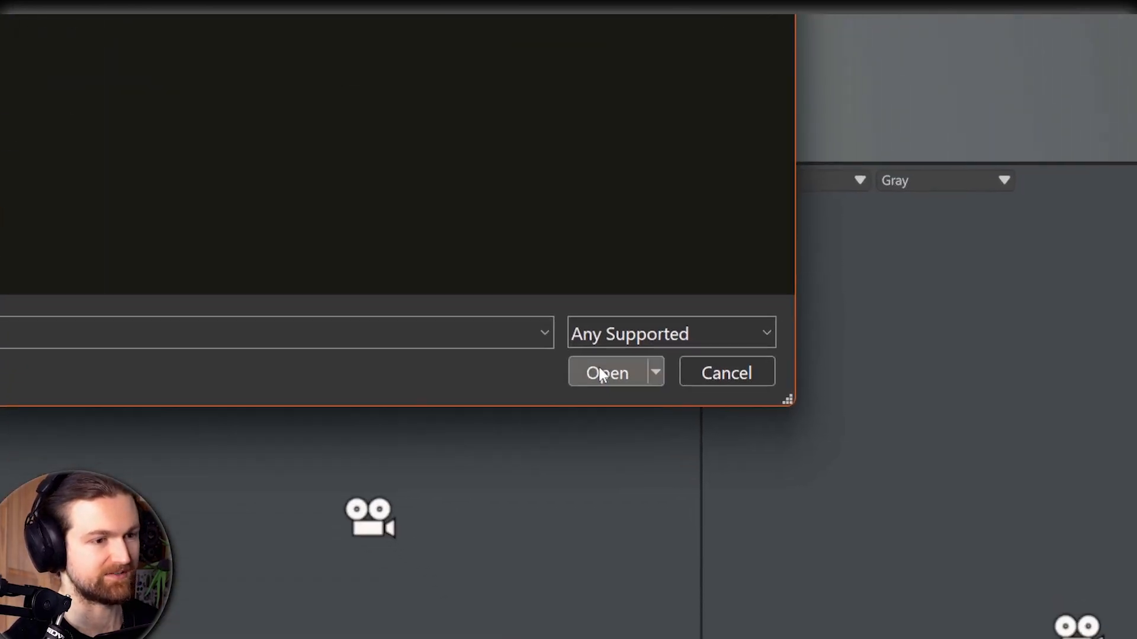
Step: Load the eye mesh into the scene, adding M_Cornea, M_InnerEye and M_Iris materials
left_click(607, 372)
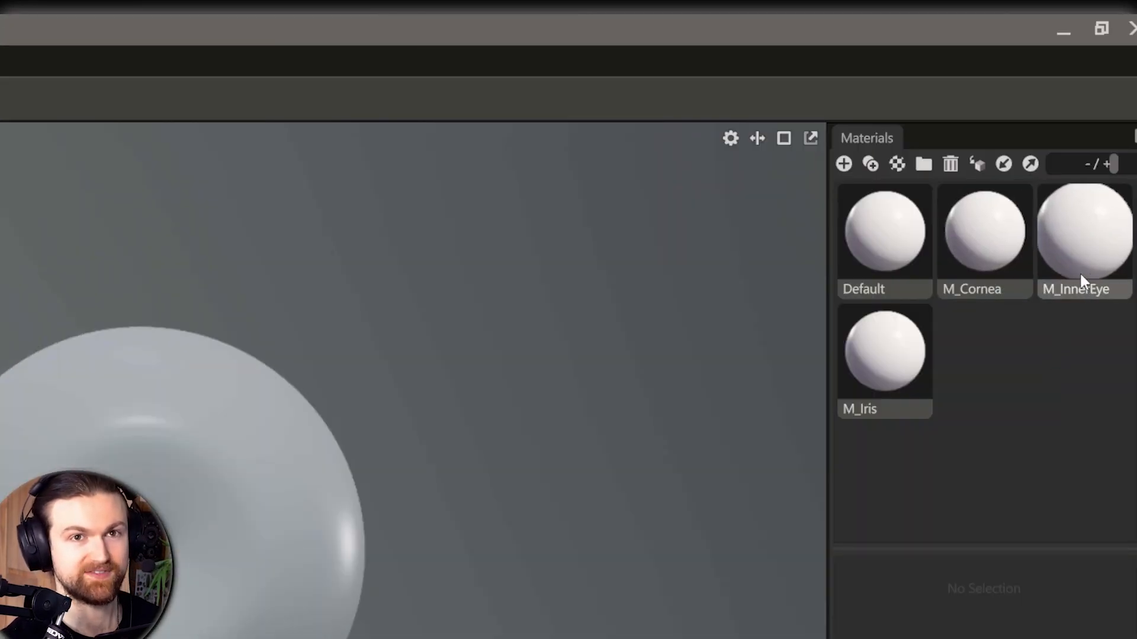
mouse_move(1080, 267)
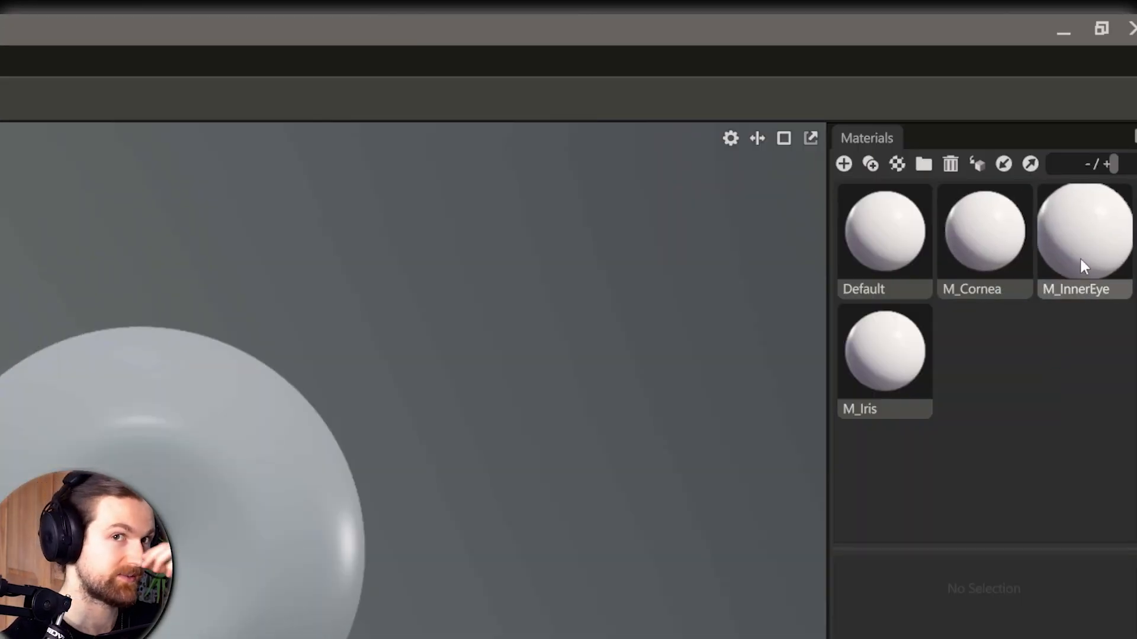
Step: Select the M_InnerEye material and browse into the iris textures folder
left_click(1084, 232)
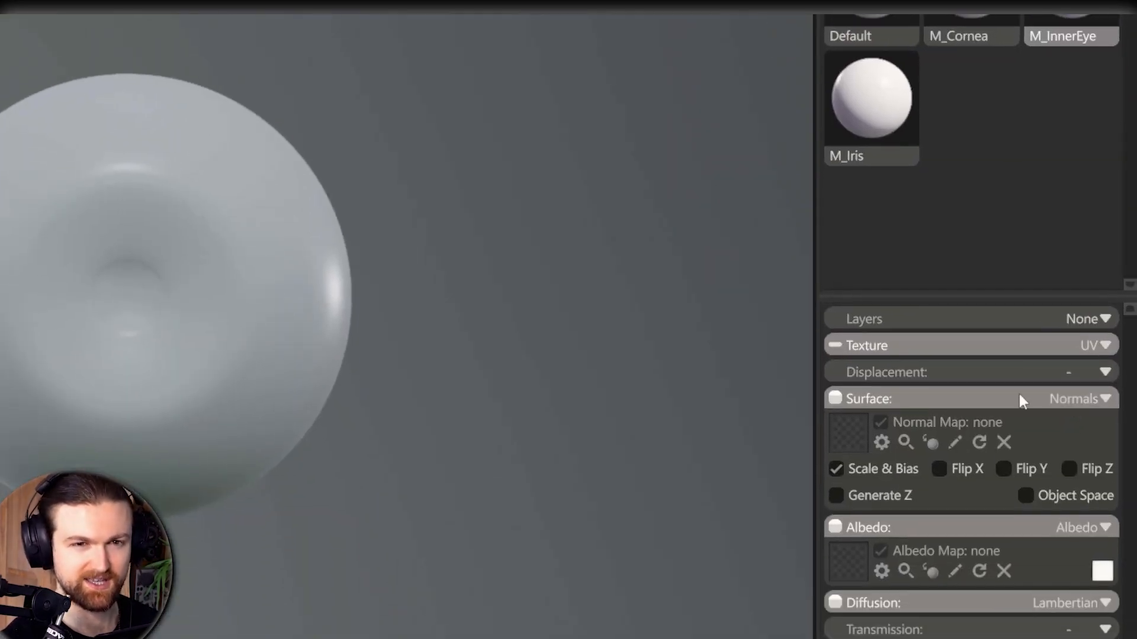
mouse_move(854, 573)
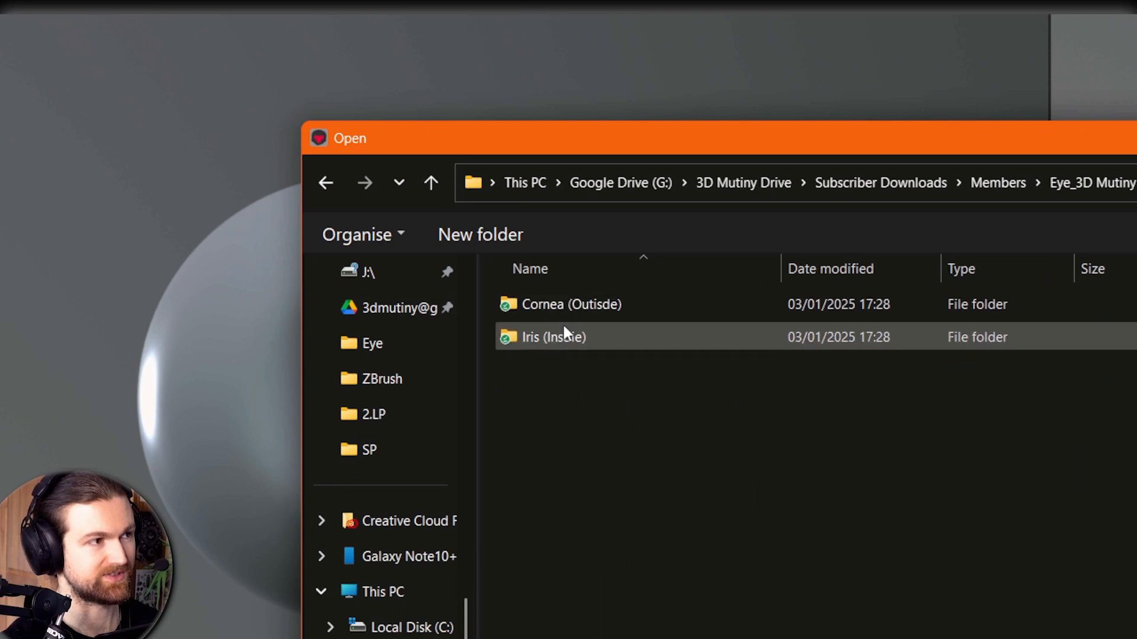
double_click(553, 337)
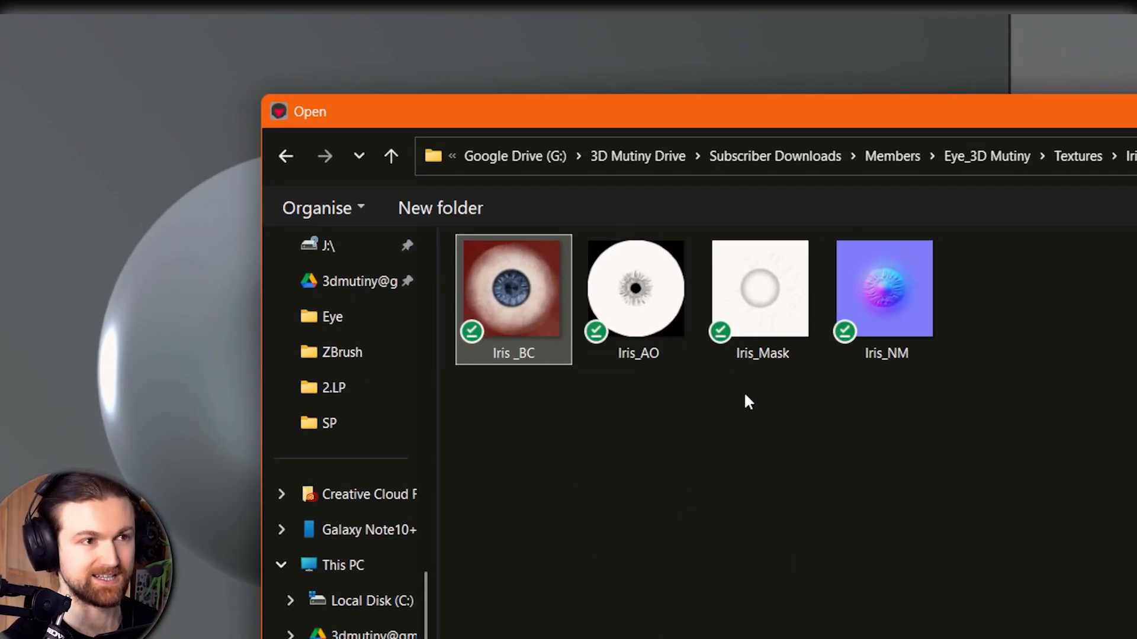
mouse_move(886, 334)
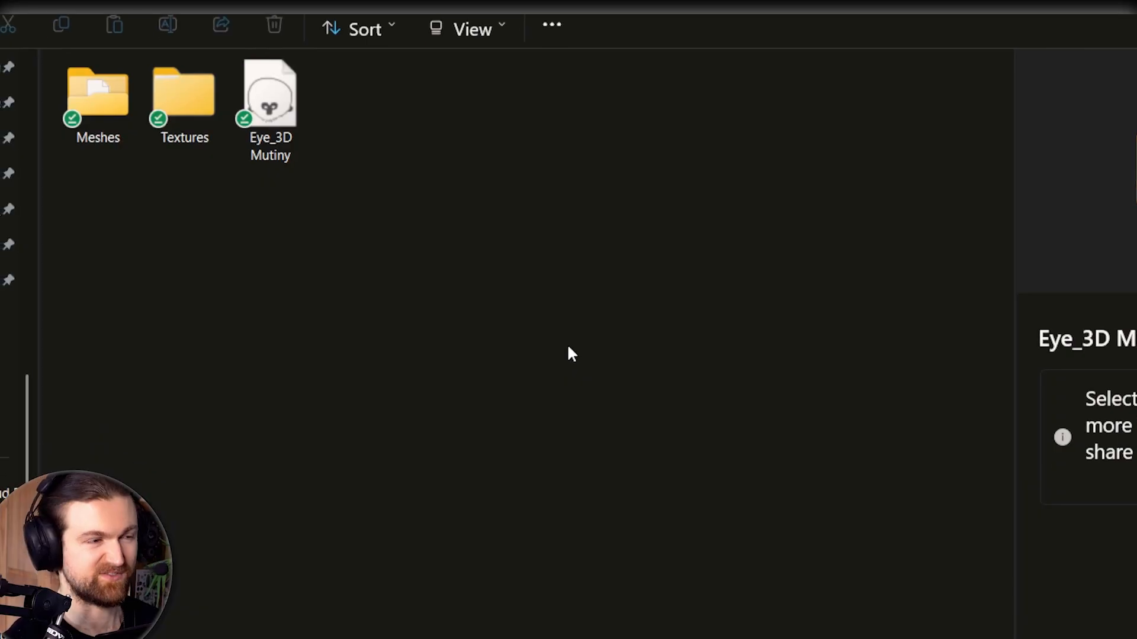
Step: Enable Occlusion on the inner eye material and pick its map from the eye textures folder
left_click(185, 101)
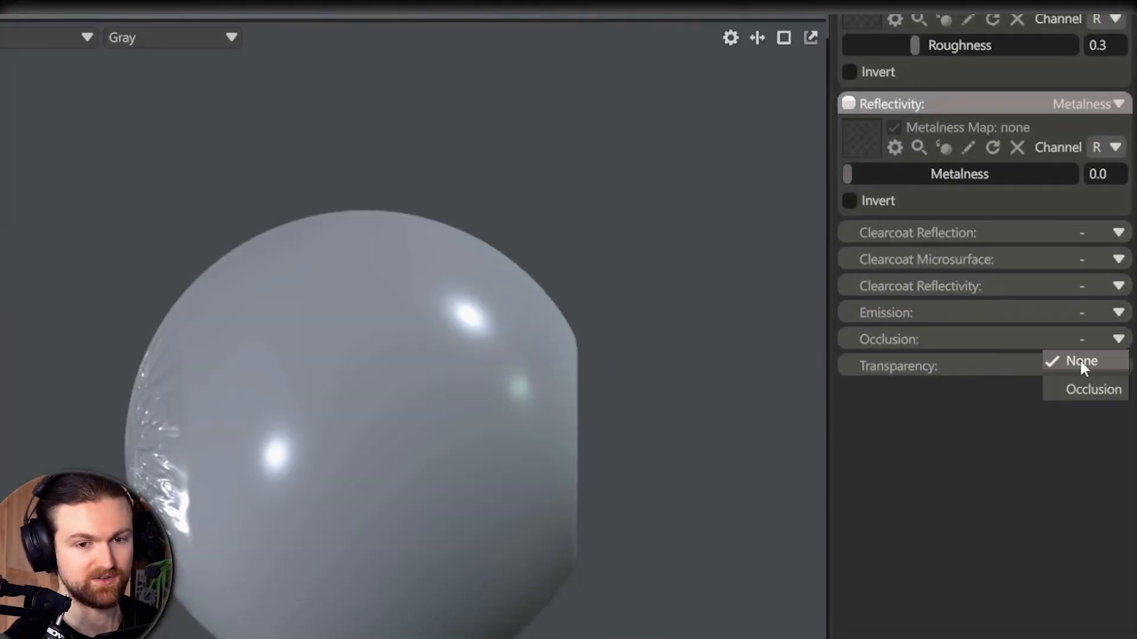
mouse_move(1094, 390)
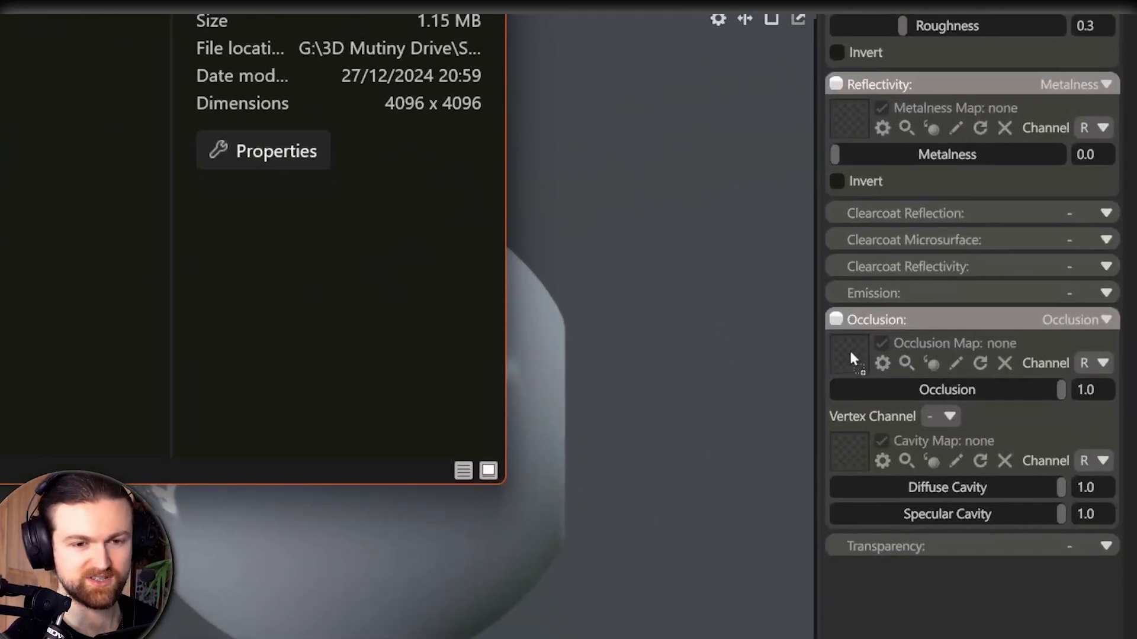
mouse_move(855, 366)
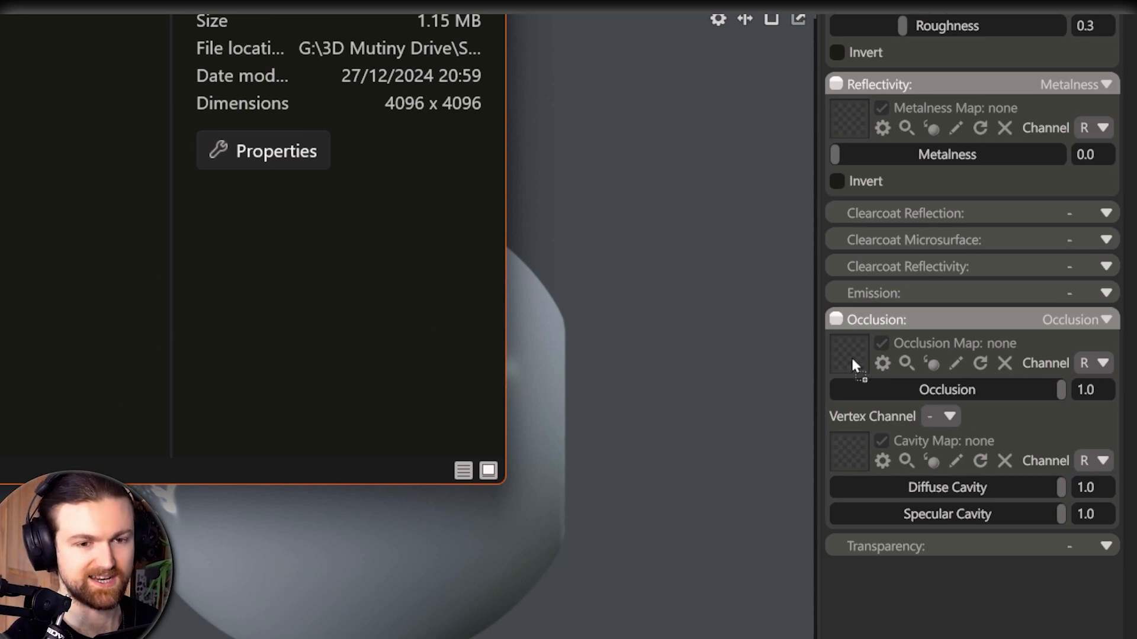
left_click(848, 353)
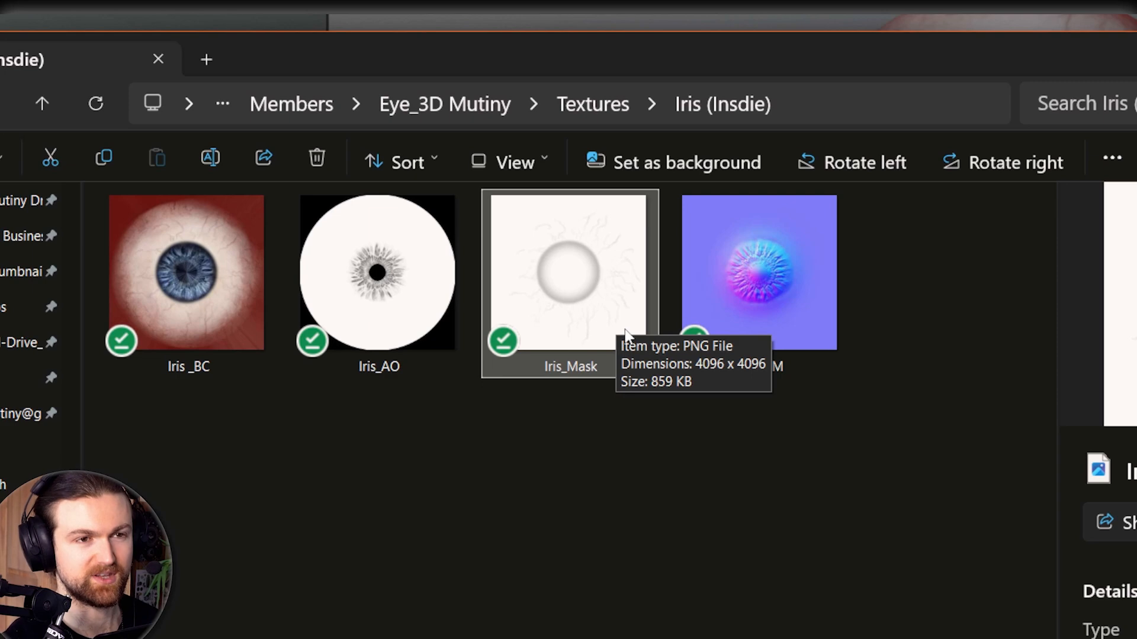
mouse_move(649, 313)
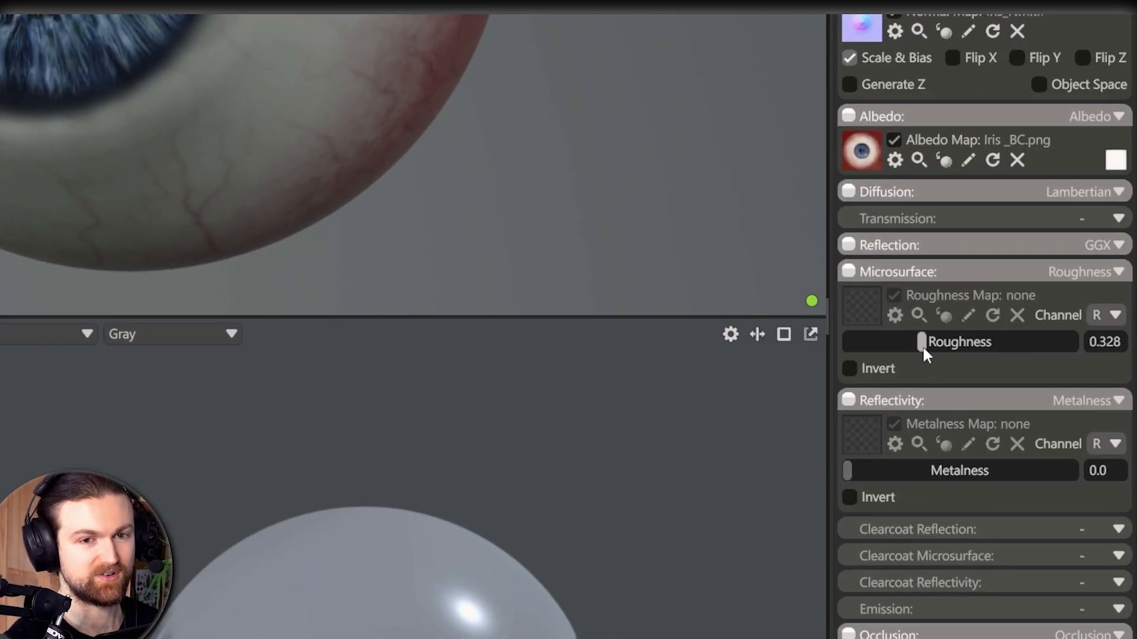
mouse_move(925, 352)
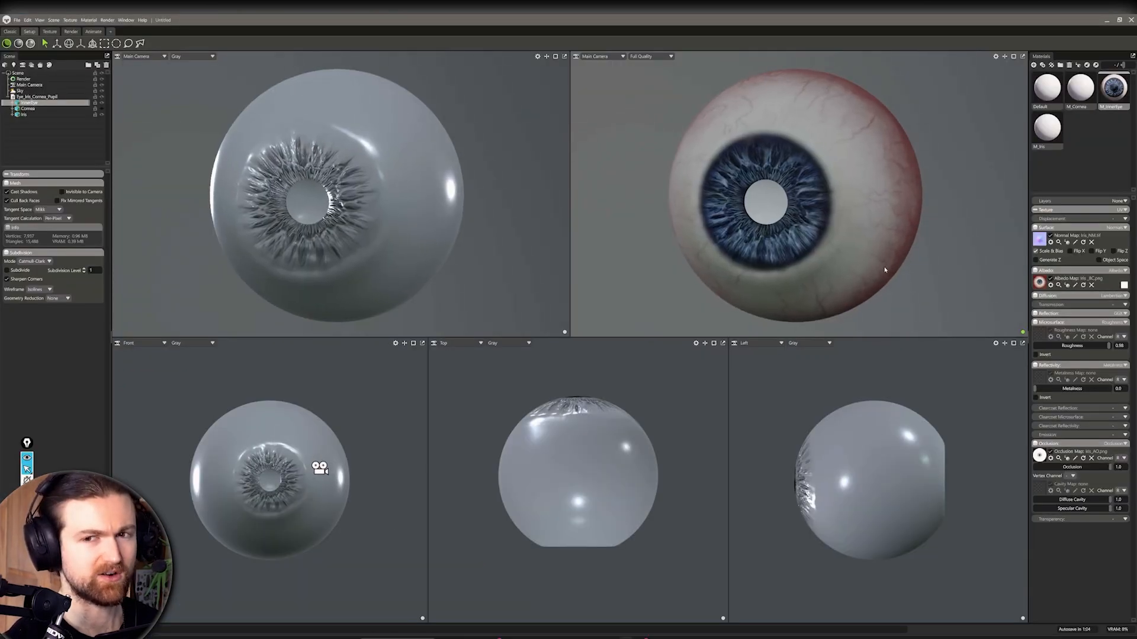
Step: Select the Sky and browse the library's Interior skies for an indoor HDRI
left_click(16, 91)
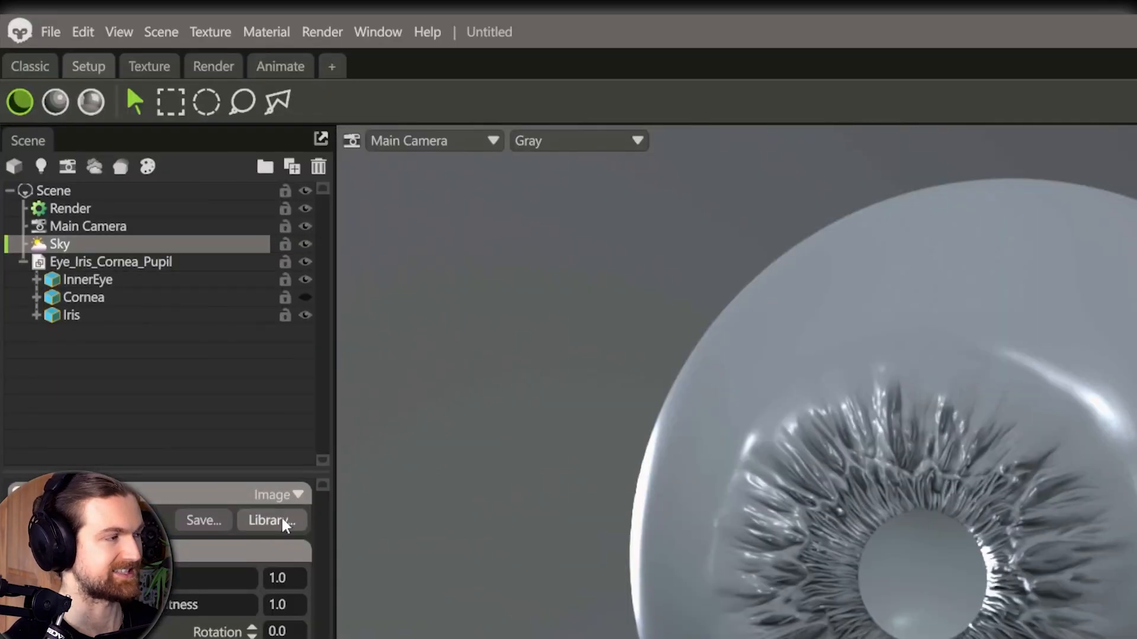
left_click(271, 521)
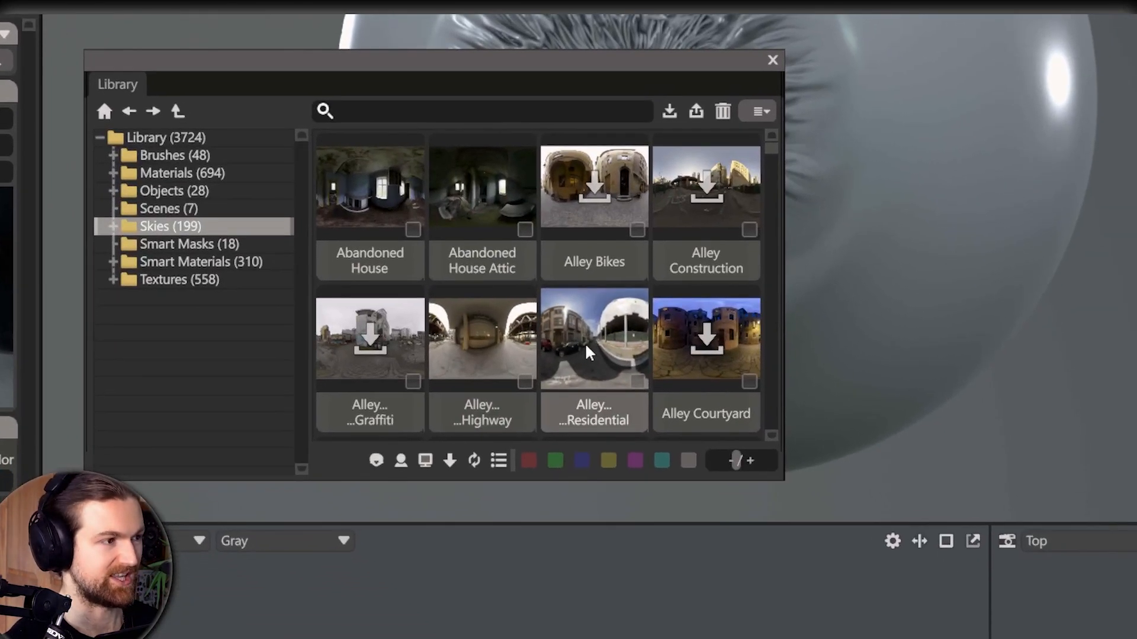
scroll("down", 3)
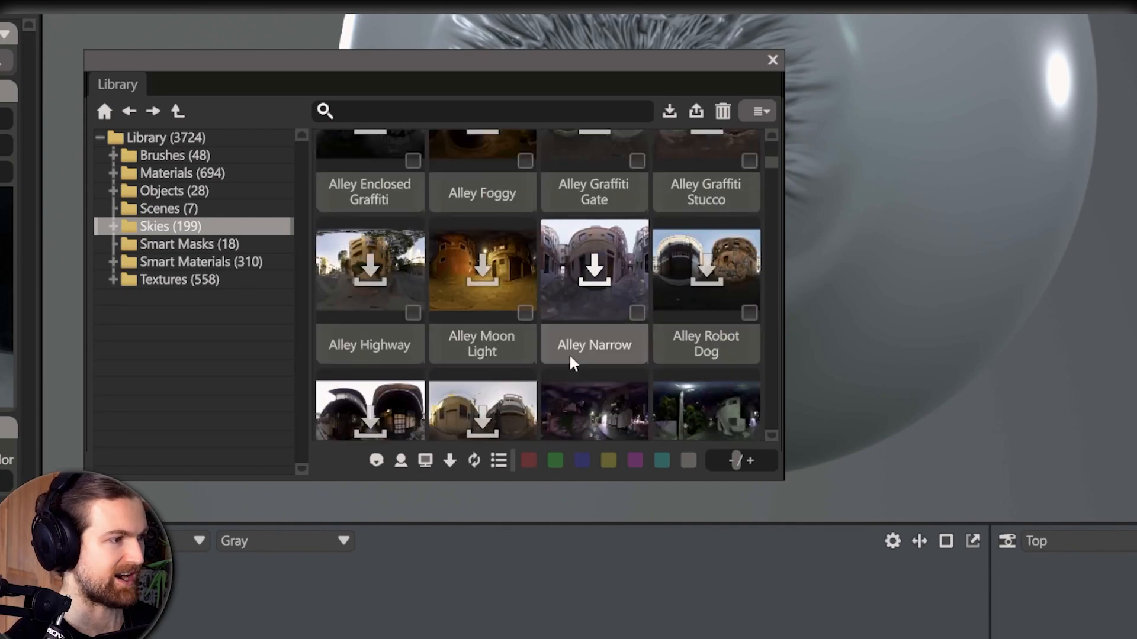
scroll("down", 3)
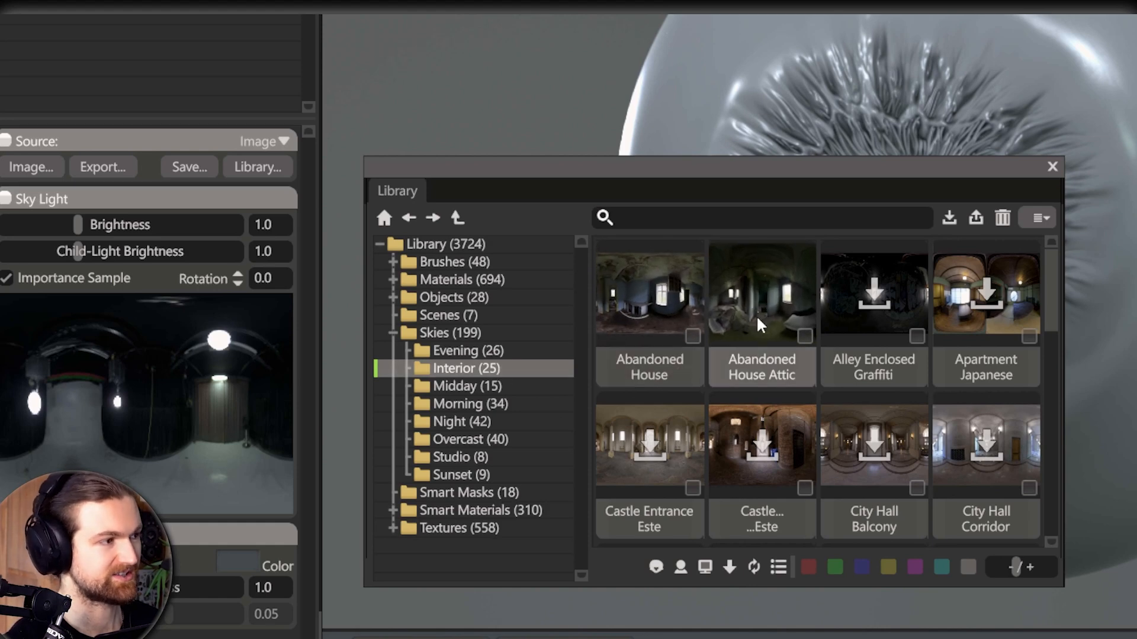
mouse_move(758, 311)
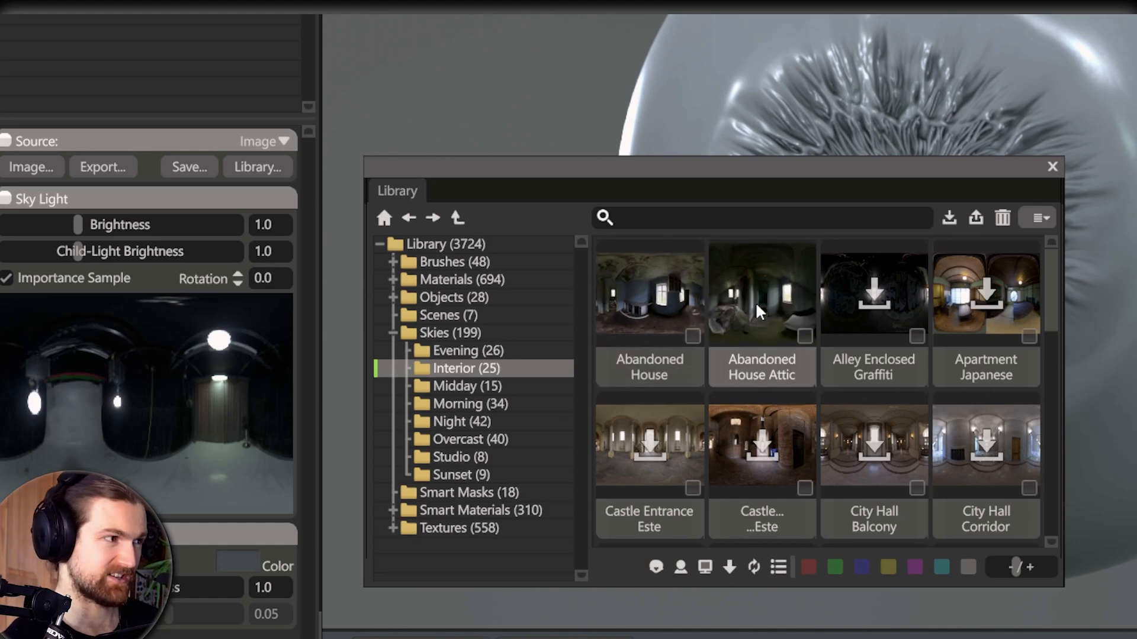
mouse_move(761, 308)
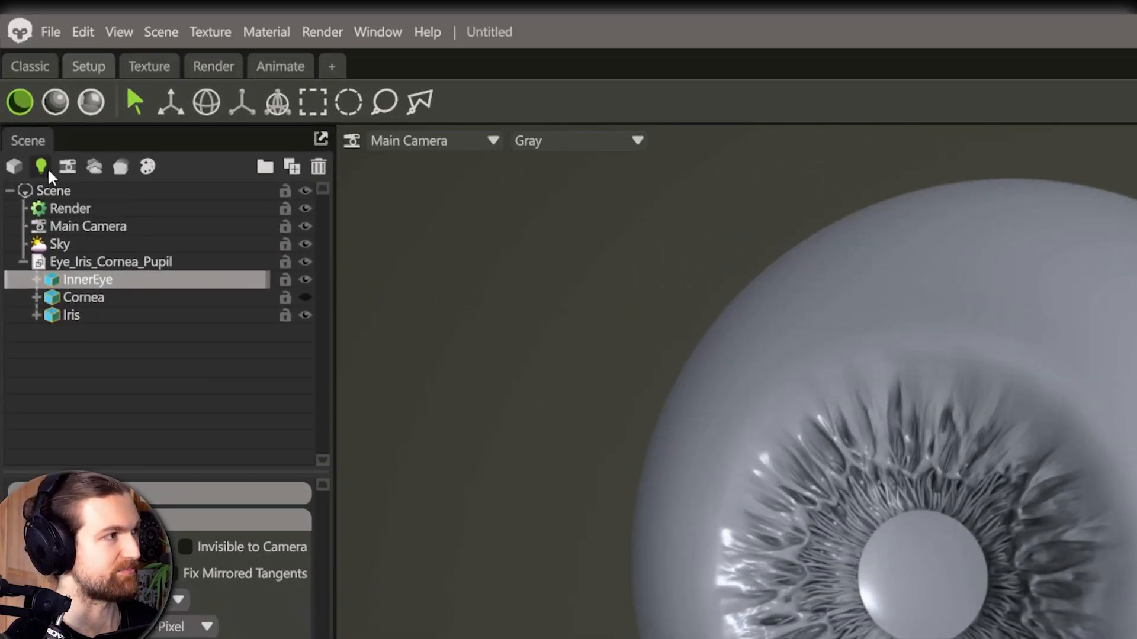
Step: Add a new light to the scene from the Scene panel
left_click(41, 167)
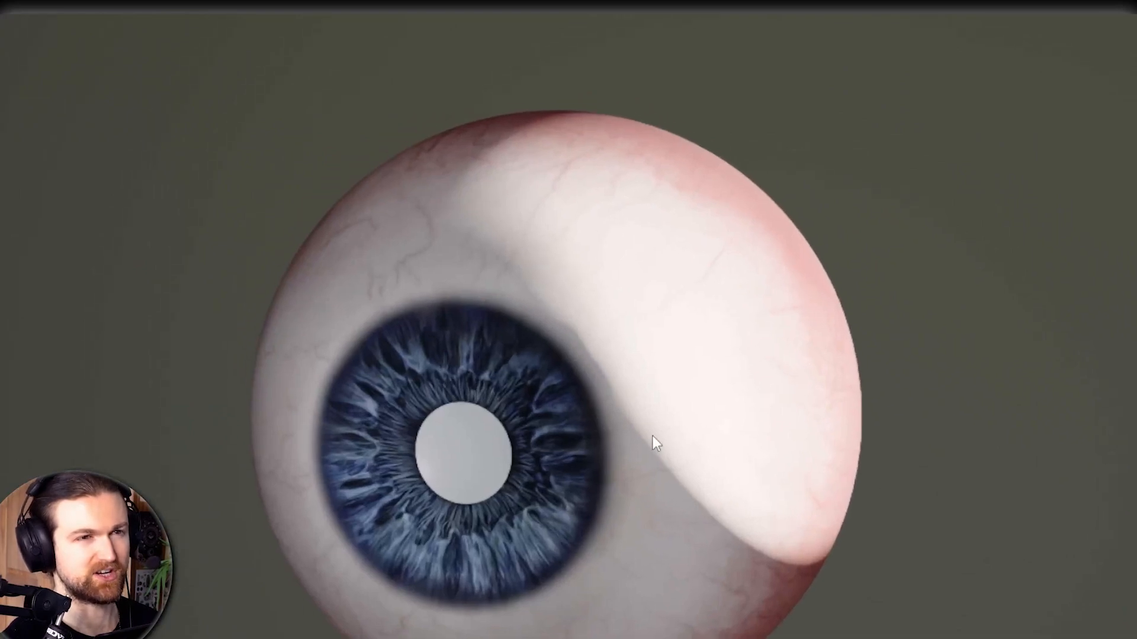
mouse_move(1039, 628)
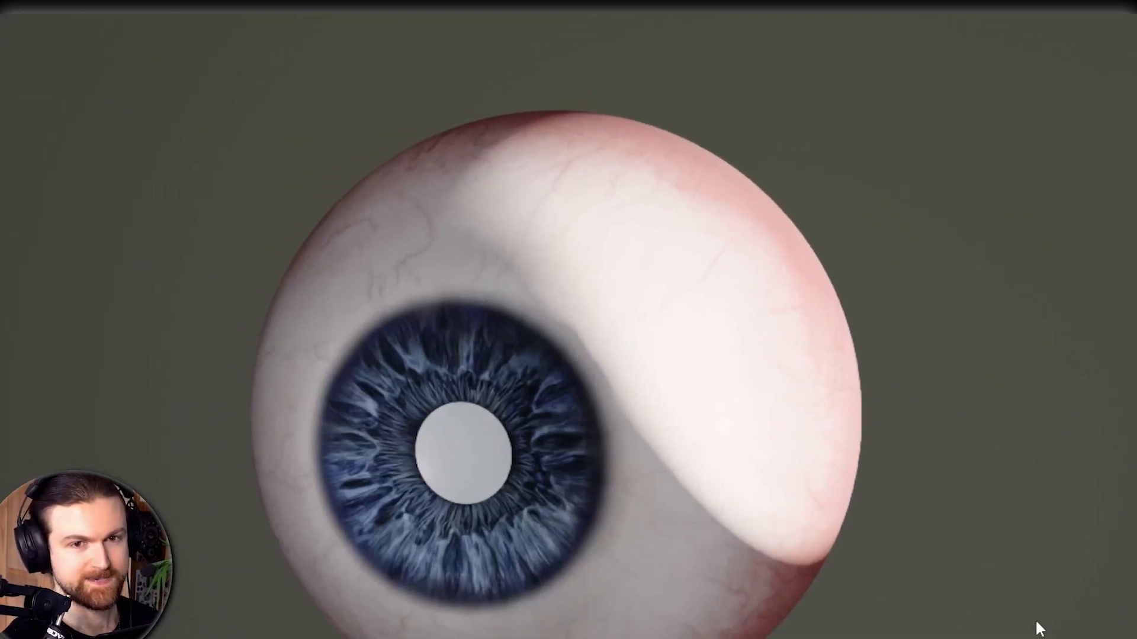
Step: Set the eyeball material's Transmission to Subsurface Scattering
left_click(1102, 316)
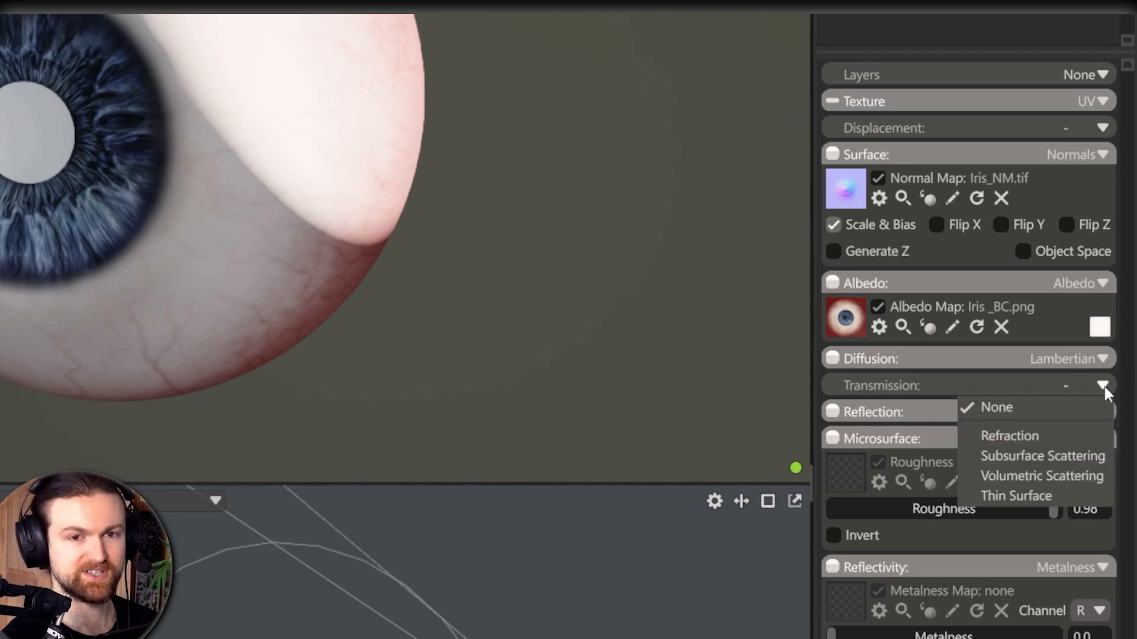
mouse_move(1042, 455)
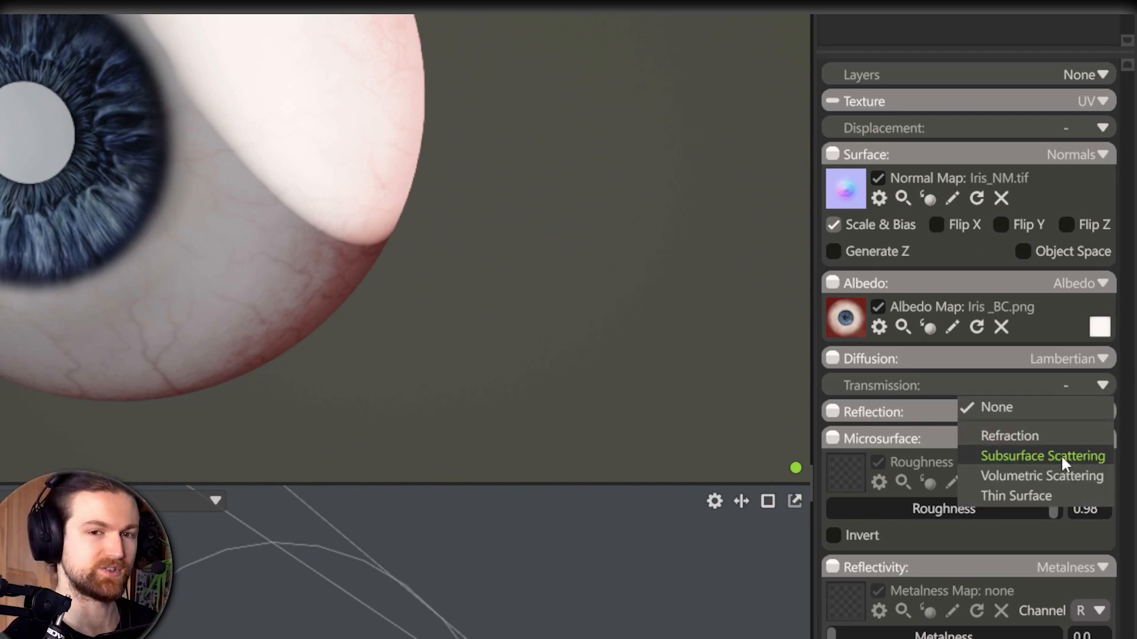
left_click(1042, 455)
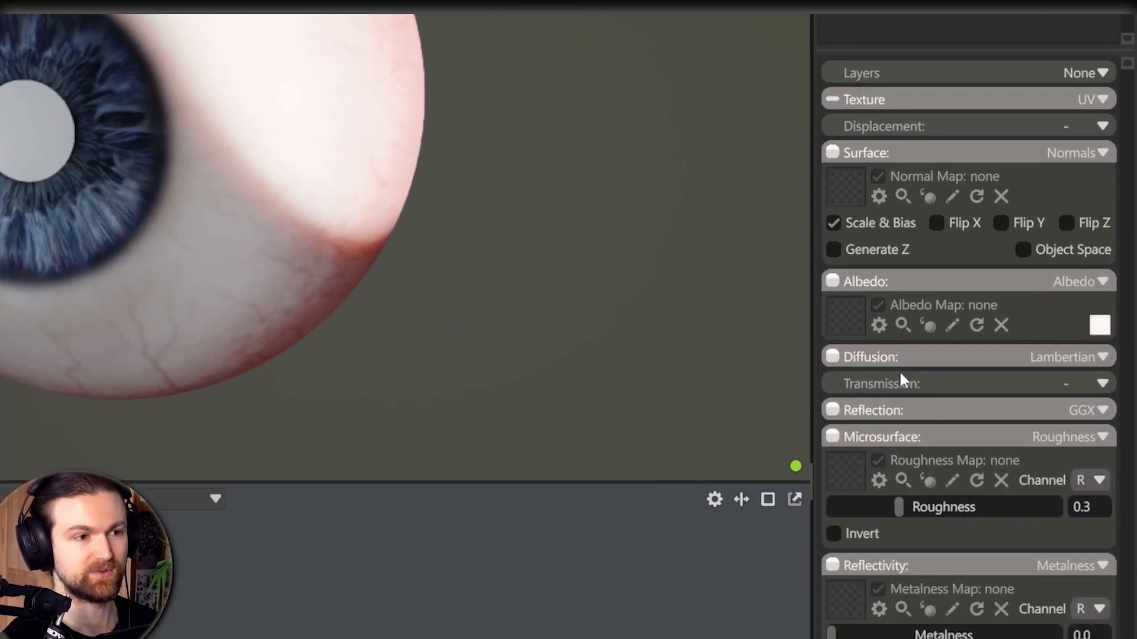
Step: Check the albedo colour is white and move to the M_InnerEye material
left_click(1099, 325)
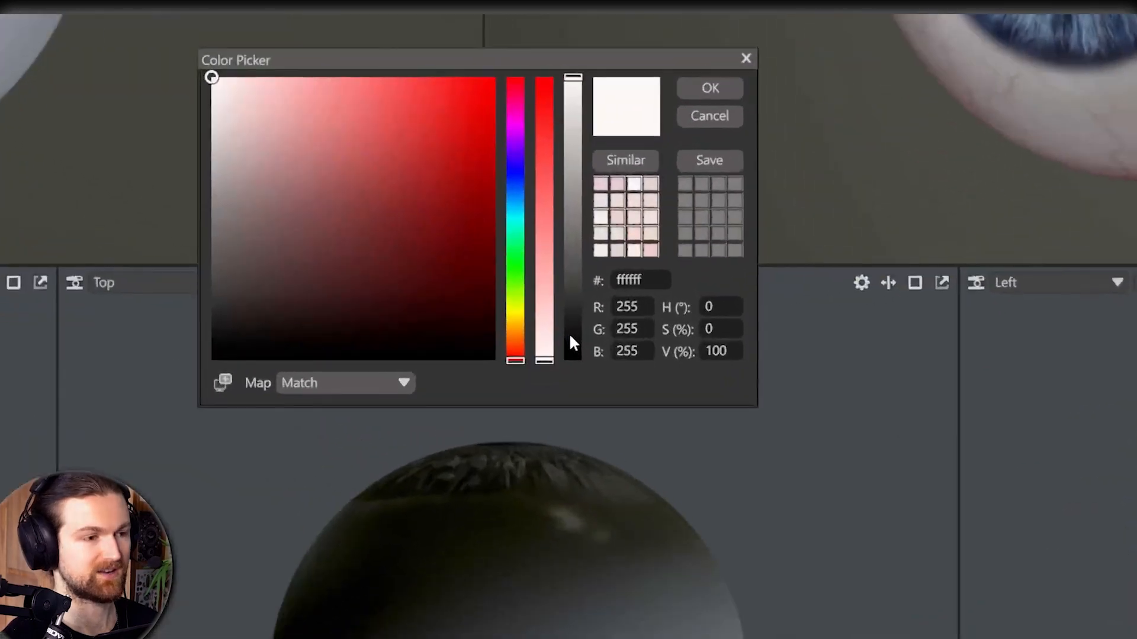
left_click(708, 87)
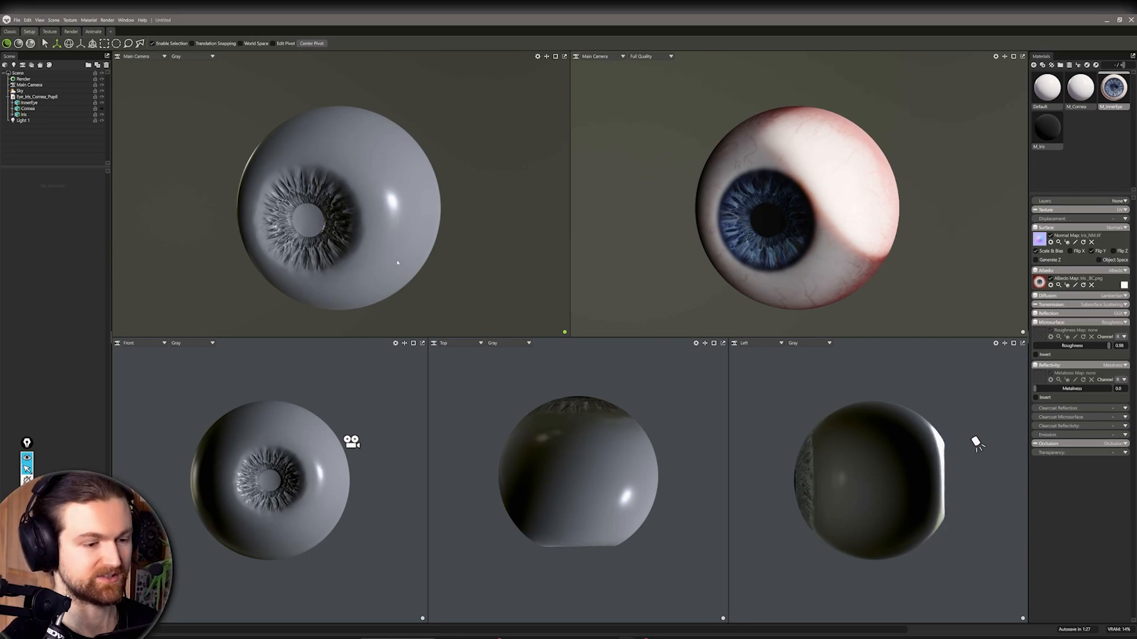
mouse_move(713, 270)
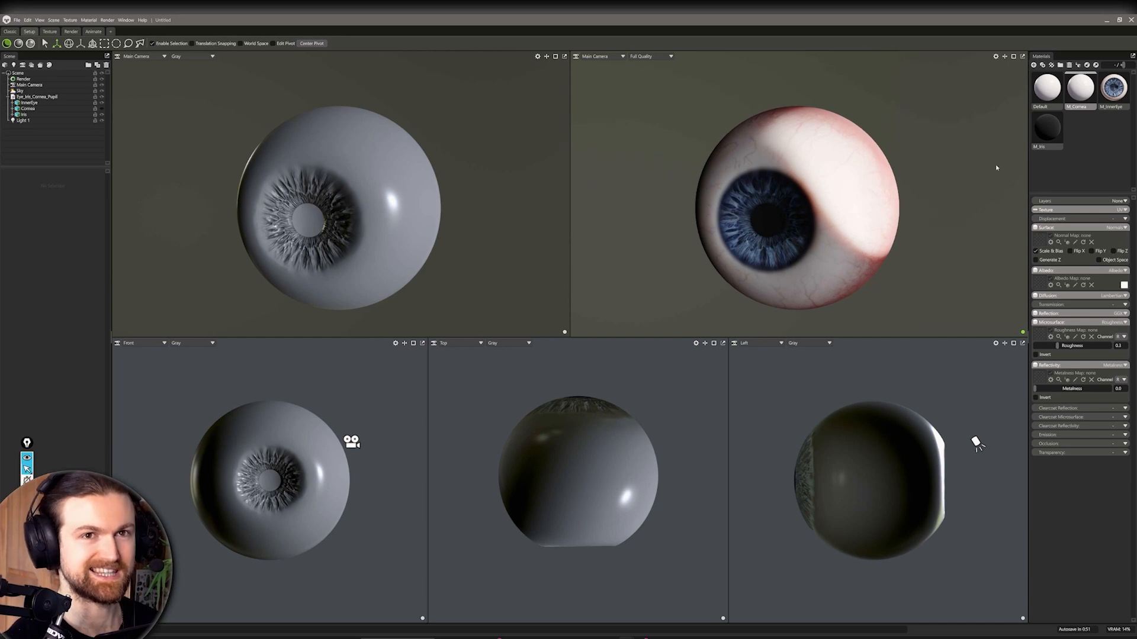
mouse_move(315, 158)
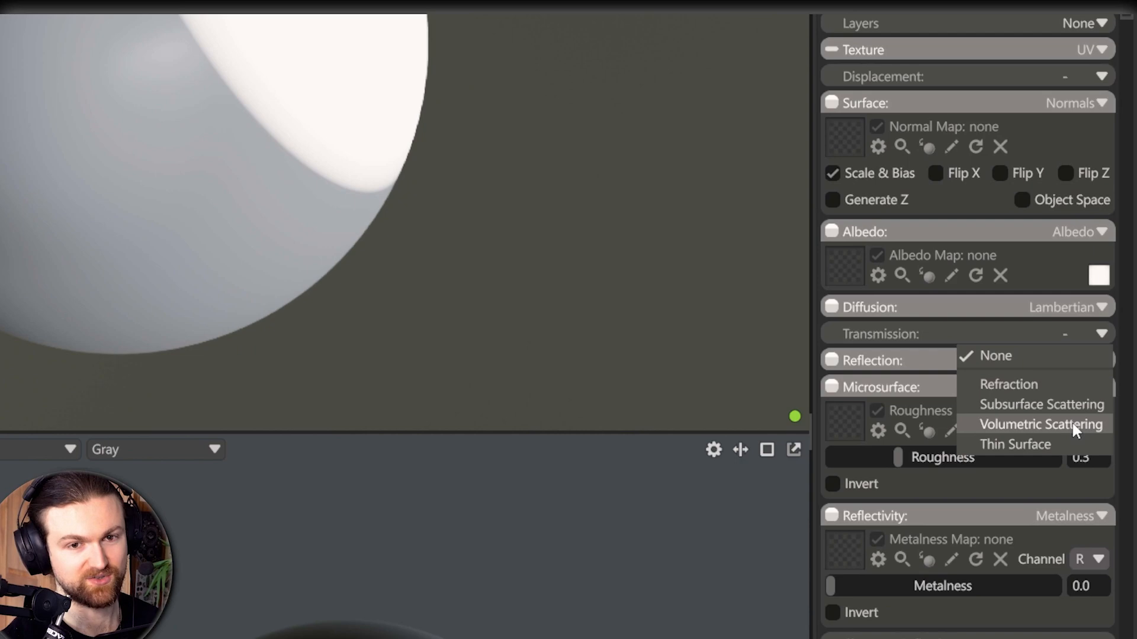
mouse_move(1077, 393)
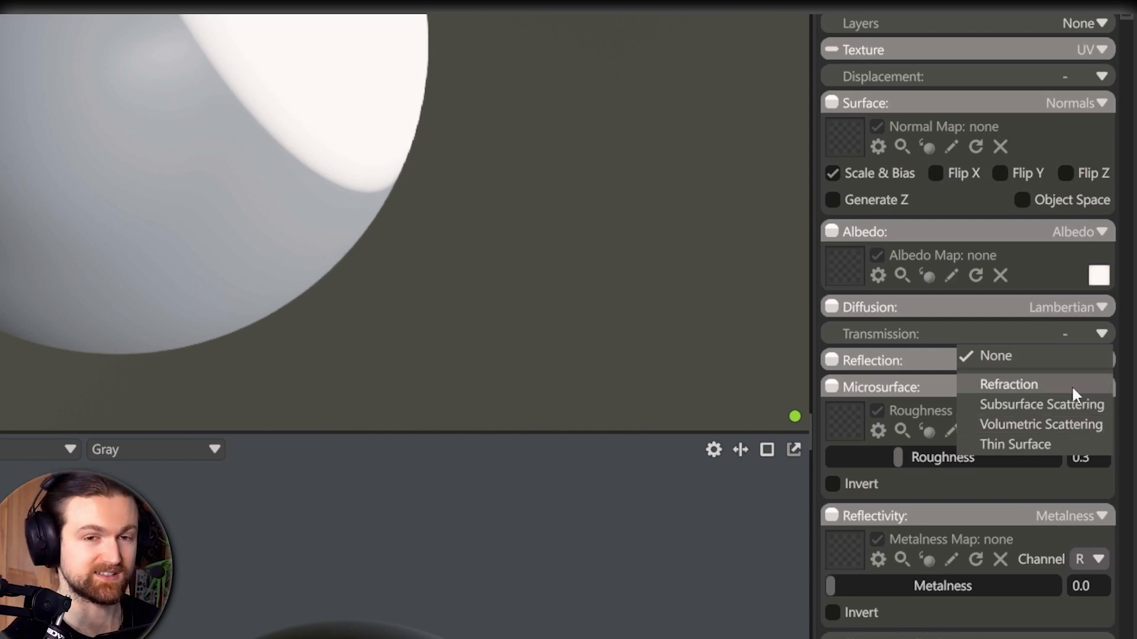
mouse_move(1007, 384)
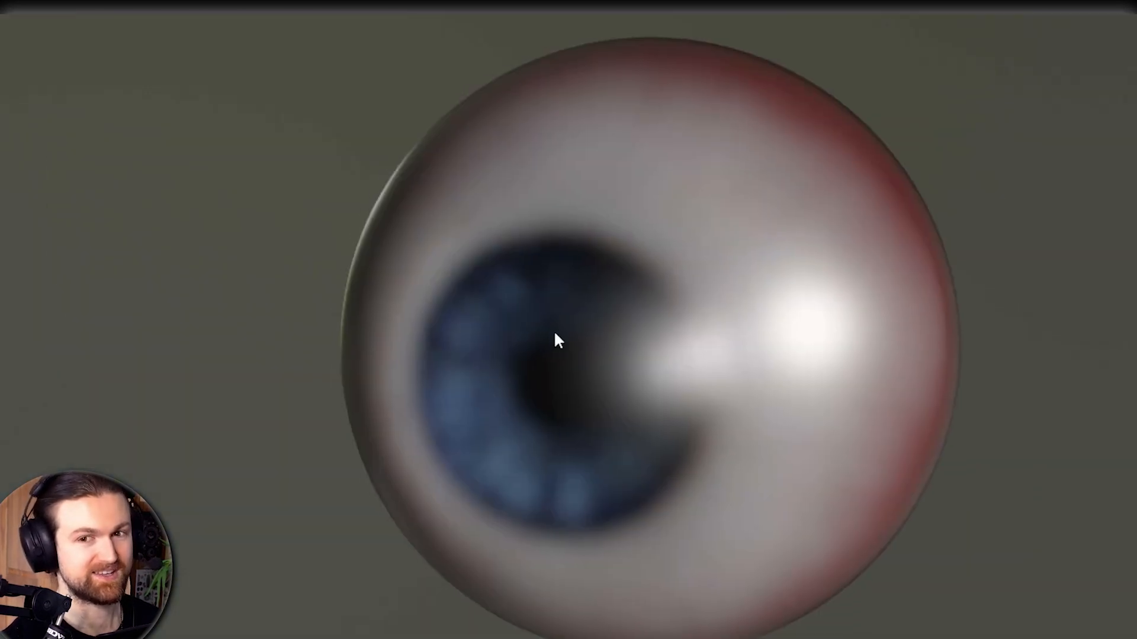
mouse_move(1012, 601)
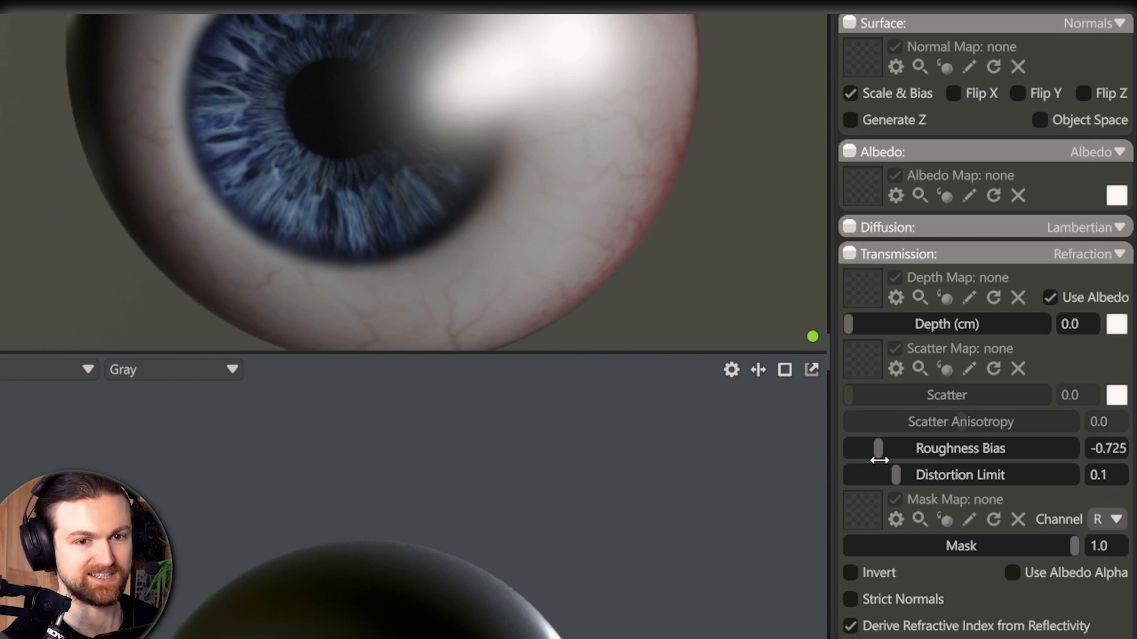
mouse_move(519, 130)
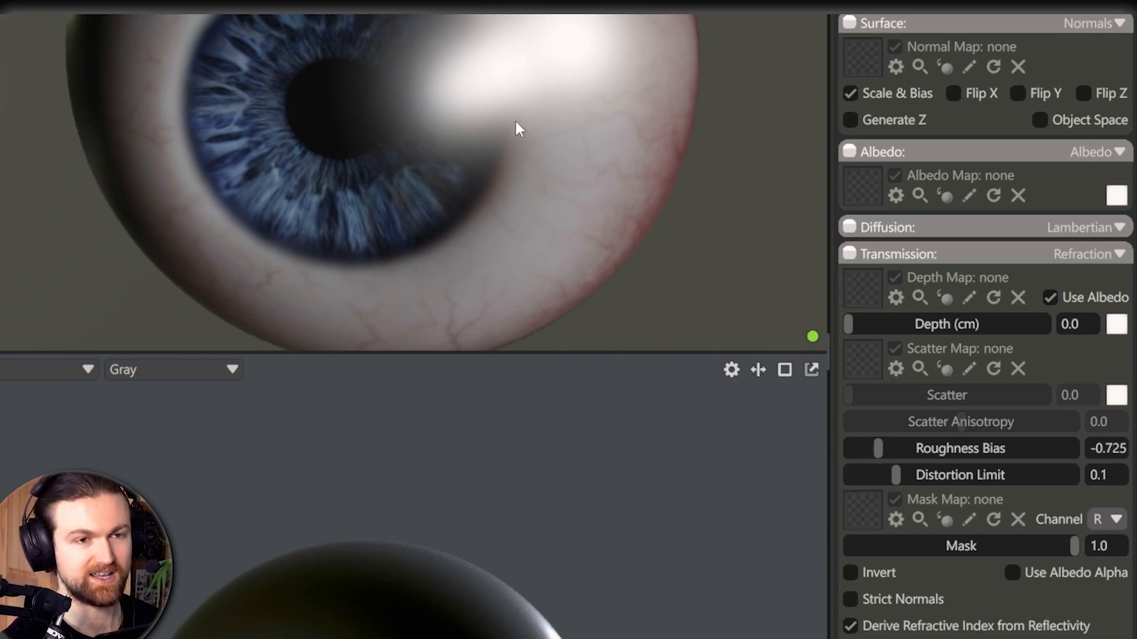
mouse_move(819, 451)
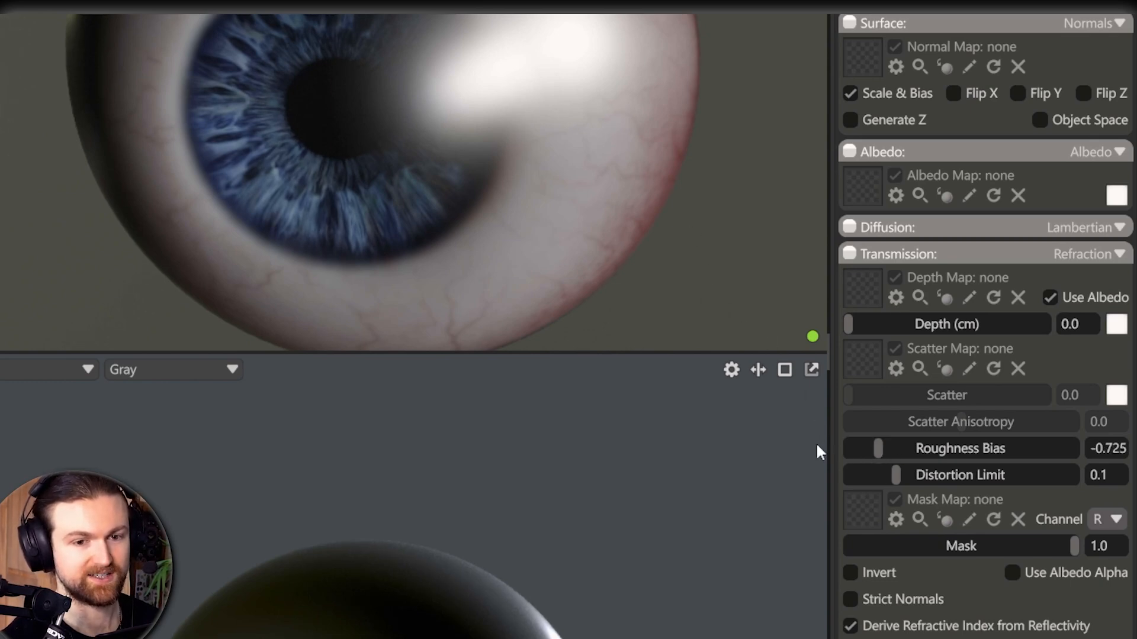
Step: Scroll the M_Cornea material settings down to the refraction and roughness bias controls
scroll("down", 3)
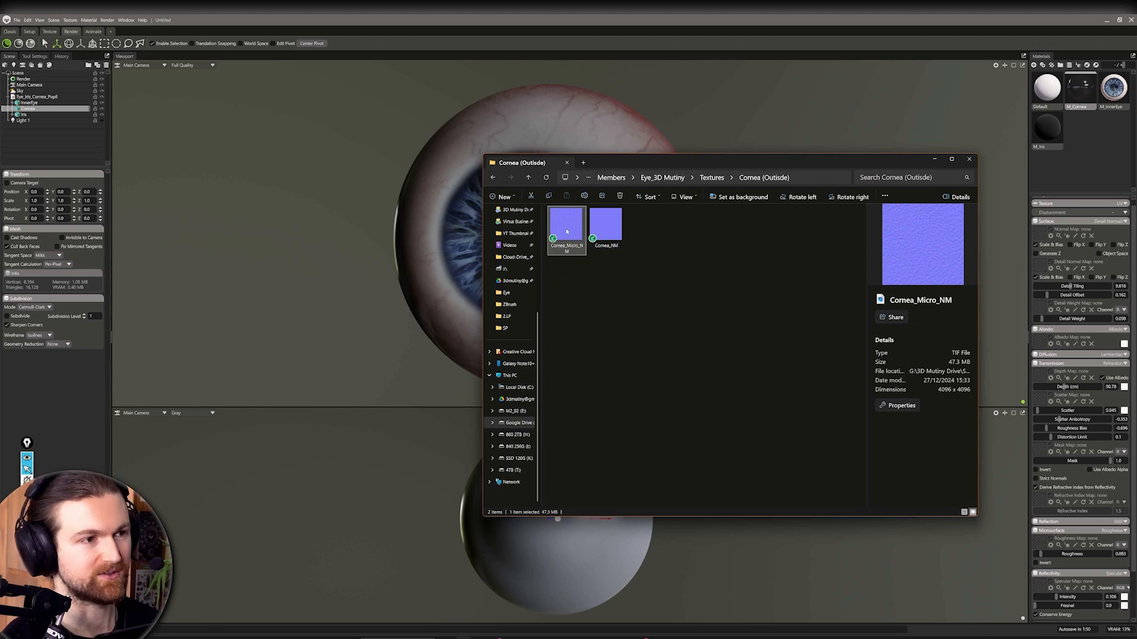
Step: Pick the cornea normal map file from the Cornea (Outside) folder for the Surface Normal Map slot
left_click(607, 225)
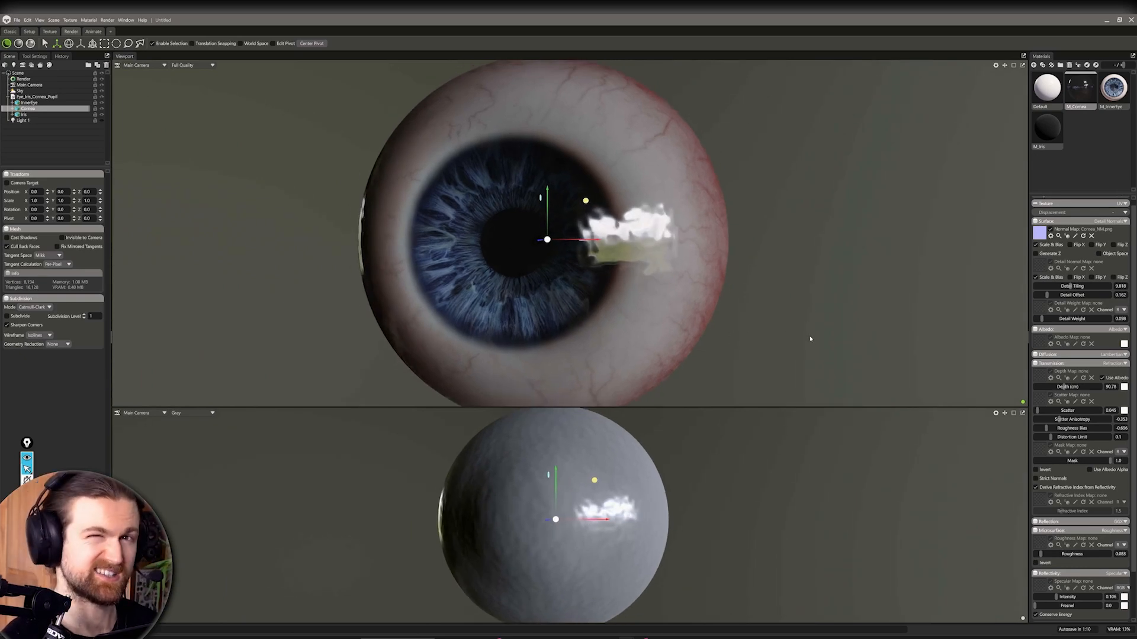
mouse_move(865, 351)
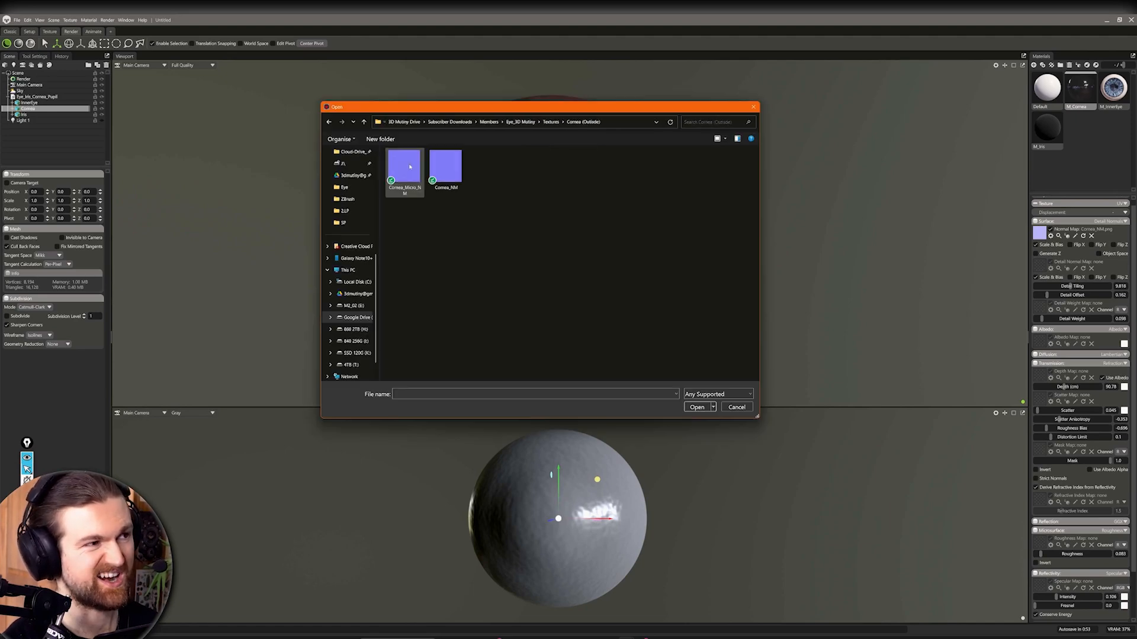
Step: Load Cornea_Micro_NM from the Cornea (Outside) folder as the cornea's detail normal map
left_click(445, 166)
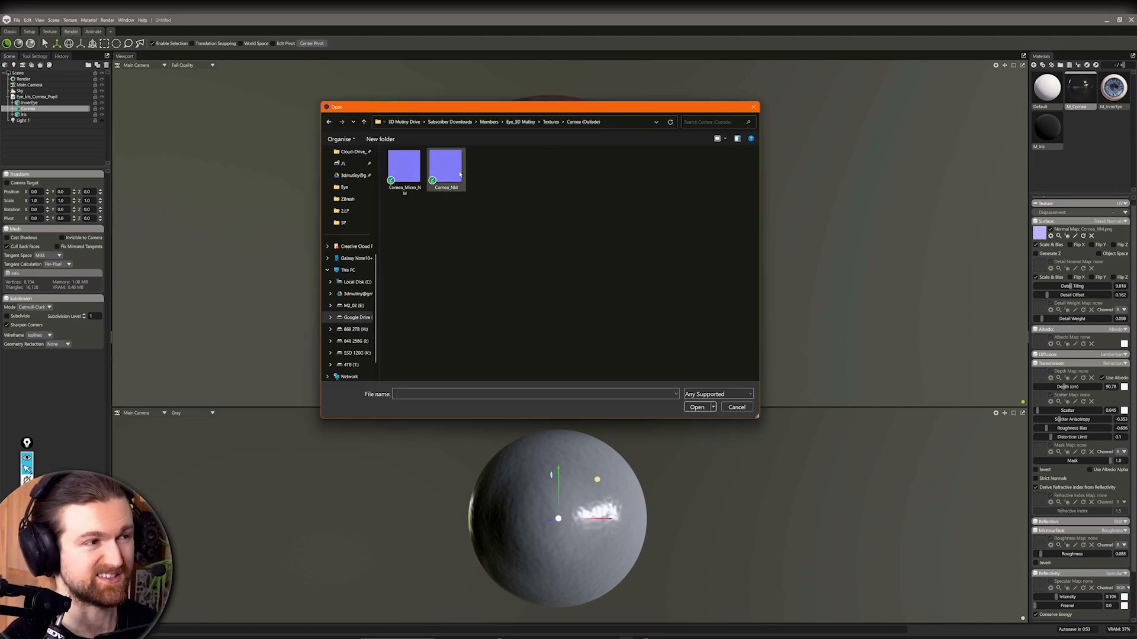
left_click(403, 166)
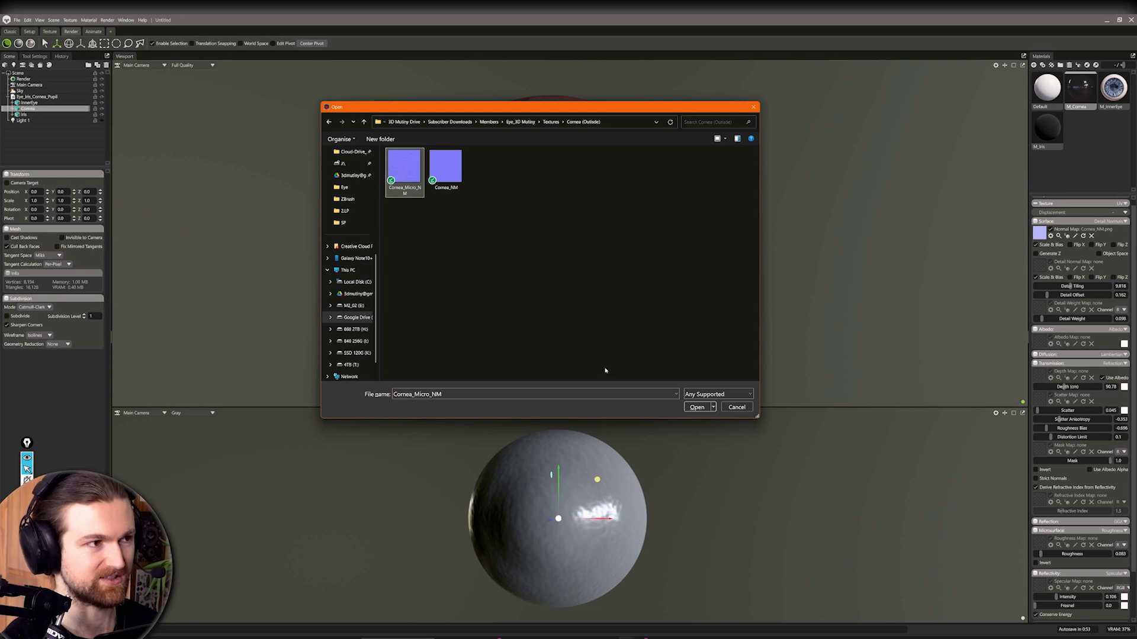
left_click(695, 407)
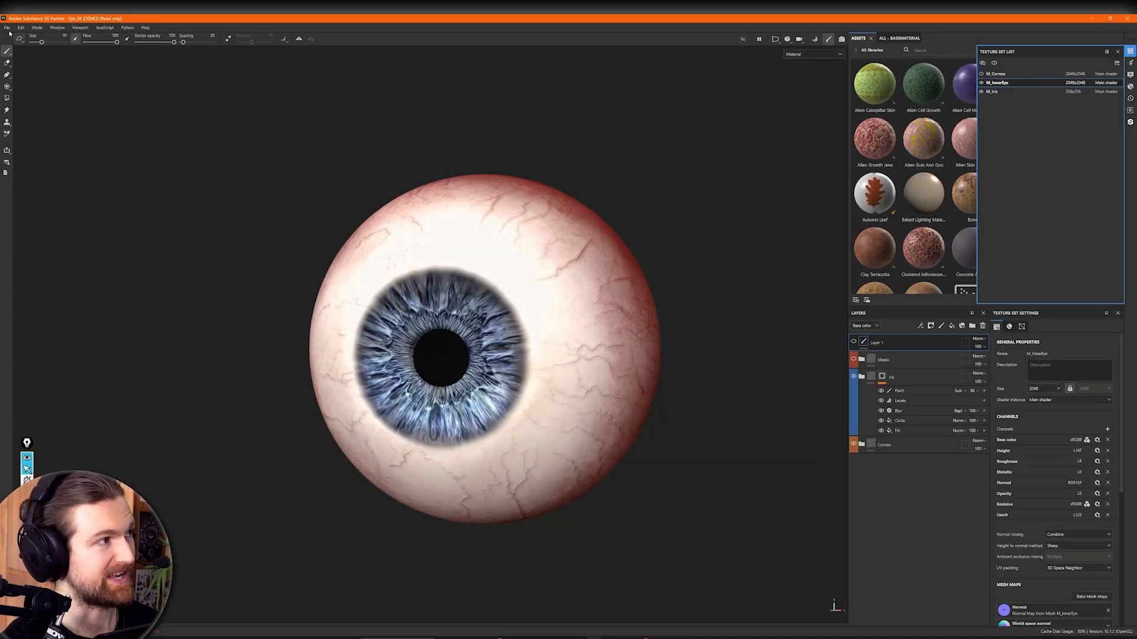
Step: Switch to Substance 3D Painter's eye project and select the M_Cornea texture set
left_click(7, 28)
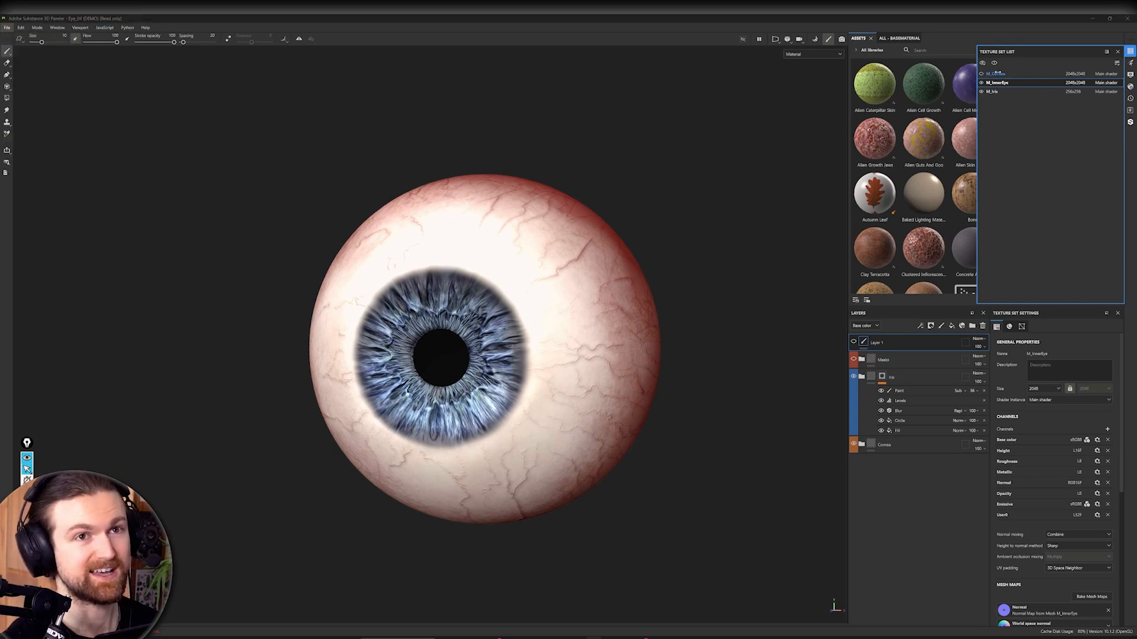
left_click(996, 74)
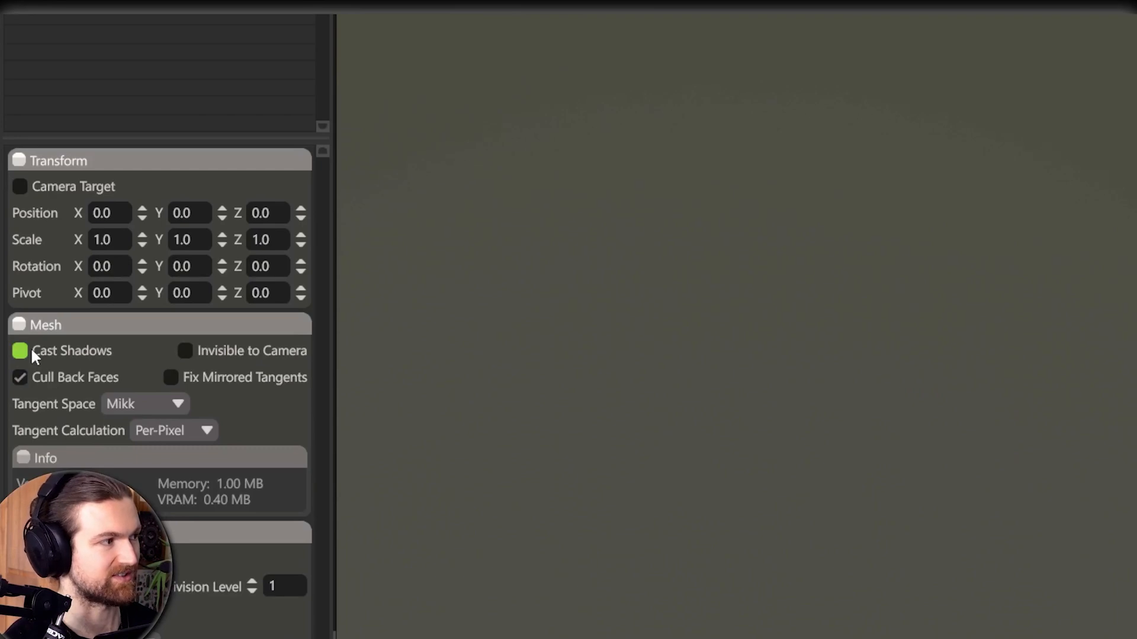
left_click(21, 351)
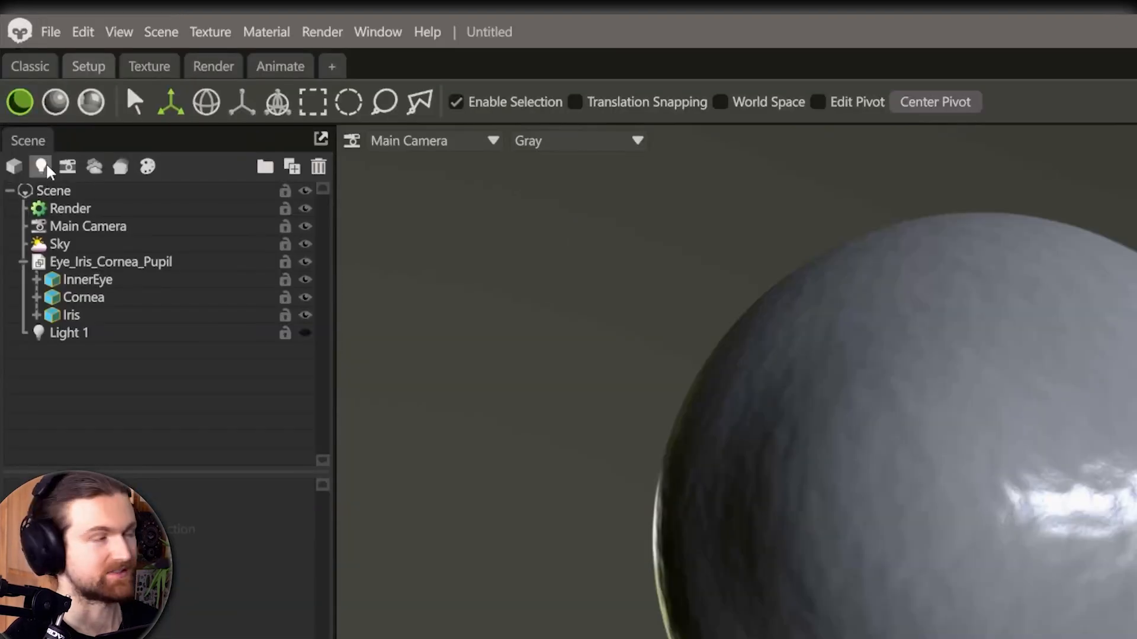
mouse_move(40, 167)
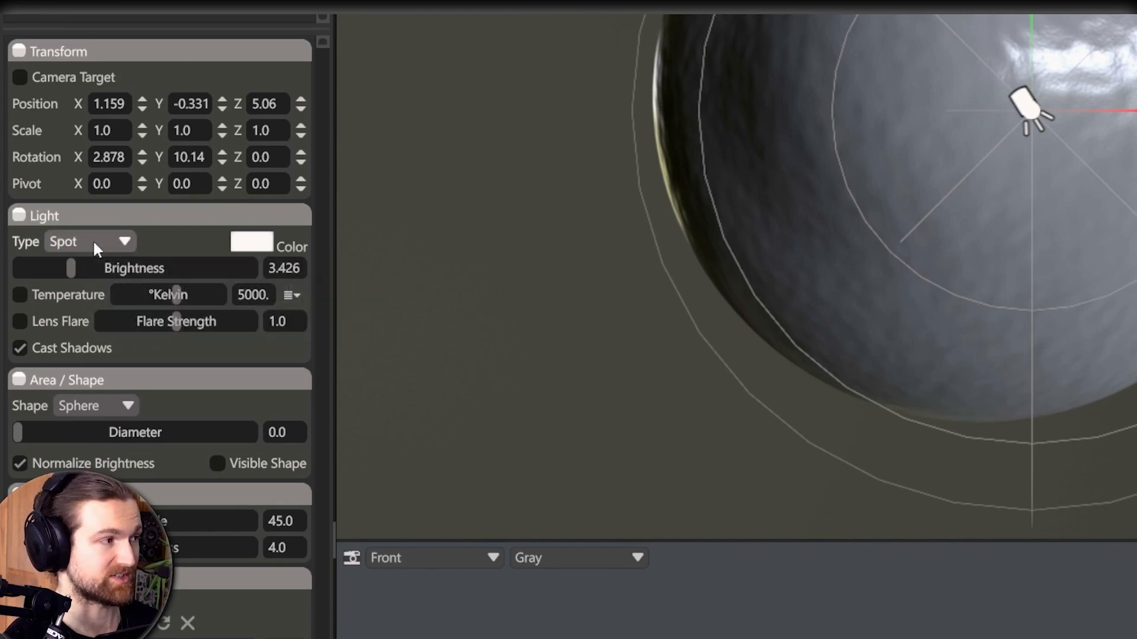
mouse_move(79, 274)
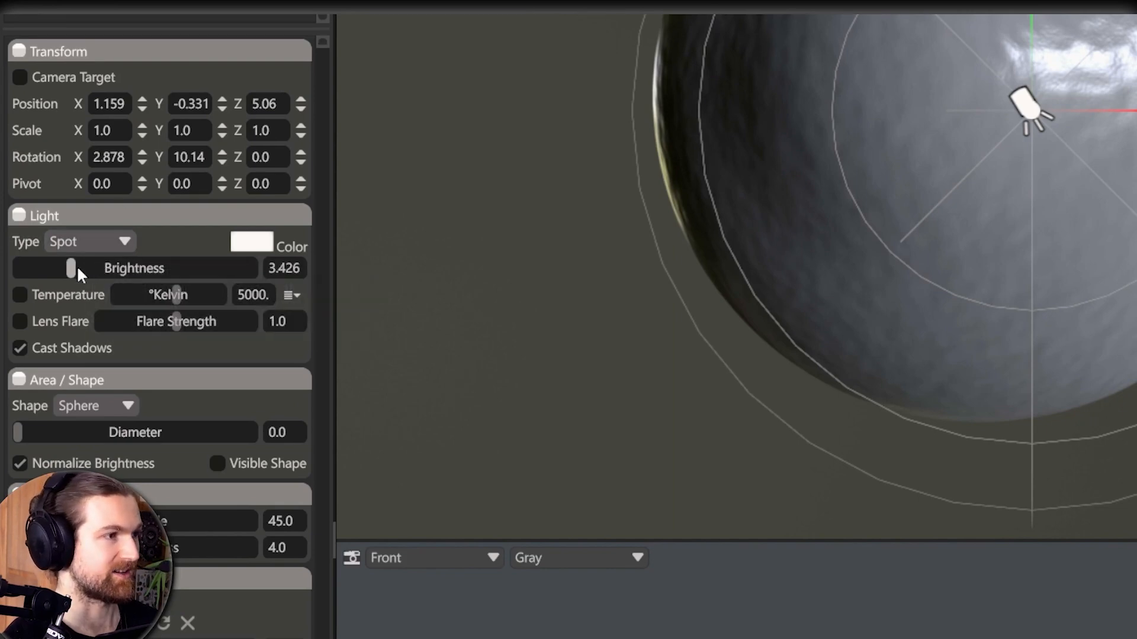
mouse_move(149, 388)
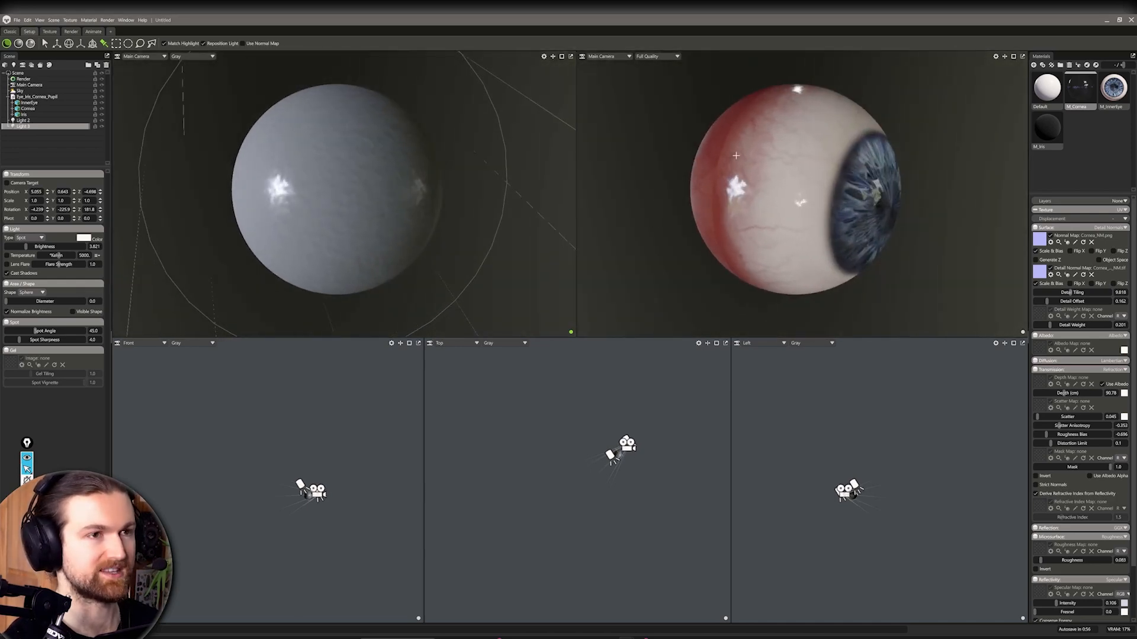
Step: Add Camera 1 for the rendered viewport and set the grey viewport back to Main Camera
left_click(603, 57)
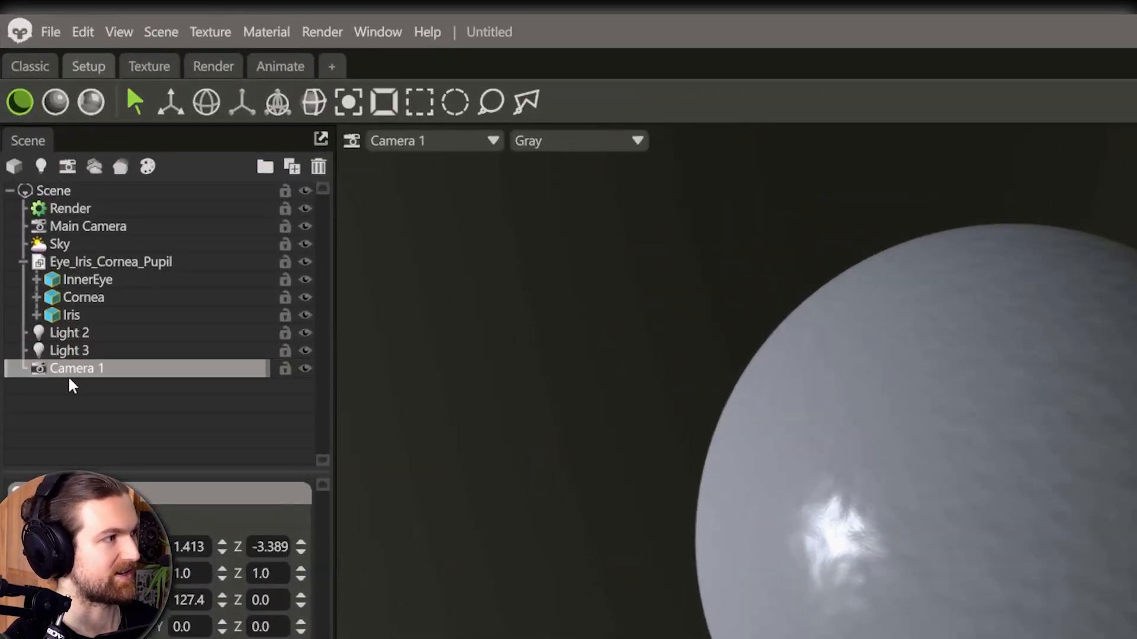
mouse_move(82, 388)
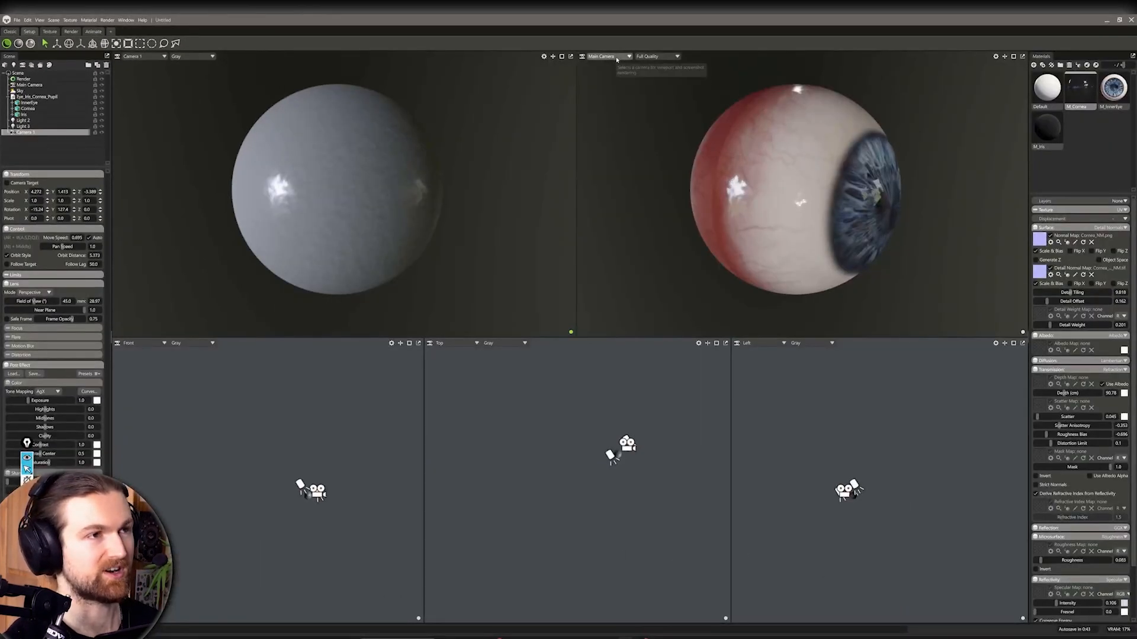
left_click(600, 56)
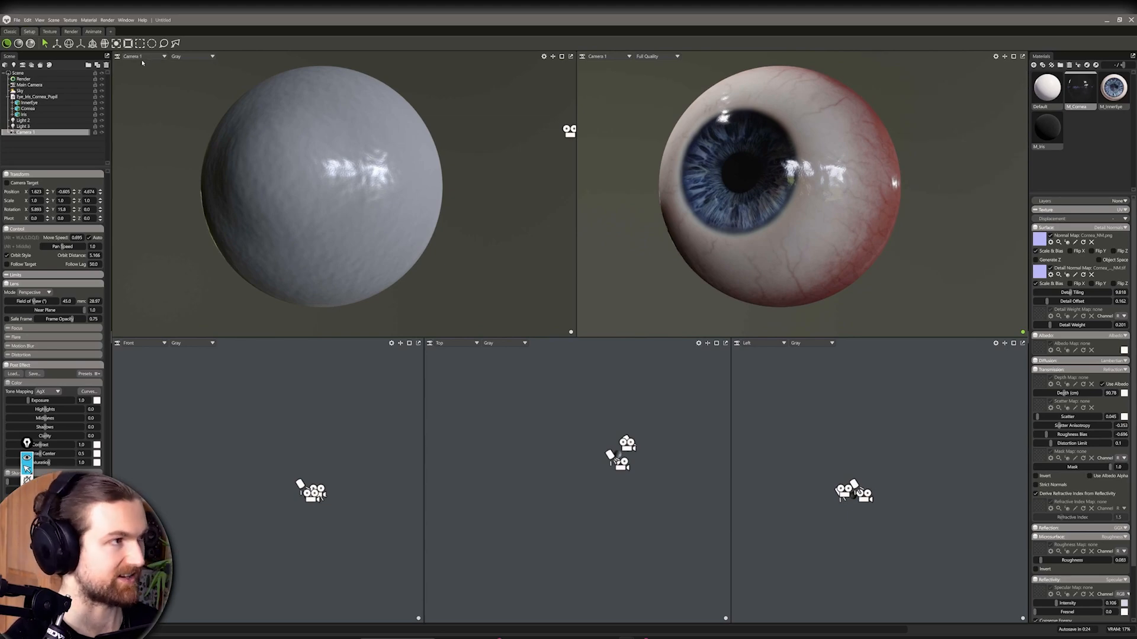
left_click(134, 56)
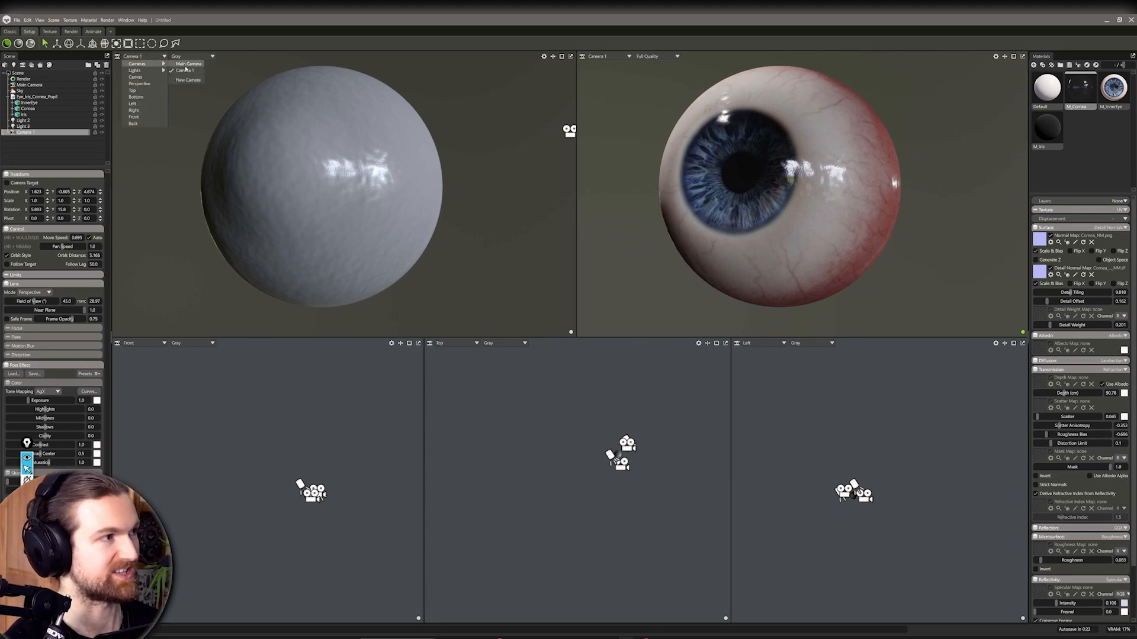
left_click(189, 62)
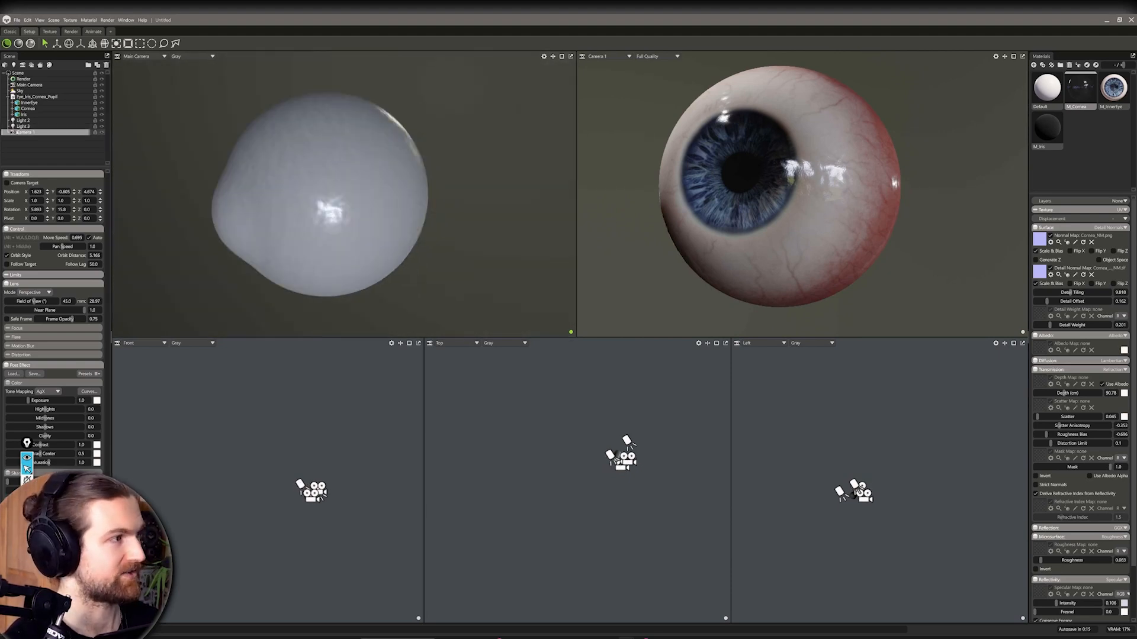
left_click(24, 126)
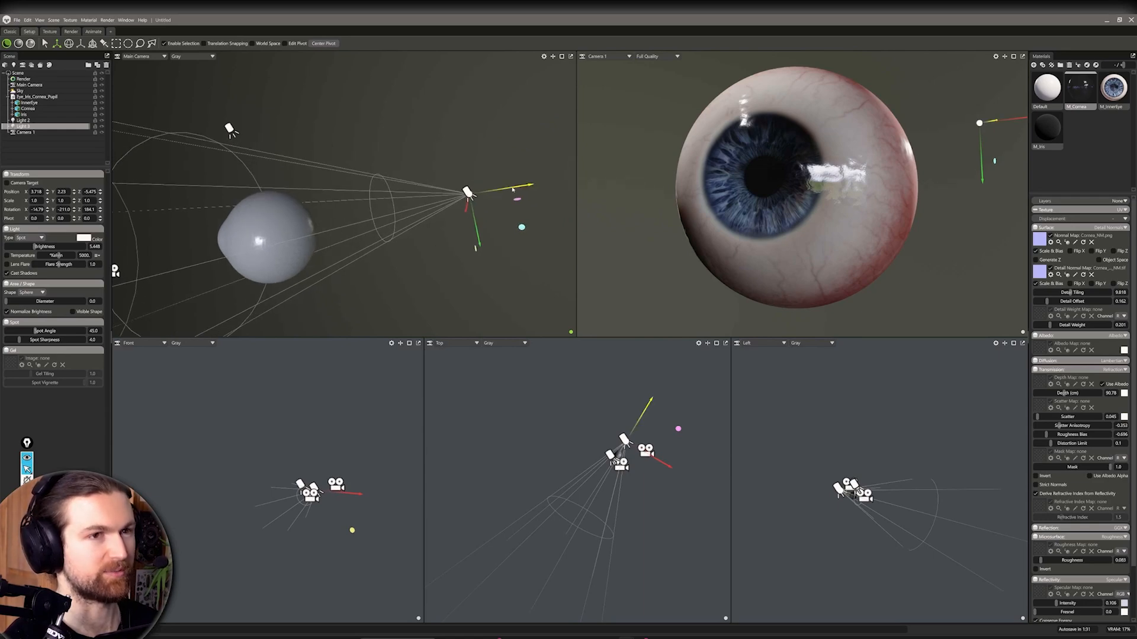
Step: Drag the spot light around the eyeball to shift where its highlight falls
left_click_drag(467, 190, 505, 186)
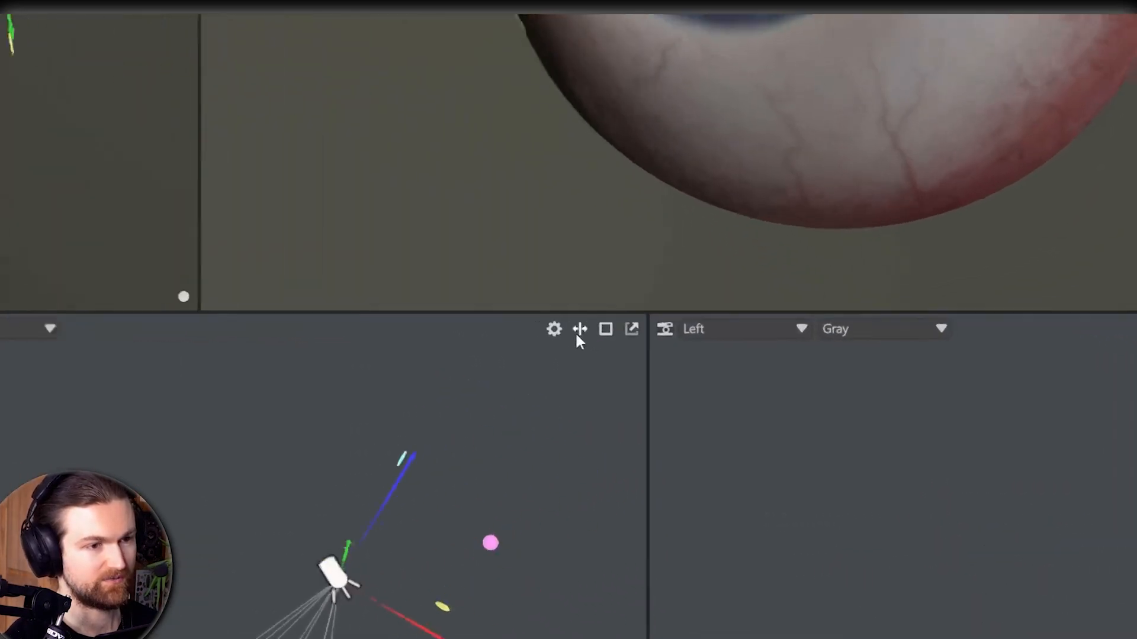
left_click(579, 329)
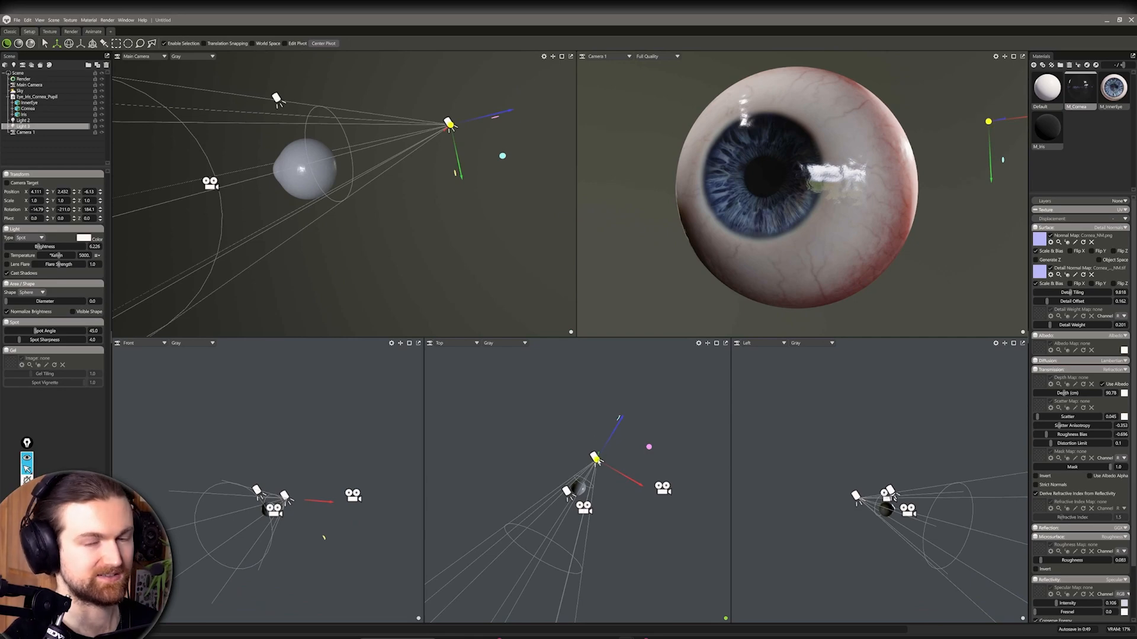
left_click_drag(450, 124, 464, 123)
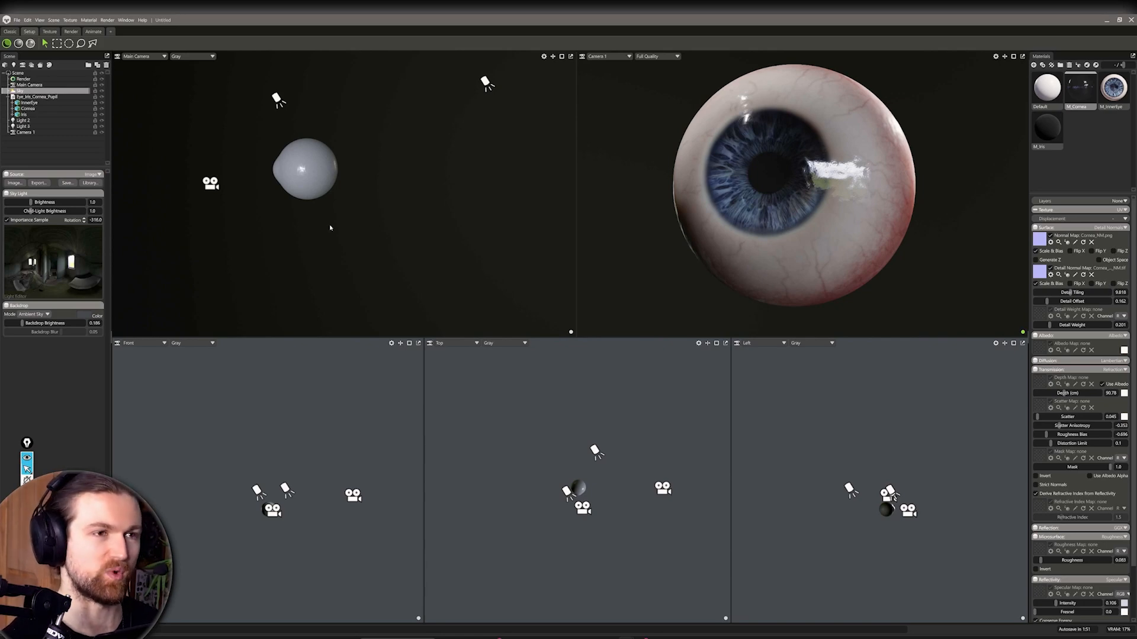
Step: Select the Sky object in the Scene panel to lower its brightness
left_click(24, 121)
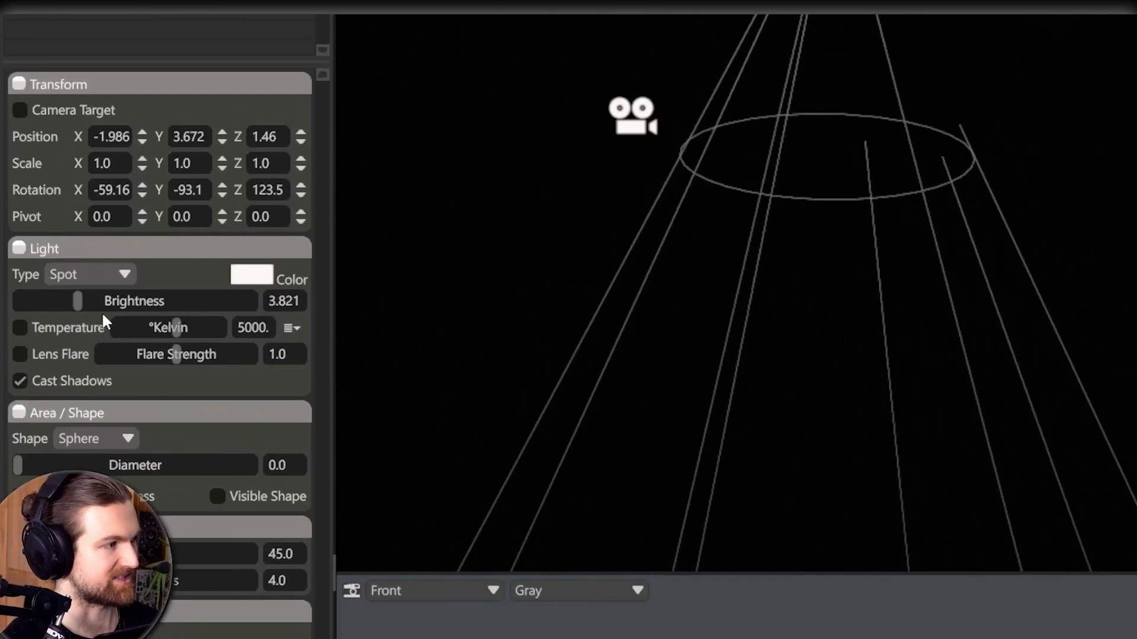
mouse_move(98, 438)
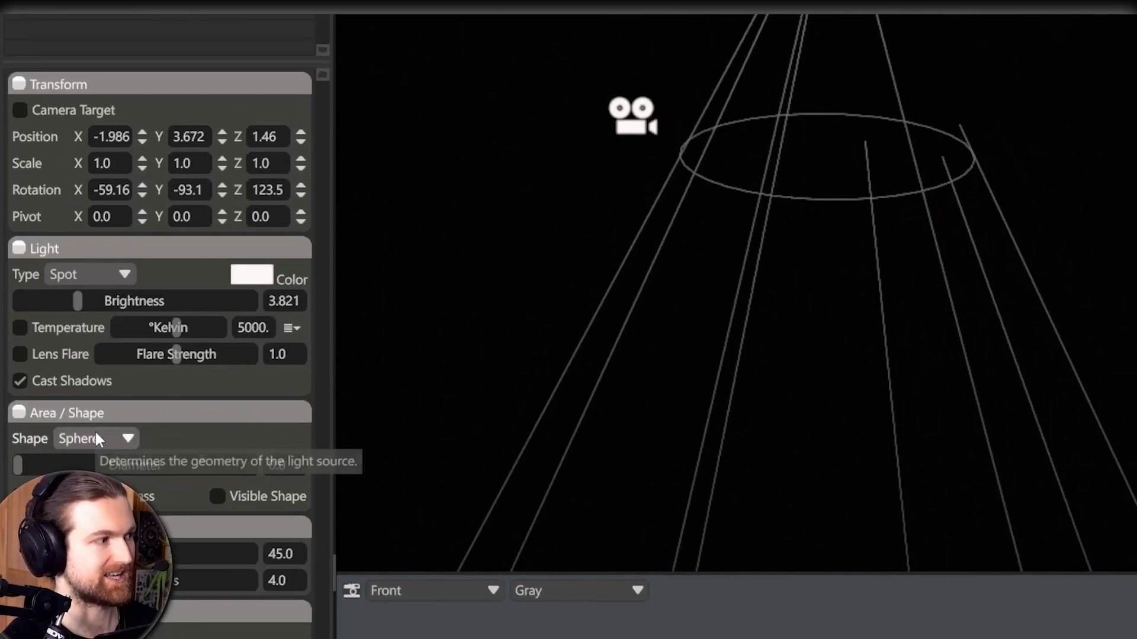
Step: Change the overhead spot light's shape from Sphere to Rectangle
left_click(96, 438)
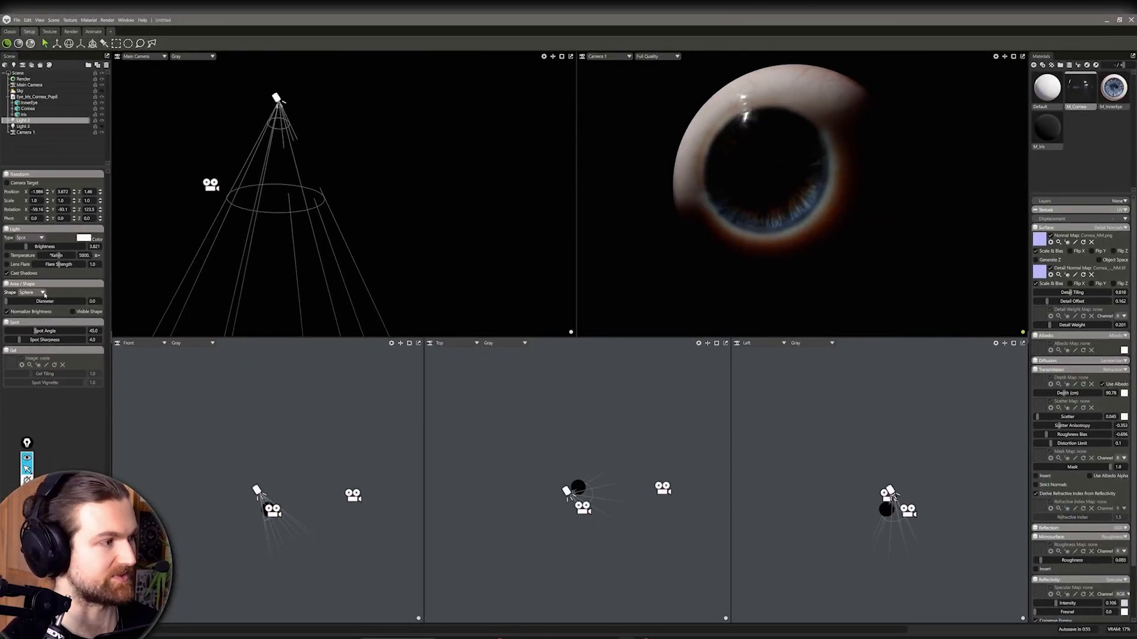
left_click(33, 291)
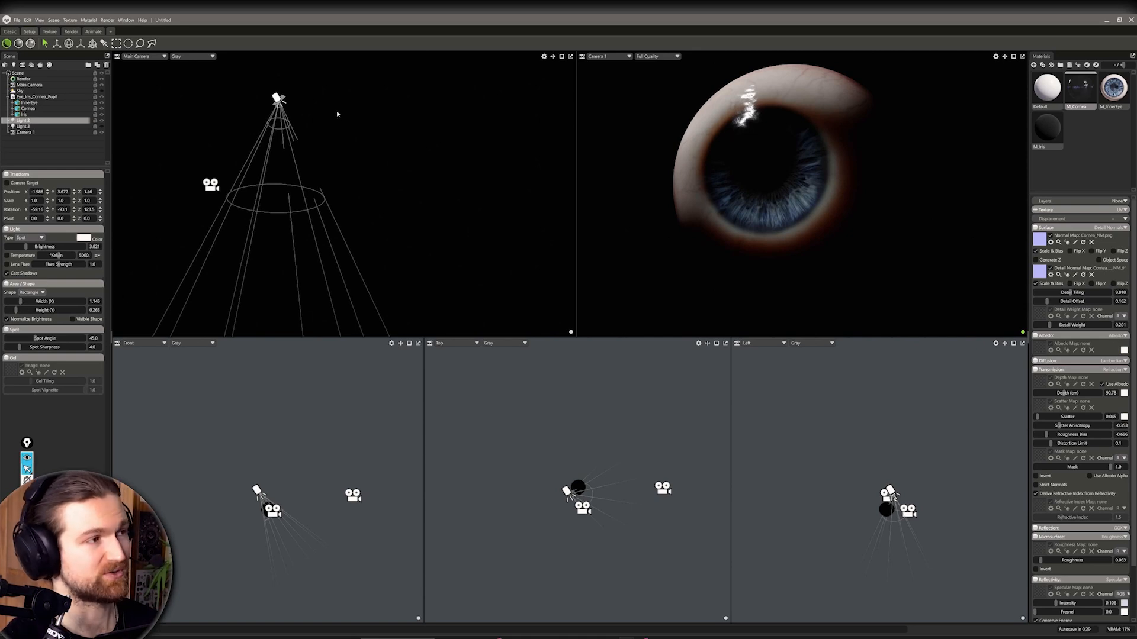
mouse_move(147, 139)
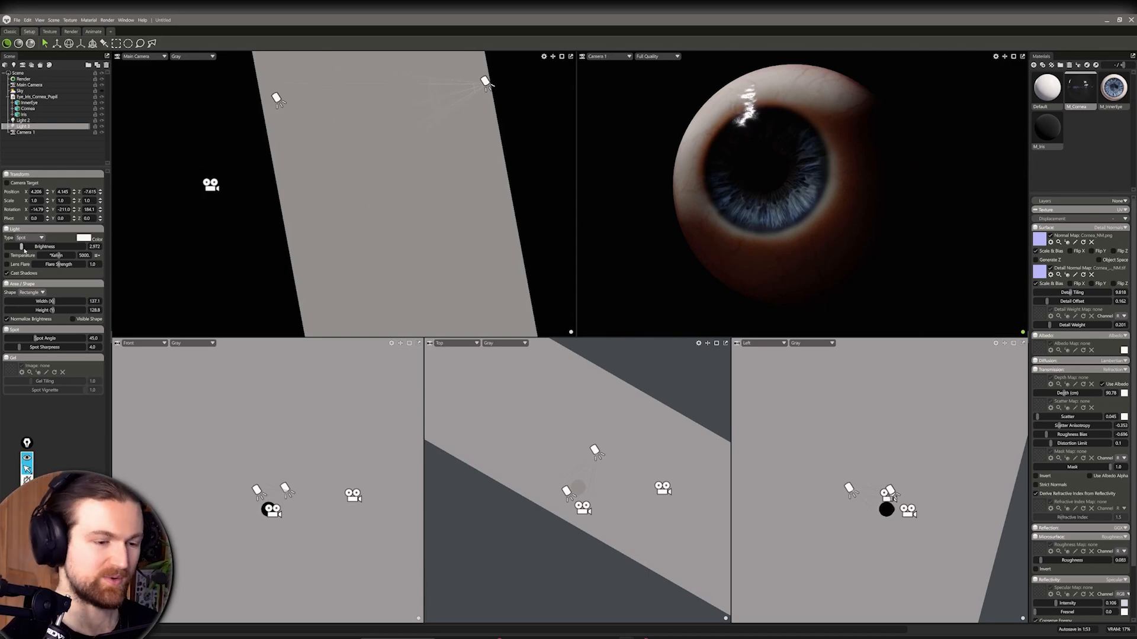
mouse_move(44, 247)
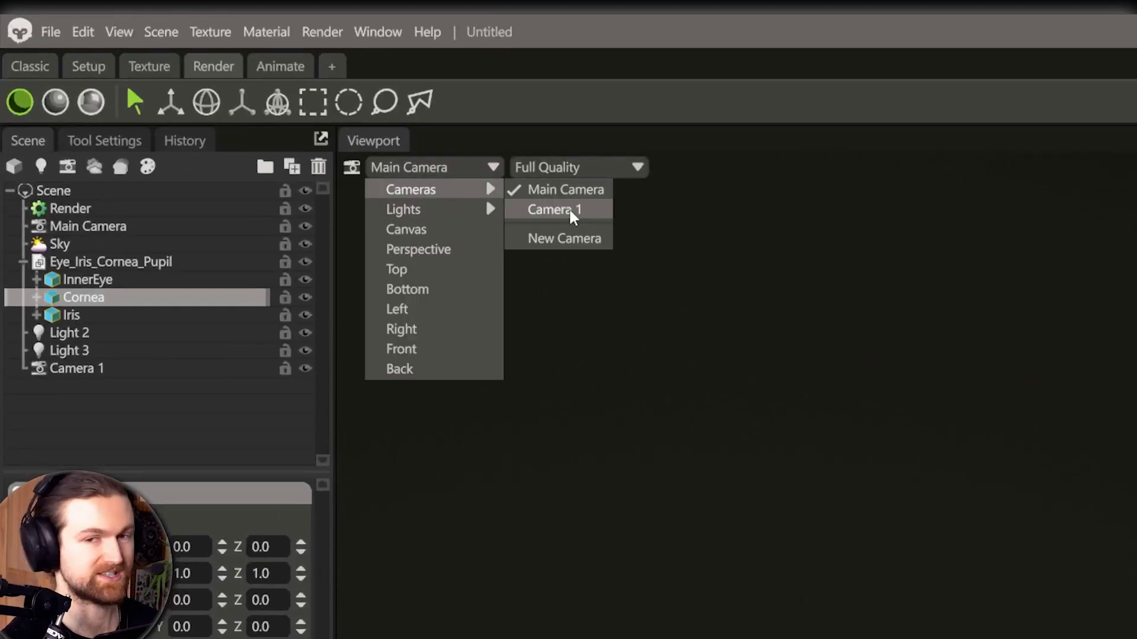
Step: Look through Camera 1 in the main viewport and select it in the Scene panel
left_click(553, 210)
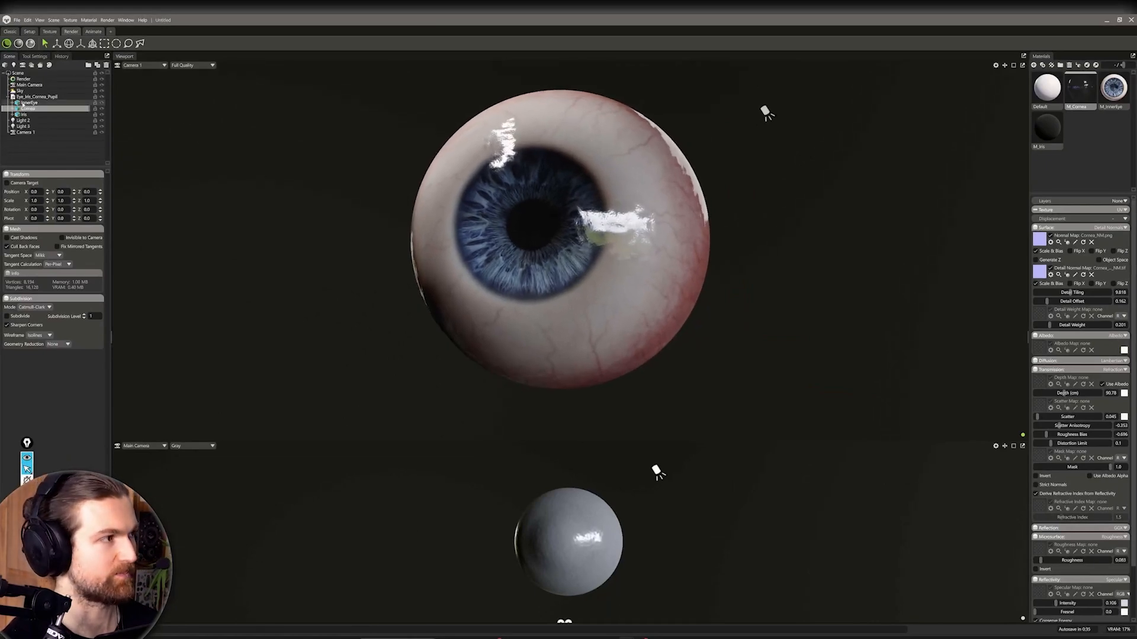
left_click(25, 131)
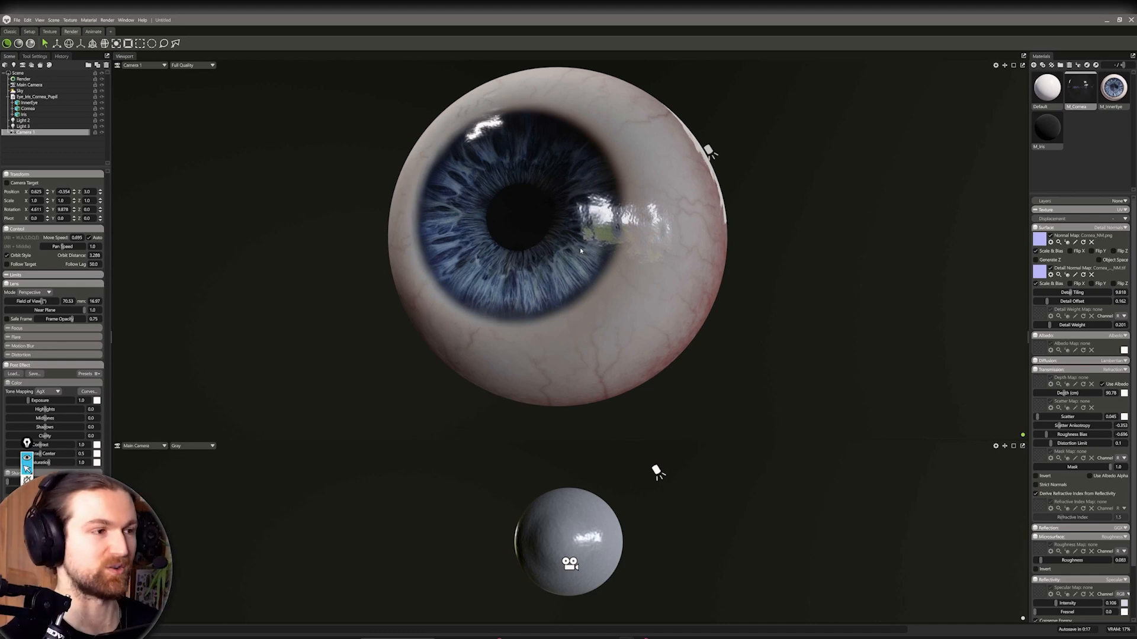
mouse_move(410, 209)
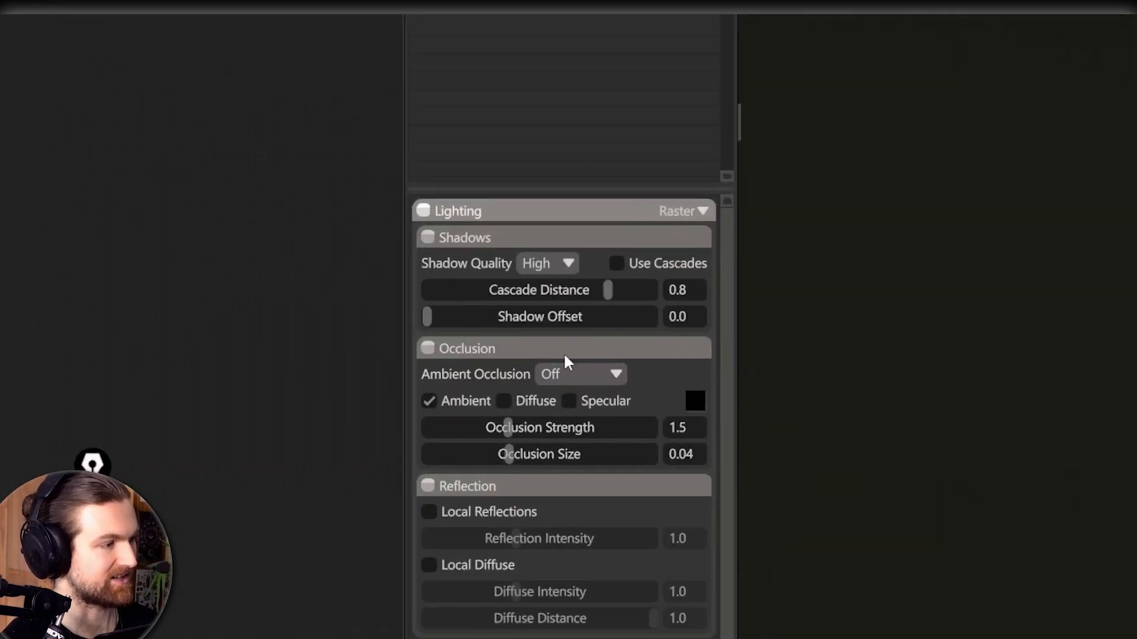
Step: Set the render output image resolution to 1920 by 1920 in PNG format
scroll("down", 3)
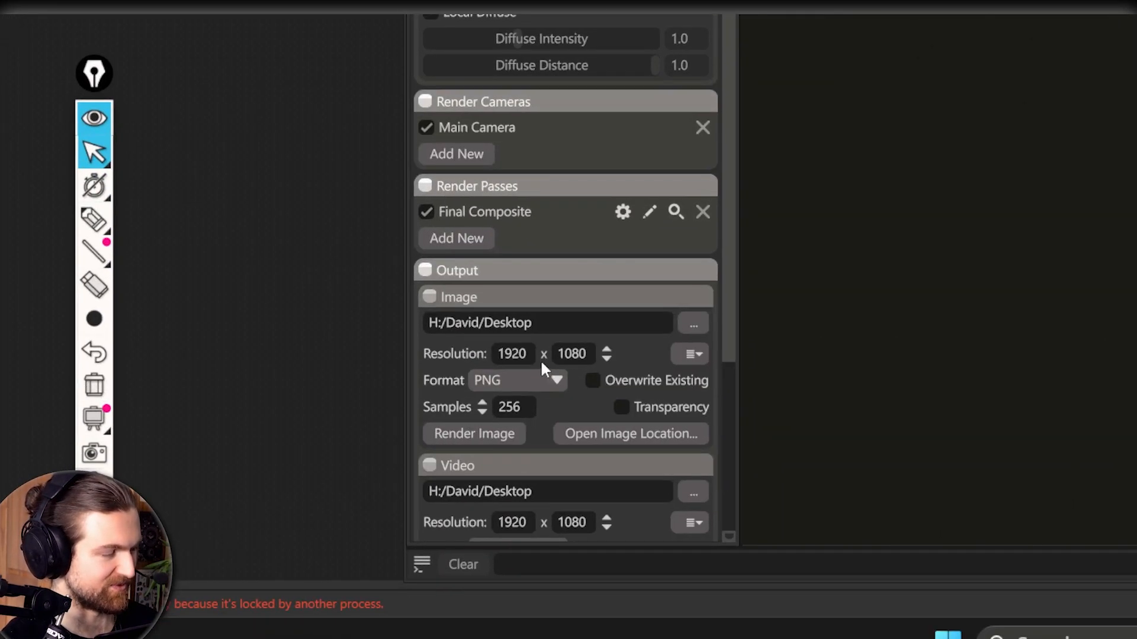
scroll("down", 3)
type("1920")
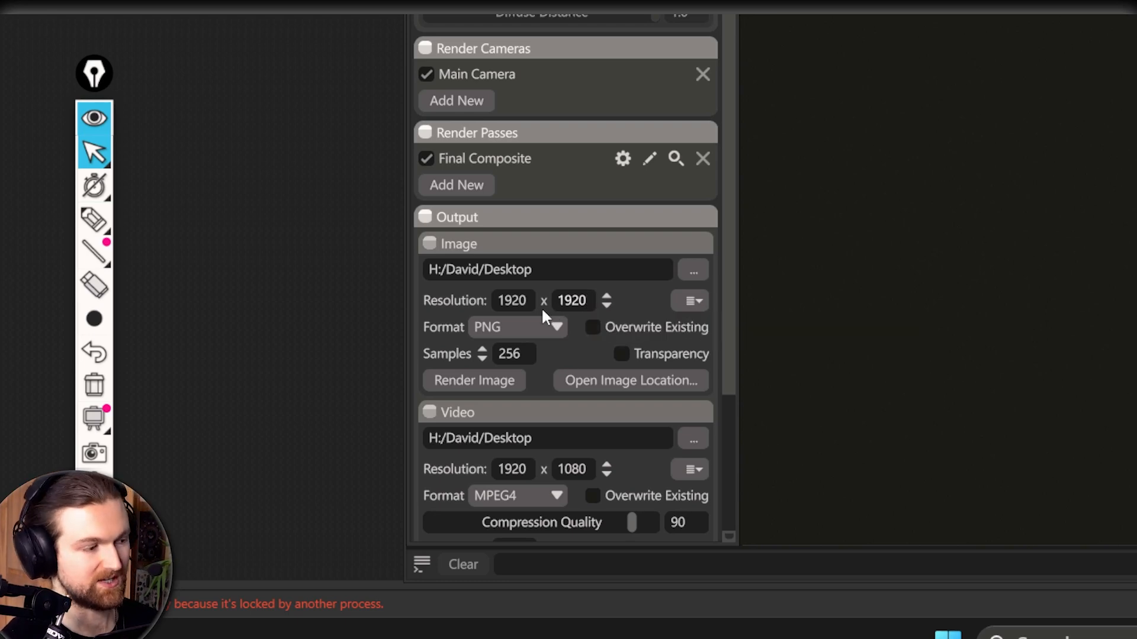
left_click(512, 299)
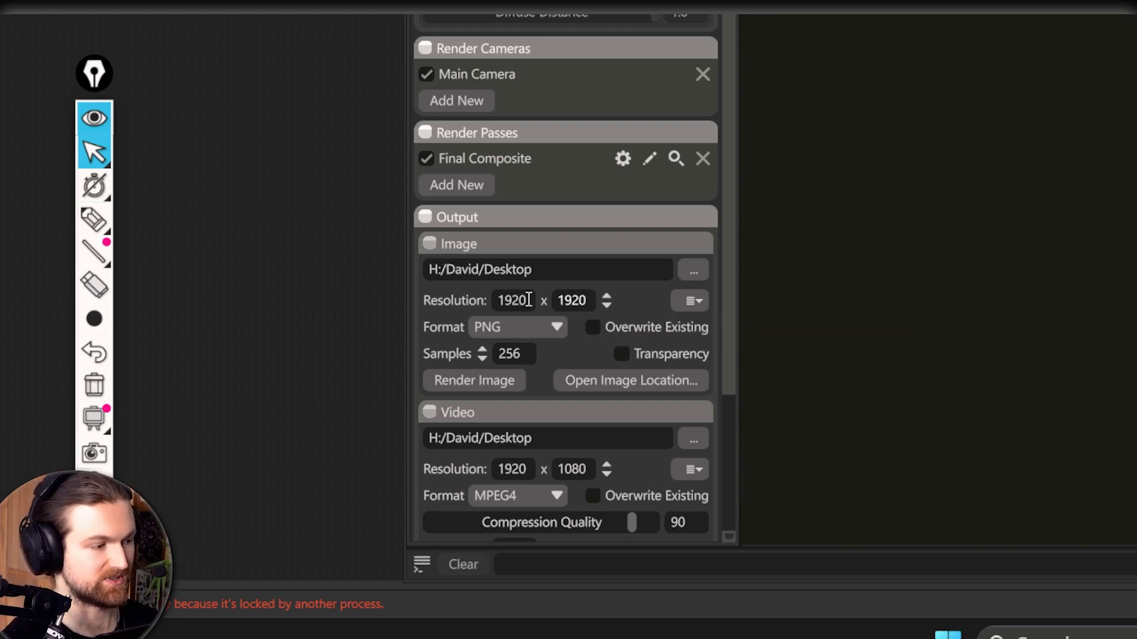
mouse_move(639, 308)
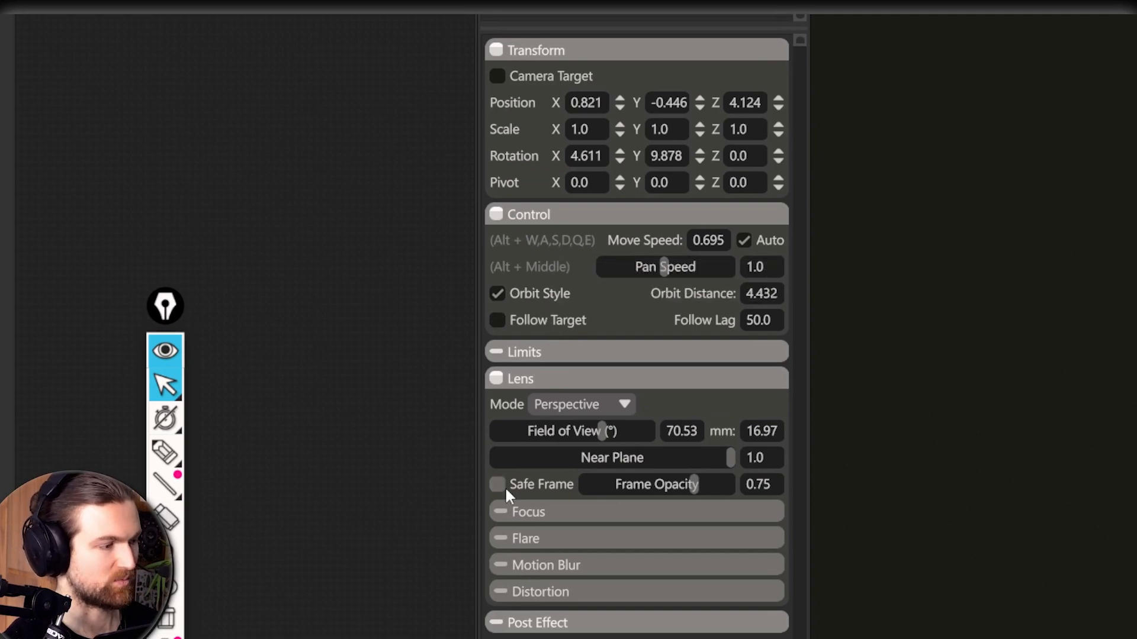
mouse_move(497, 484)
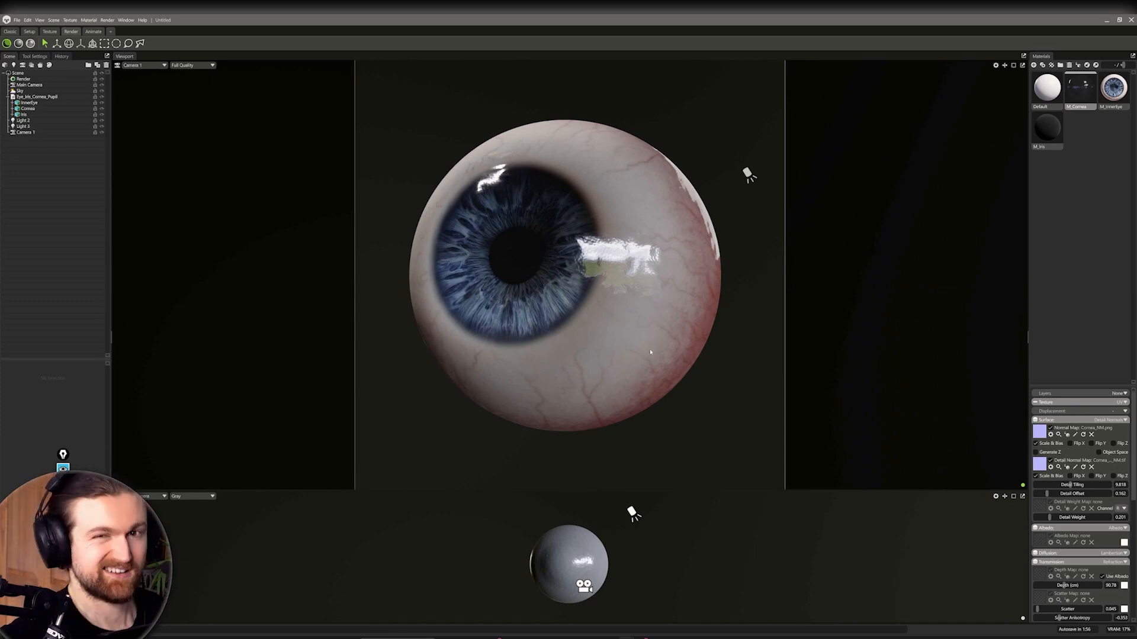
mouse_move(979, 91)
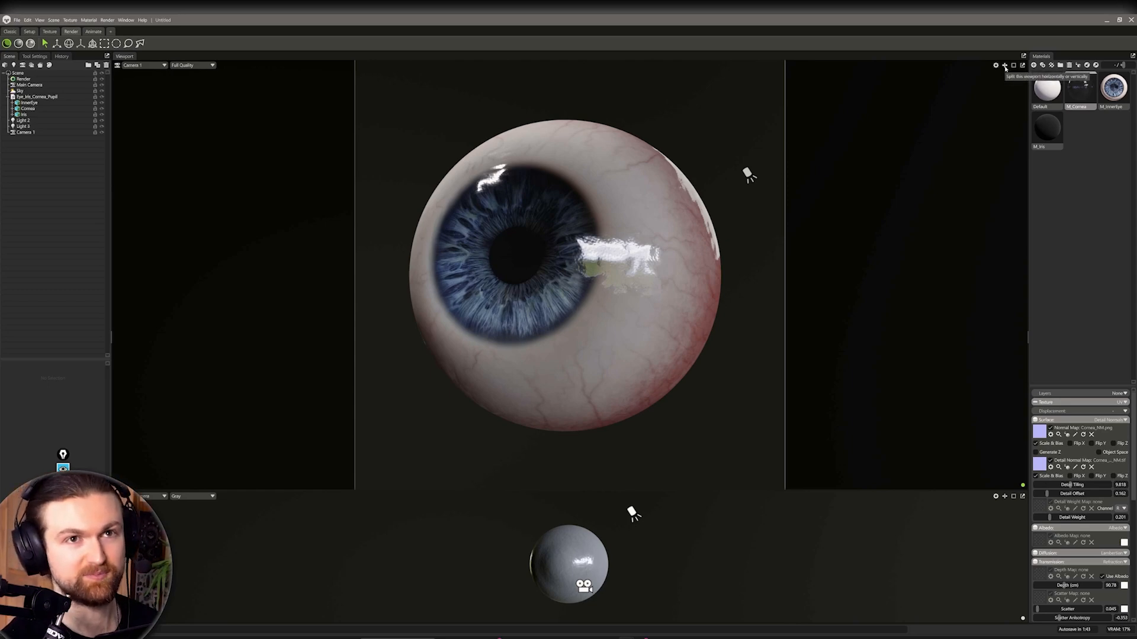
Step: Pop Camera 1's viewport out into a small floating window showing the eyeball close-up
left_click(1005, 65)
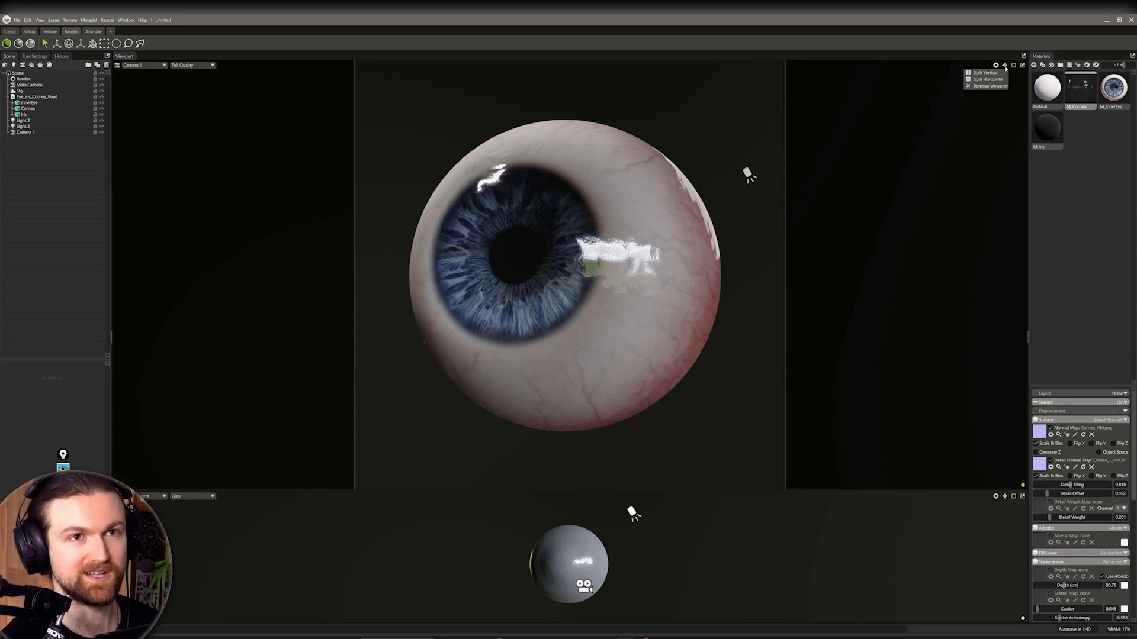
left_click(984, 72)
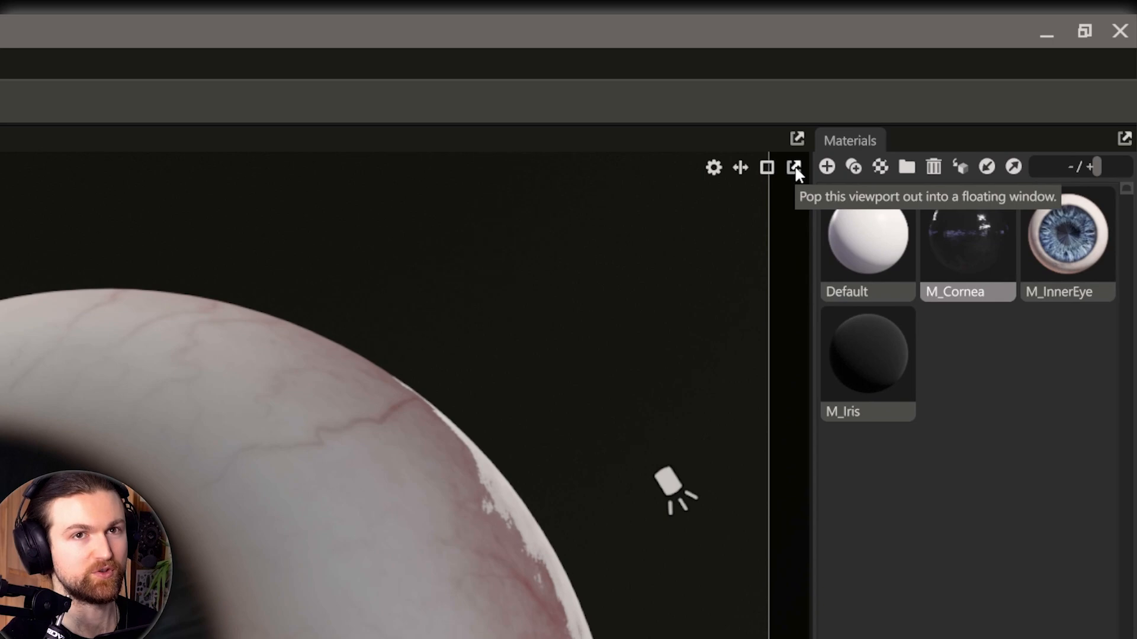
left_click(794, 167)
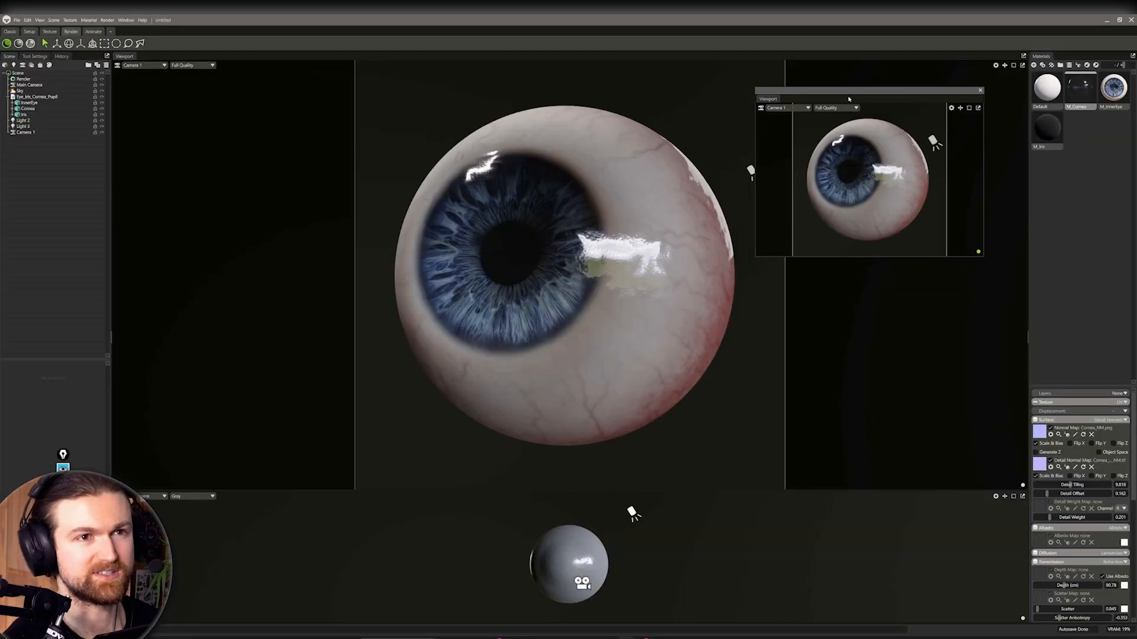
mouse_move(854, 115)
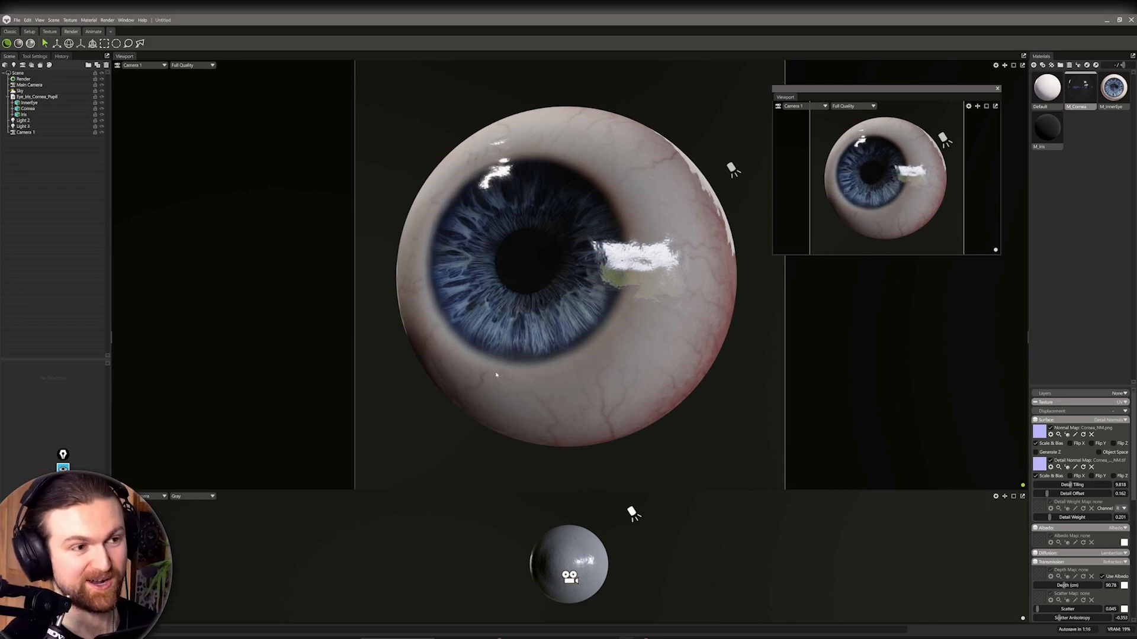
mouse_move(418, 180)
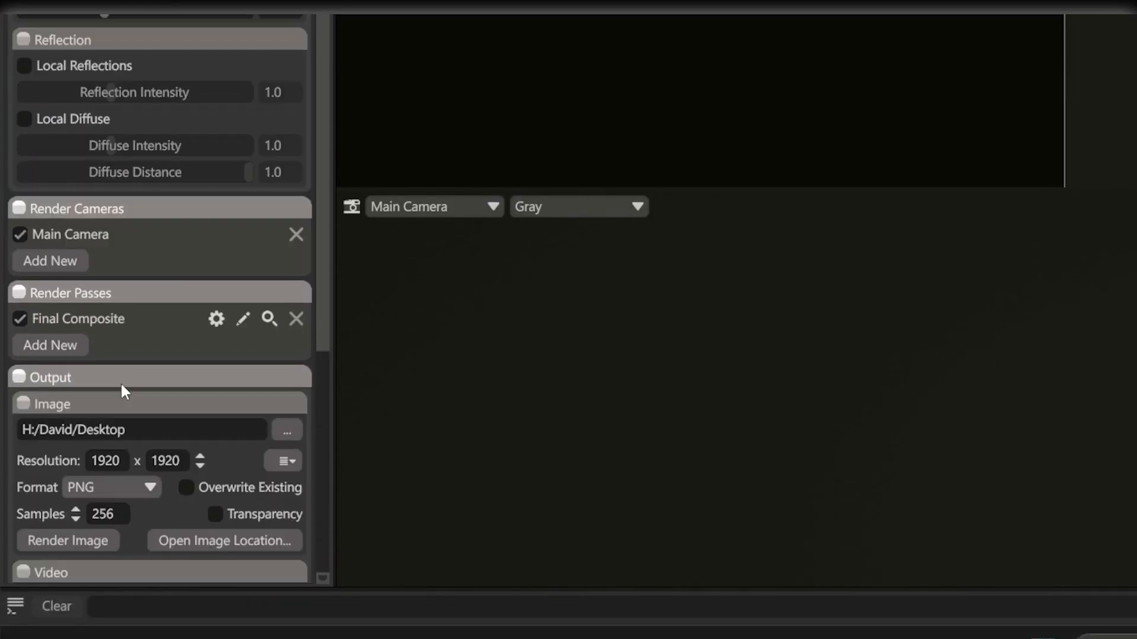
Step: Render the 1920 by 1920 PNG image to disk from the Render Image button
scroll("down", 3)
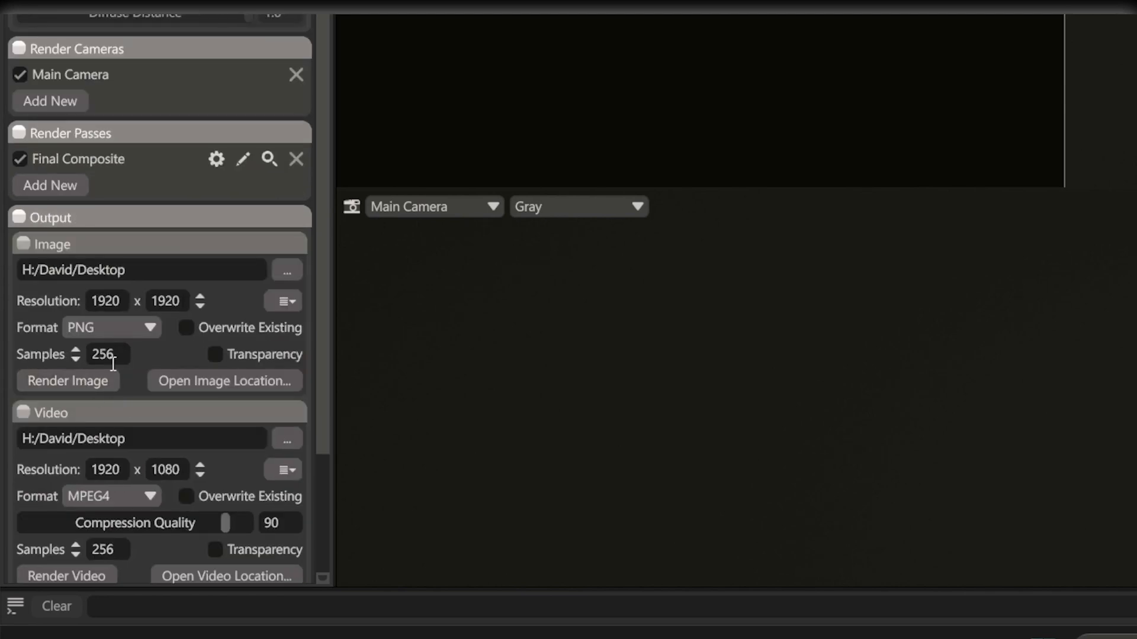
mouse_move(122, 357)
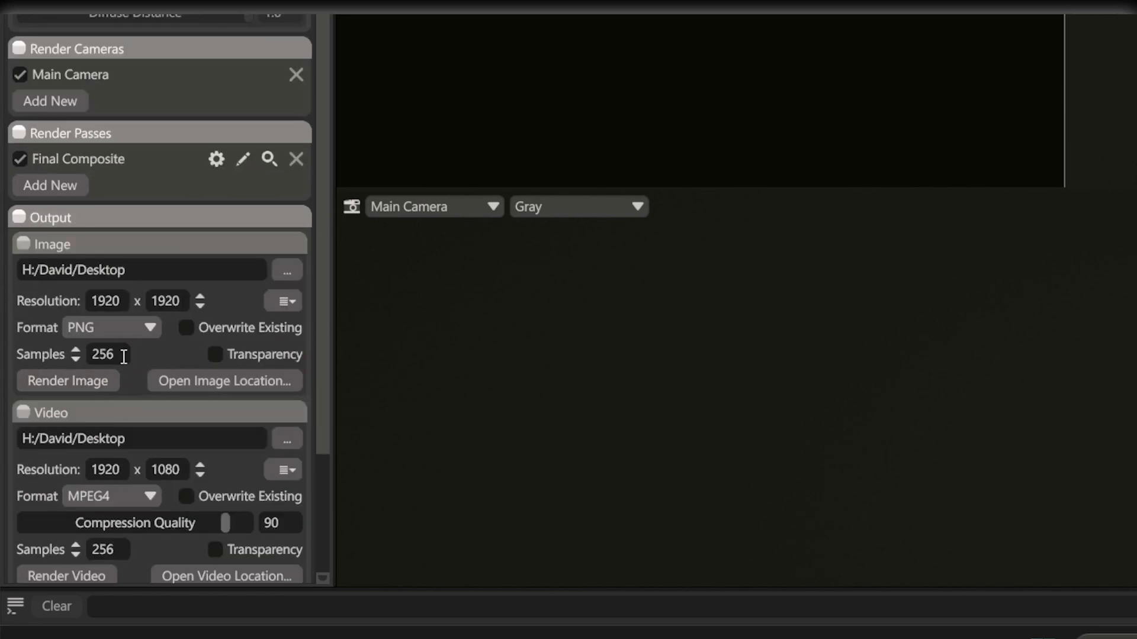
mouse_move(102, 354)
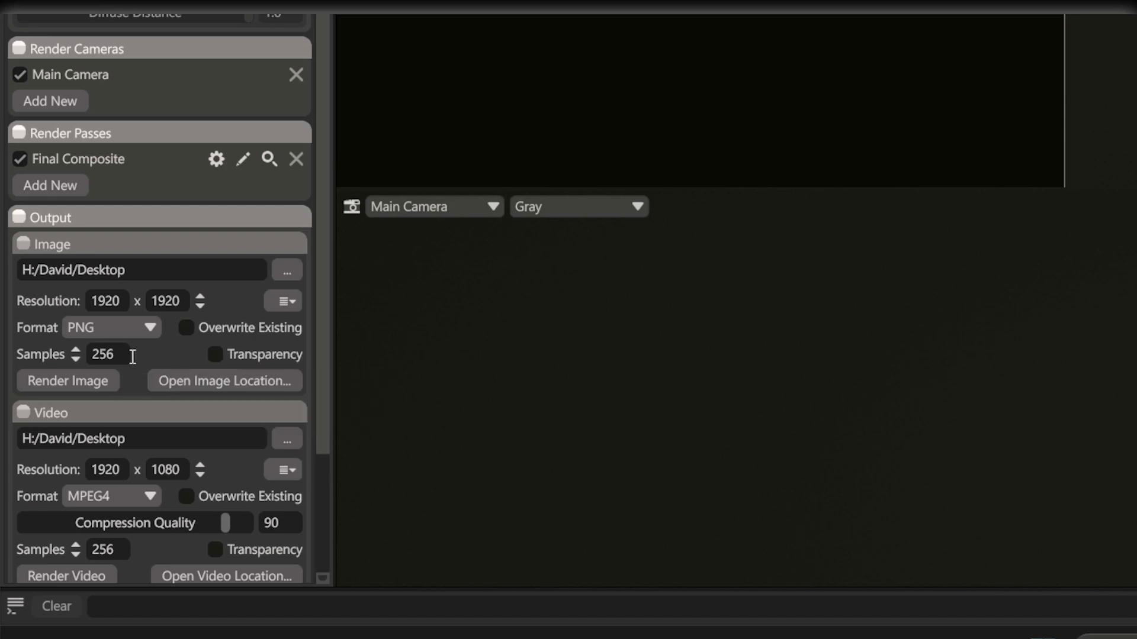
mouse_move(107, 354)
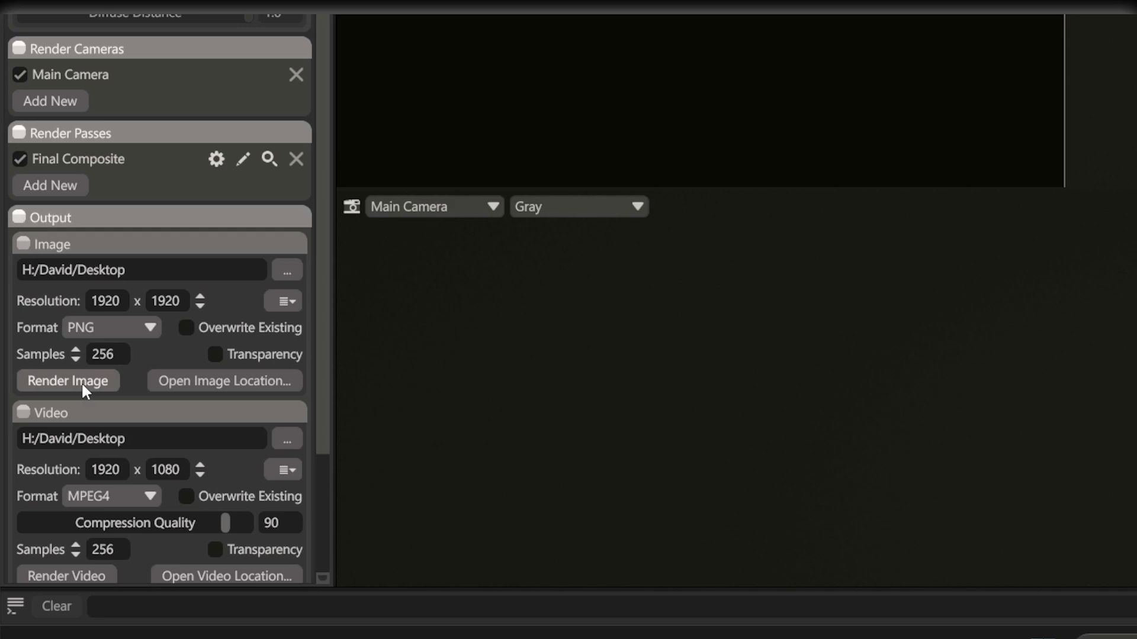
mouse_move(69, 380)
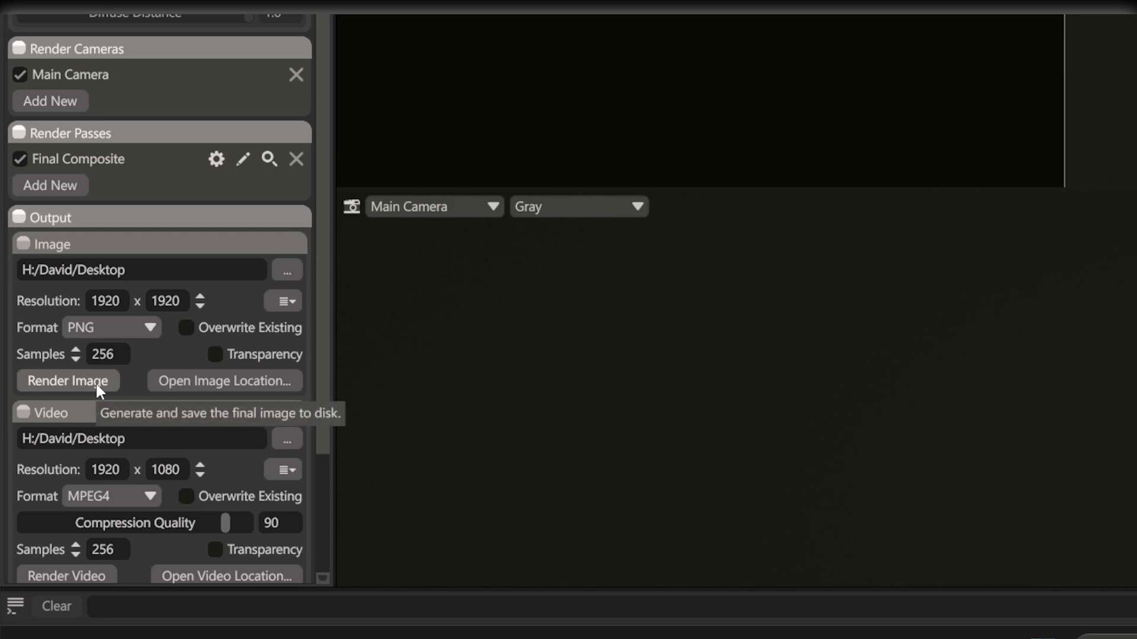
left_click(68, 380)
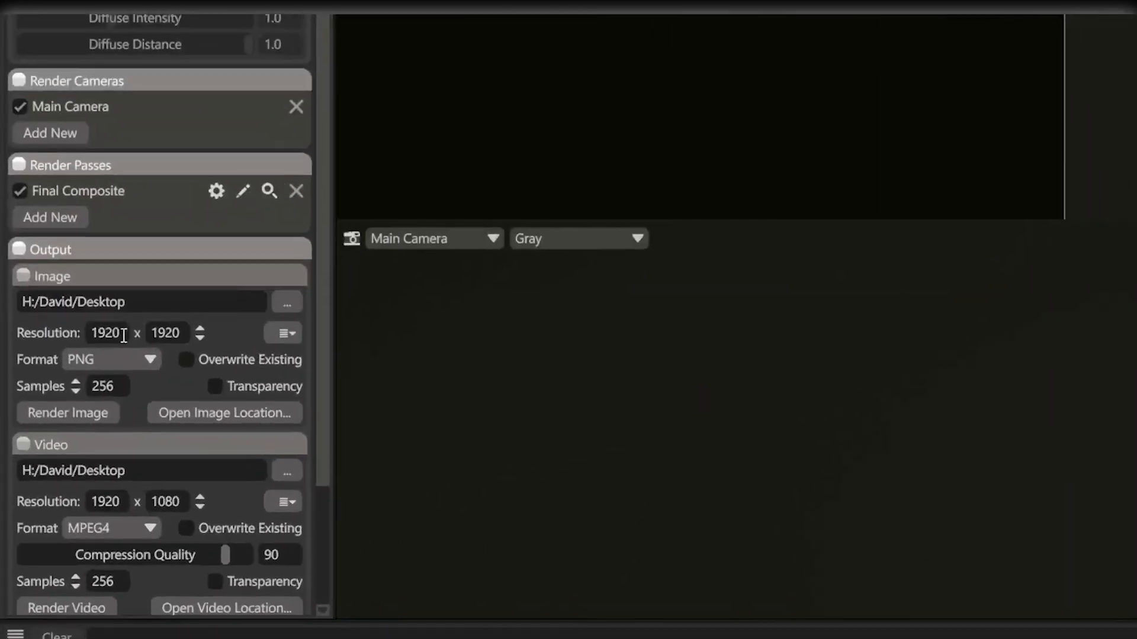
mouse_move(108, 331)
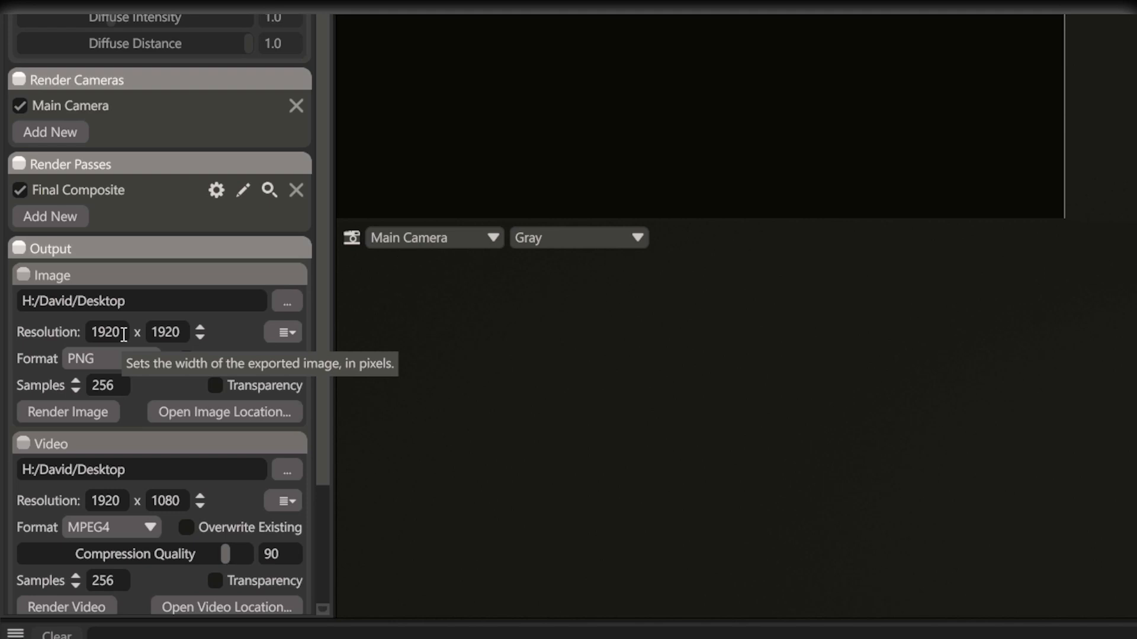
scroll("up", 3)
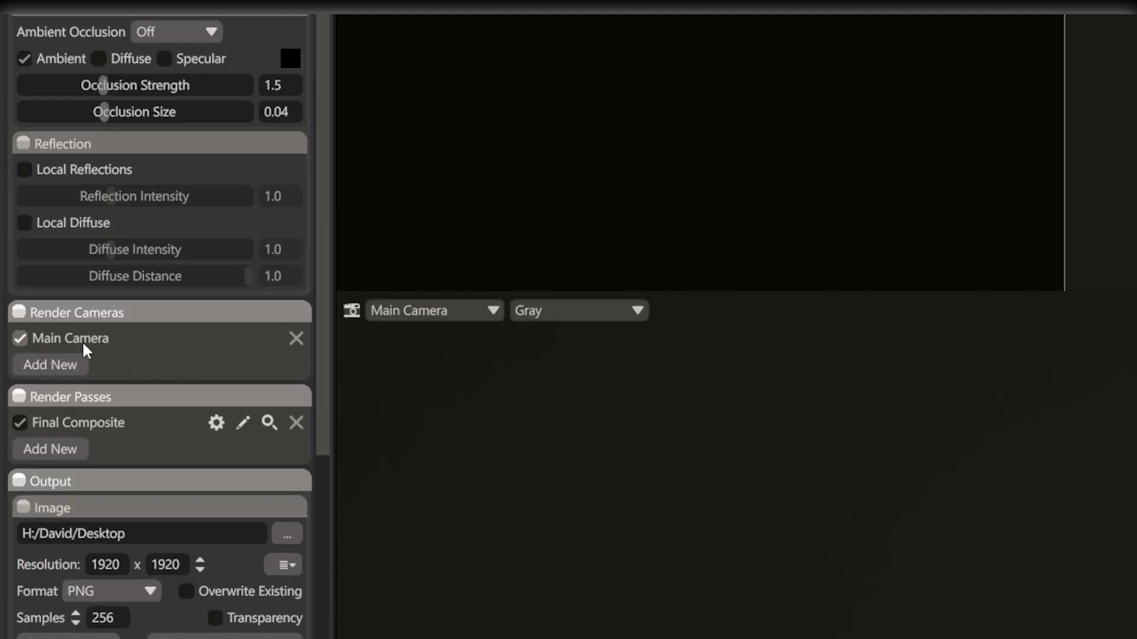
mouse_move(105, 342)
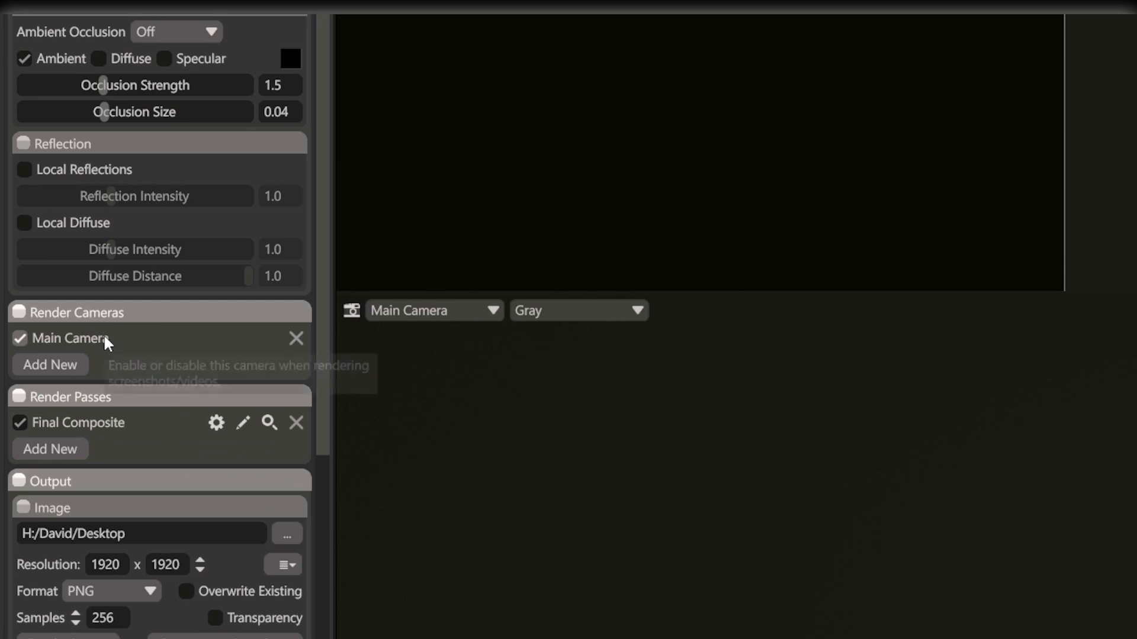
mouse_move(73, 352)
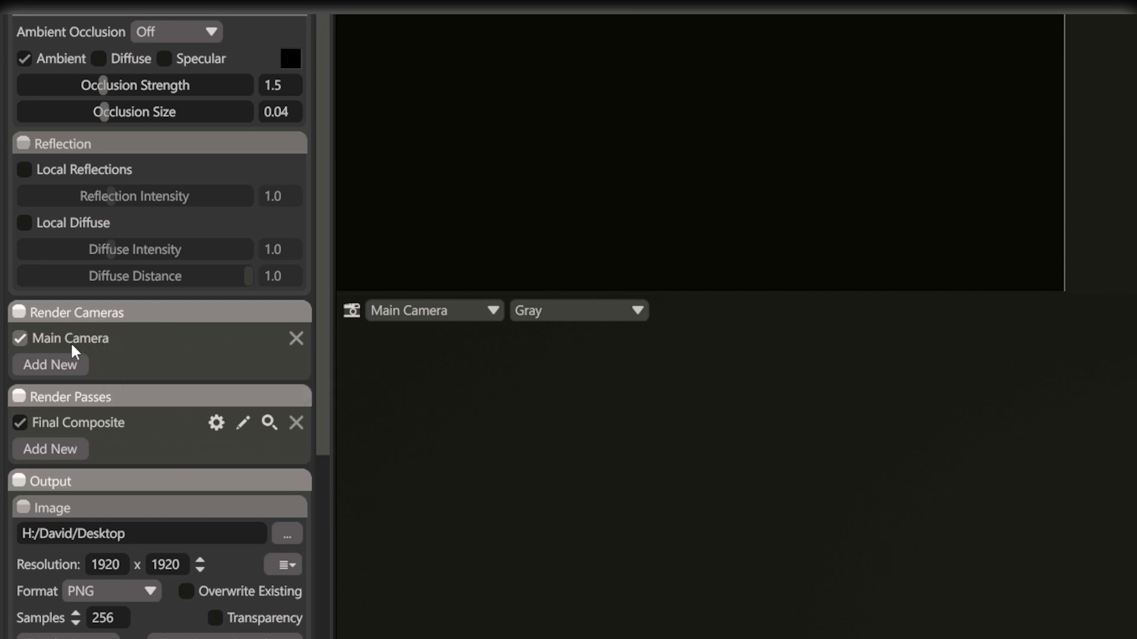
Step: Add Camera 1 as a render camera and uncheck Main Camera so only Camera 1 renders
left_click(50, 365)
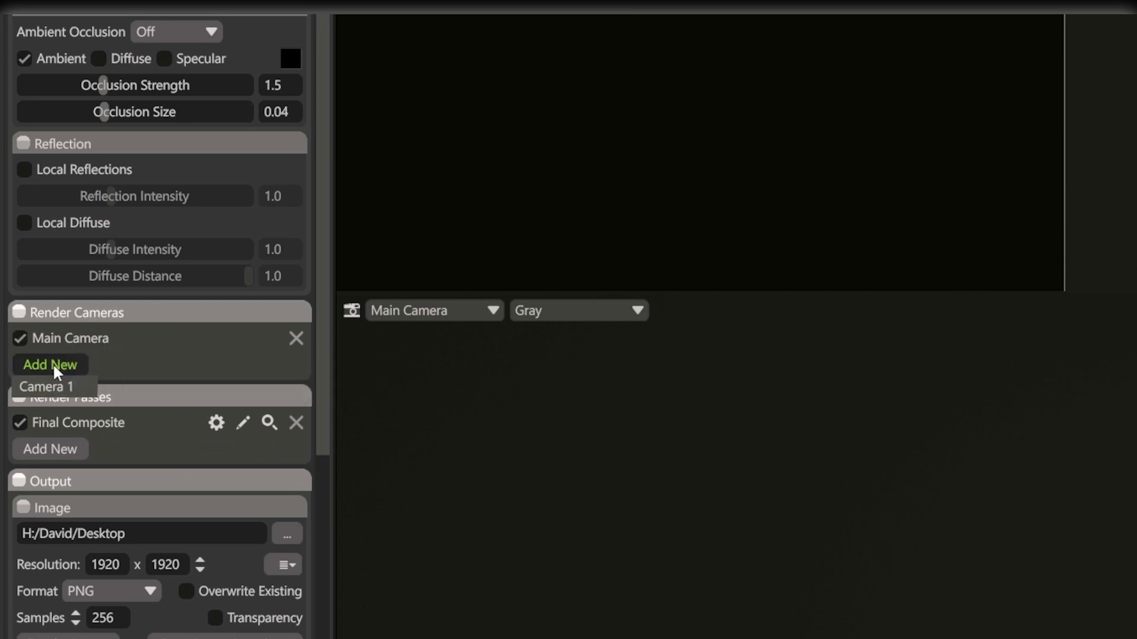
left_click(50, 364)
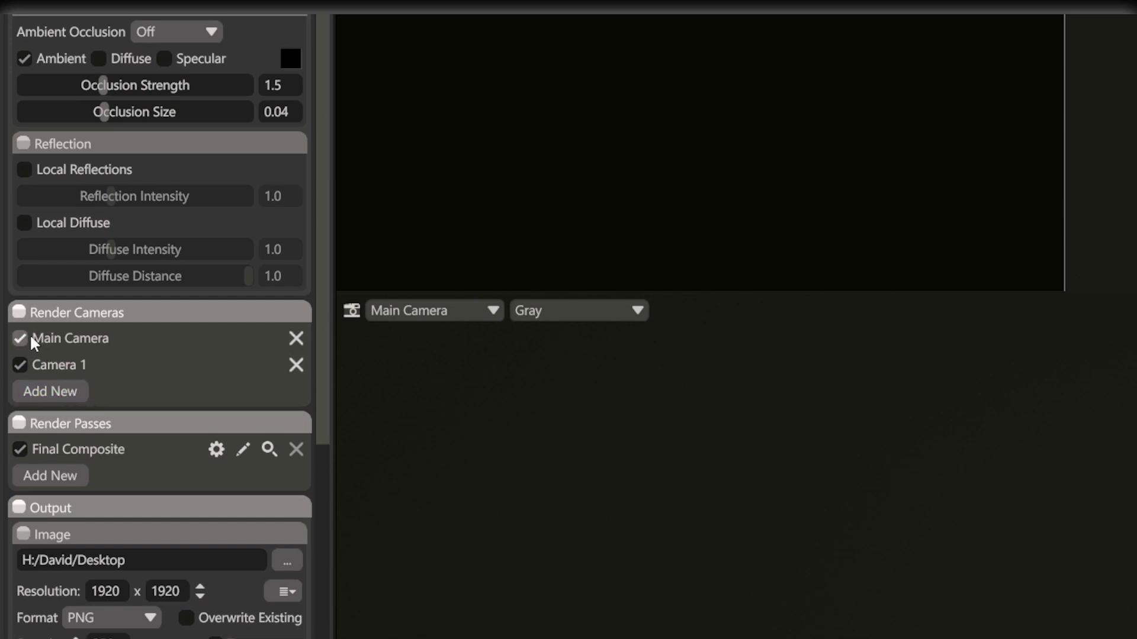
left_click(20, 339)
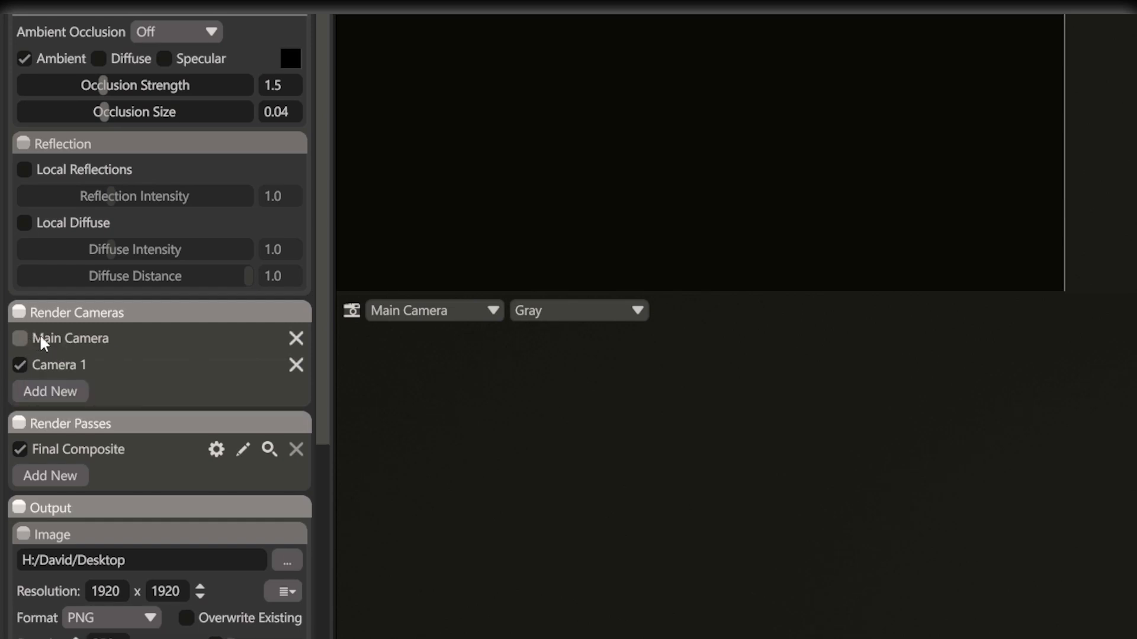